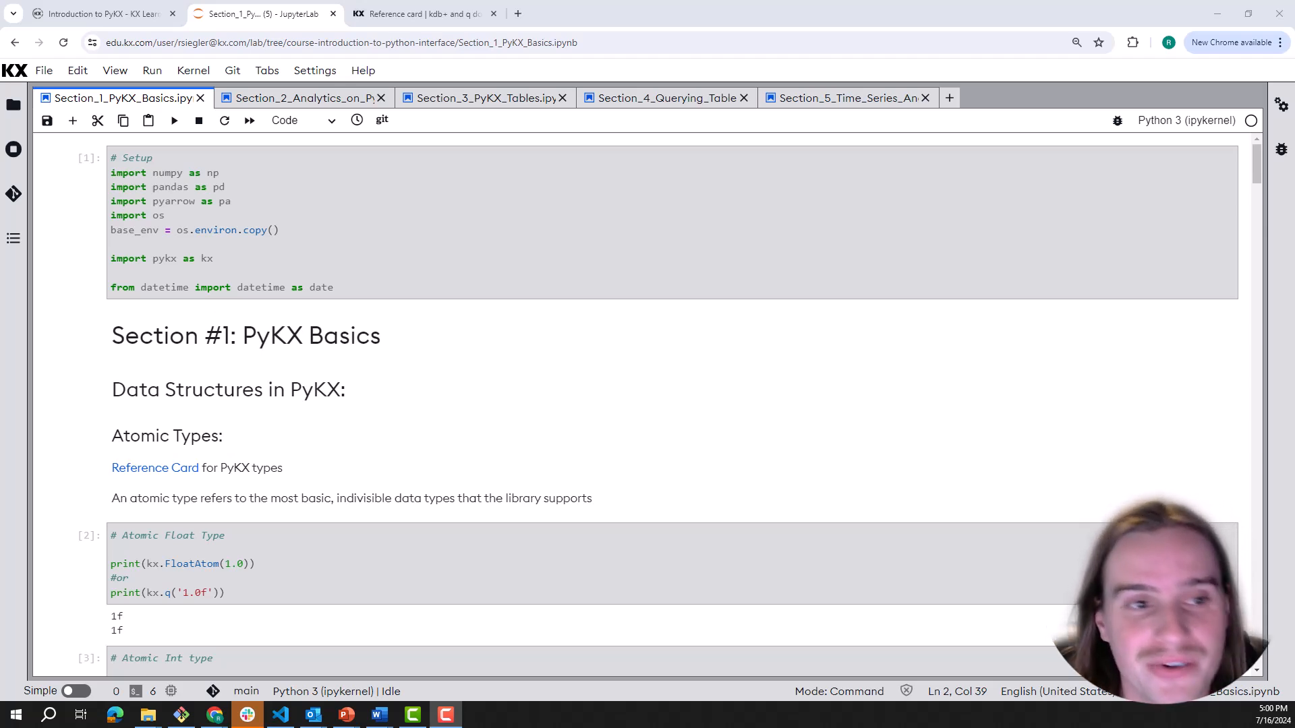
mouse_move(390, 75)
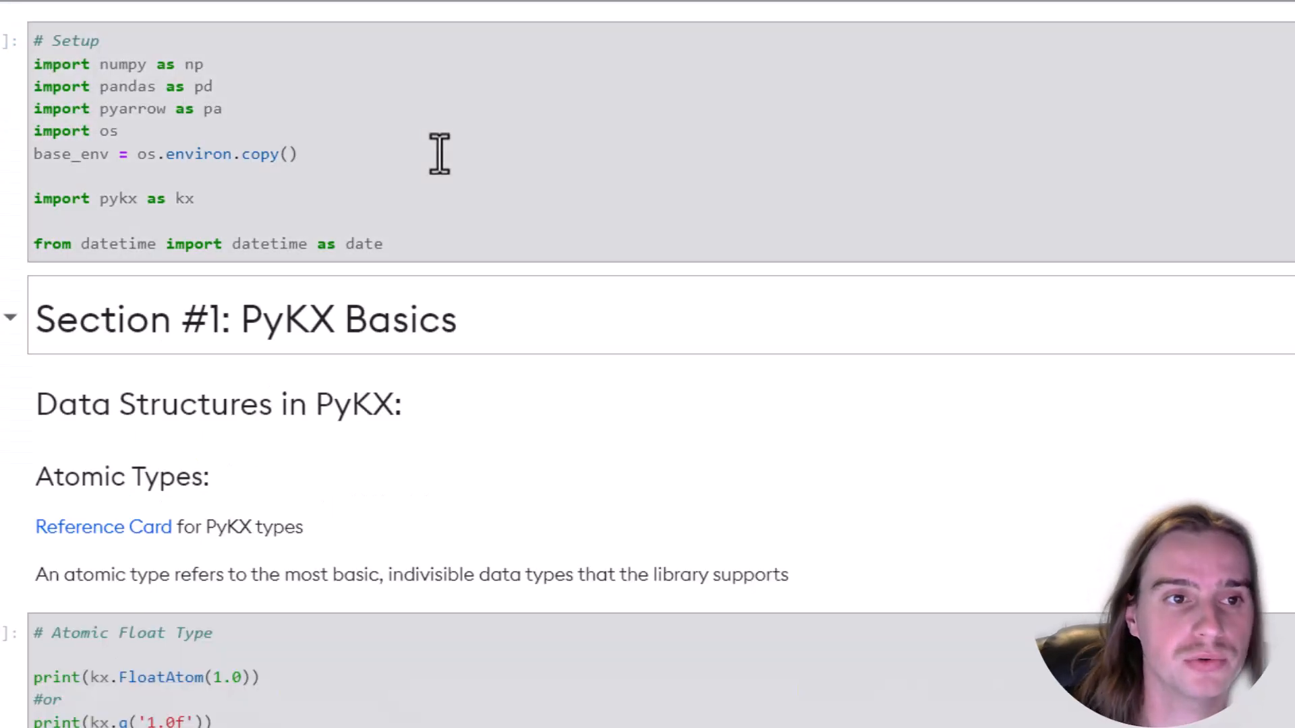
mouse_move(136, 90)
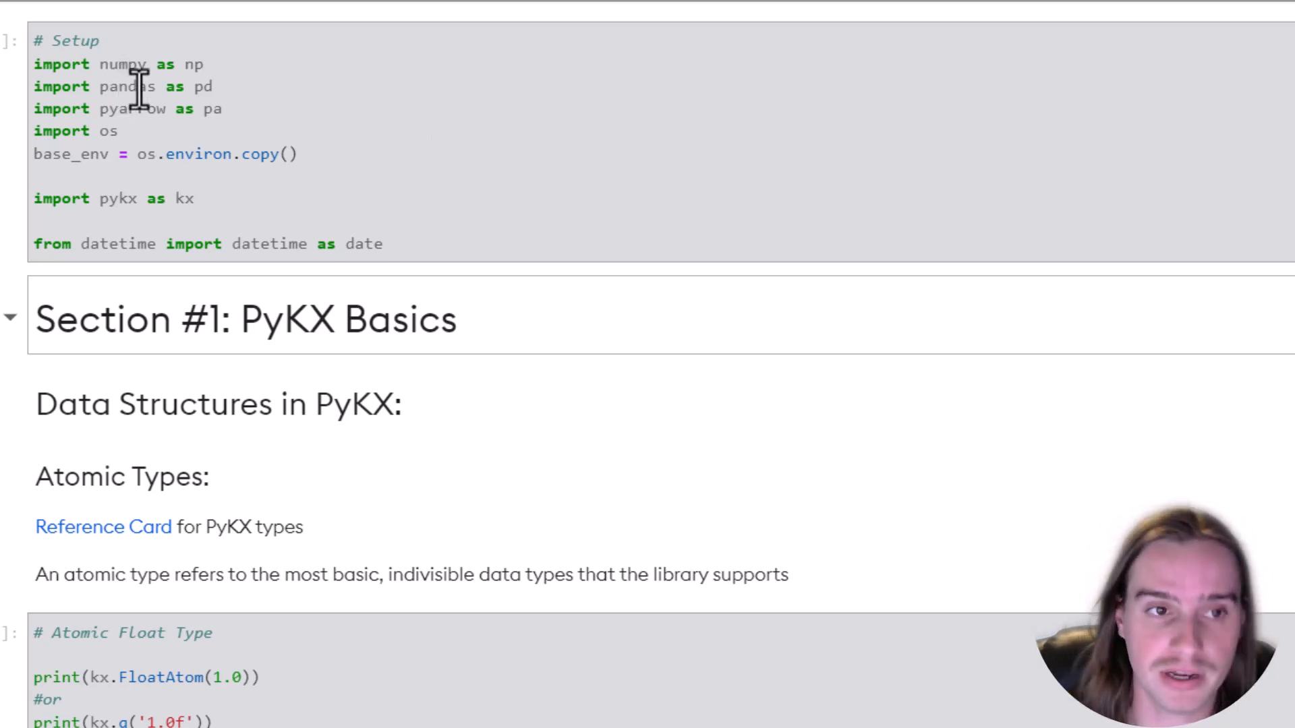
mouse_move(24, 190)
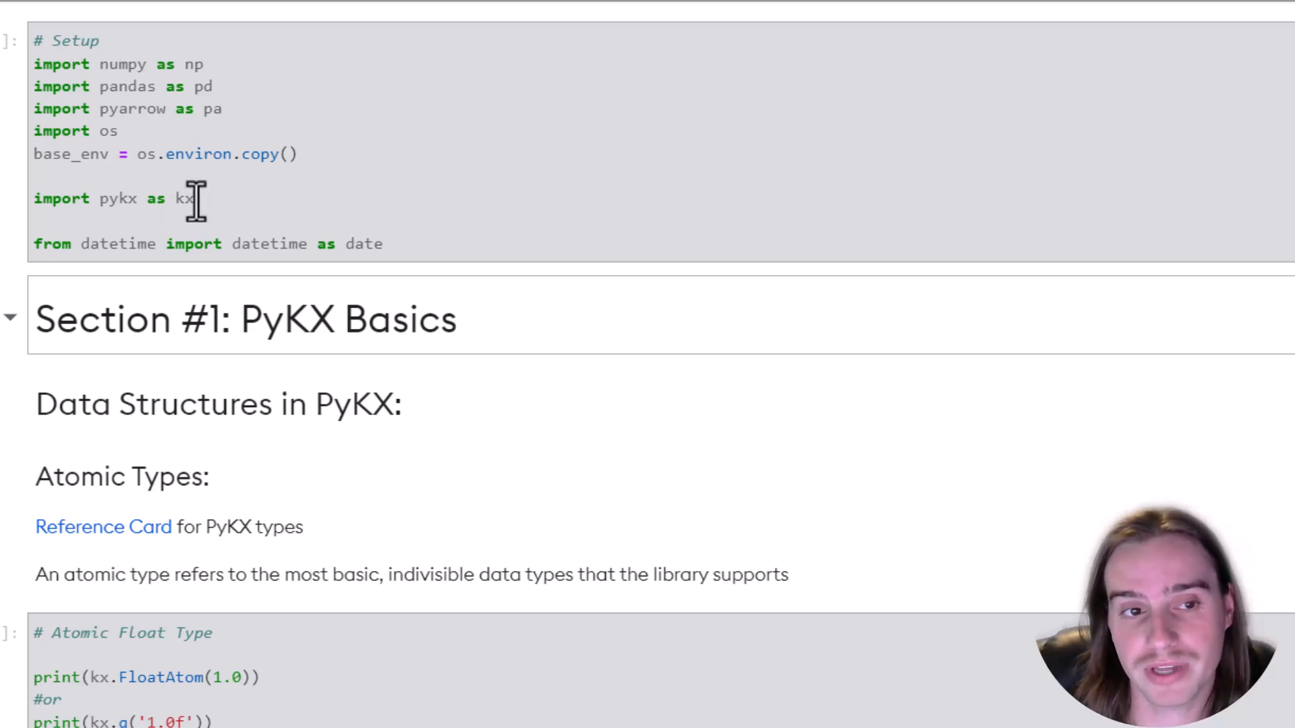
mouse_move(152, 231)
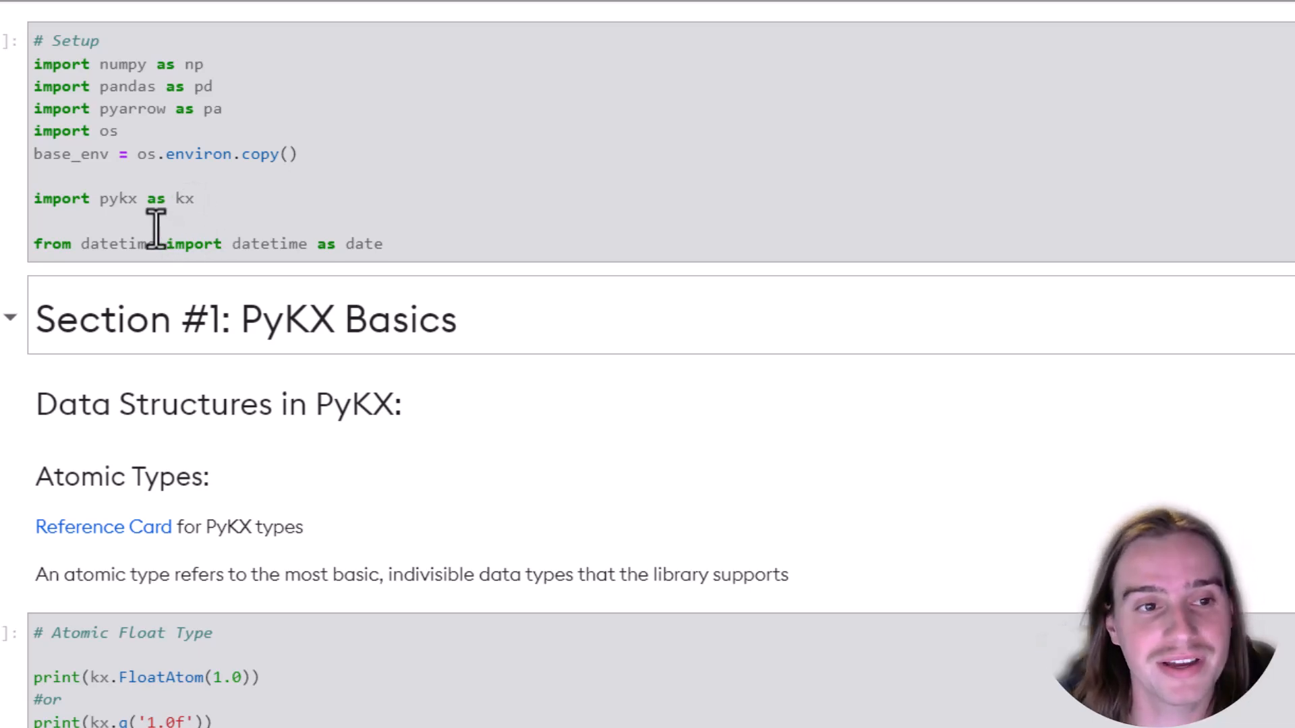
mouse_move(425, 256)
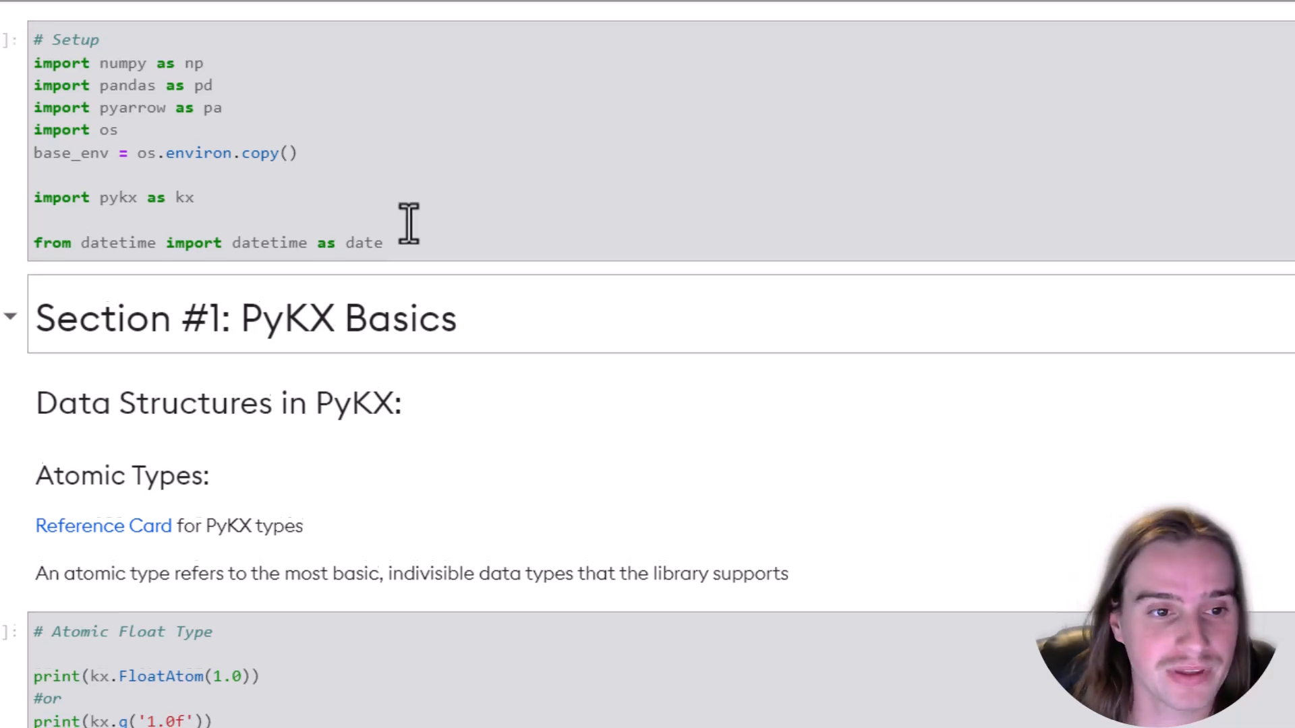
- Review the reference card's basic datatypes table and switch back to the PyKX Basics notebook
scroll(down, 3)
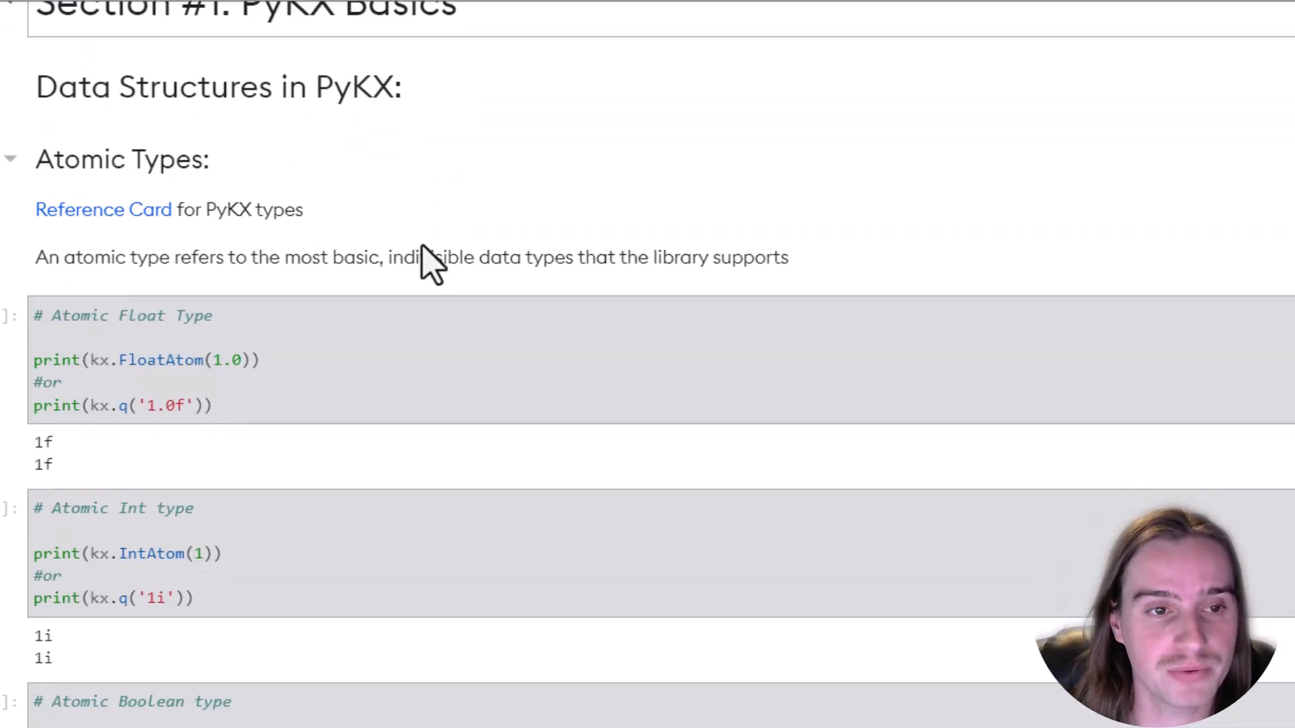
scroll(up, 3)
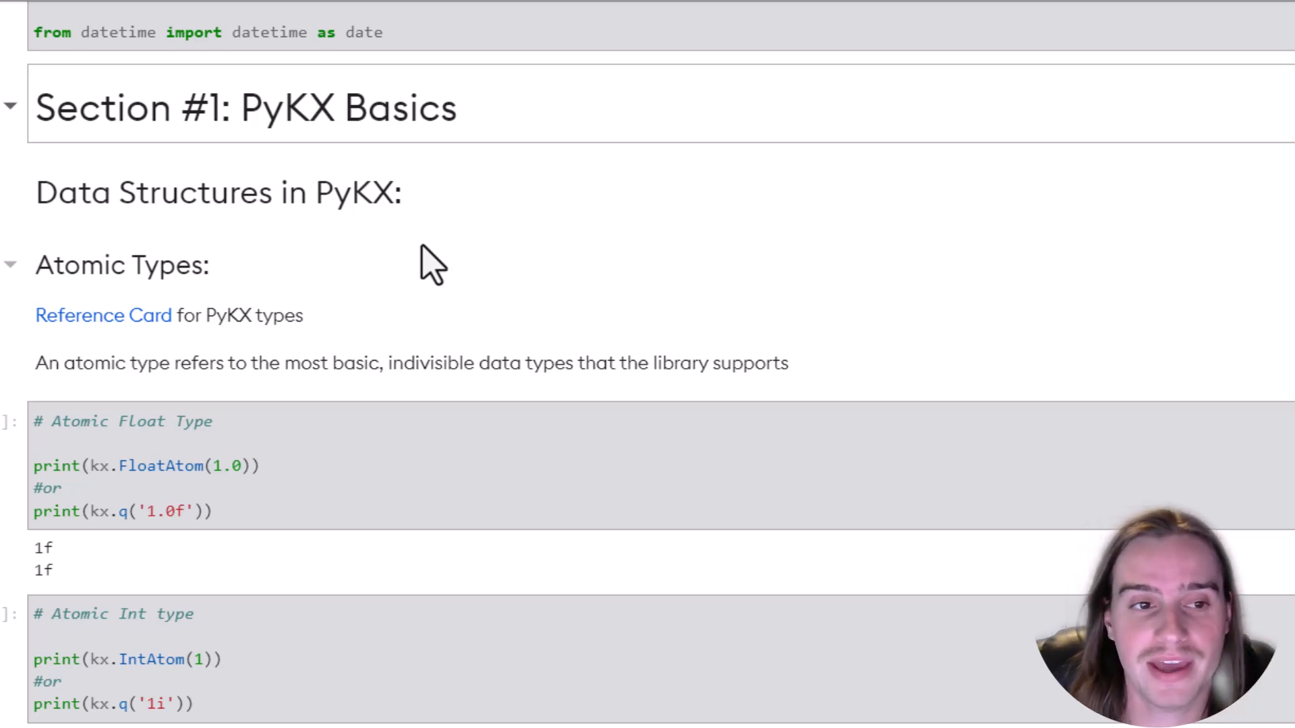
mouse_move(160, 377)
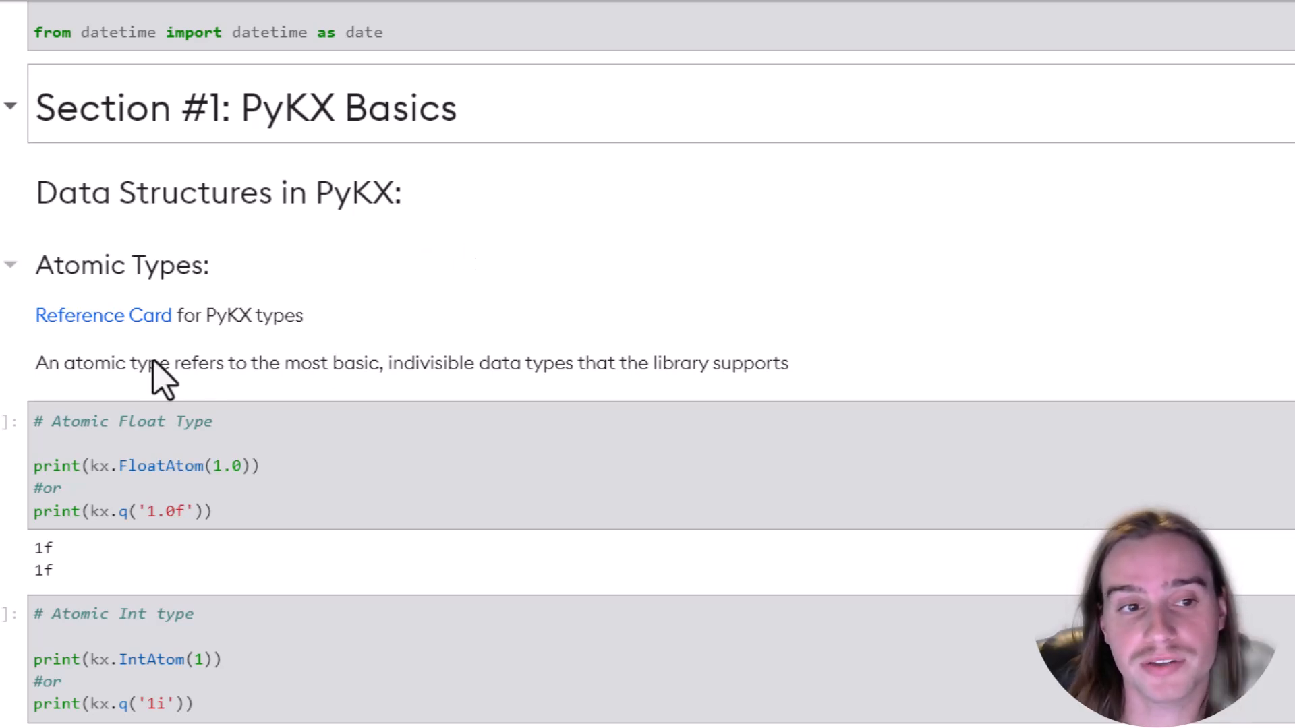
mouse_move(206, 322)
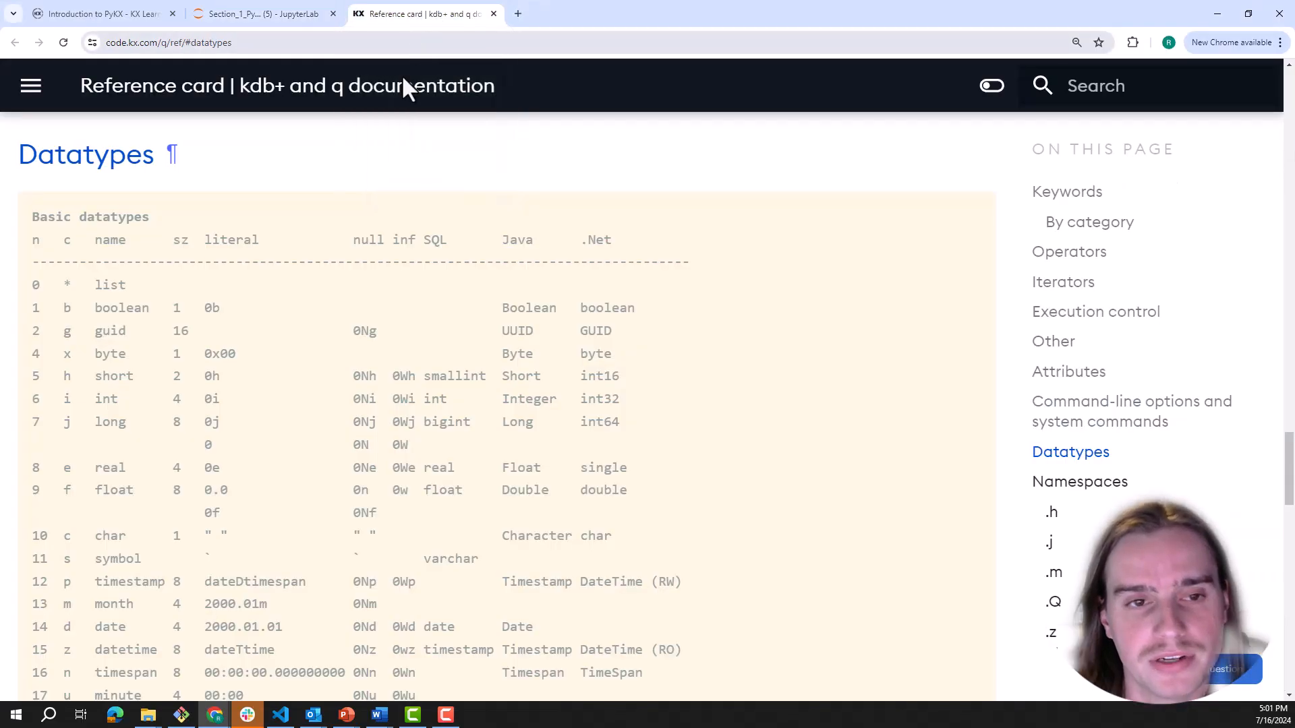
mouse_move(90, 351)
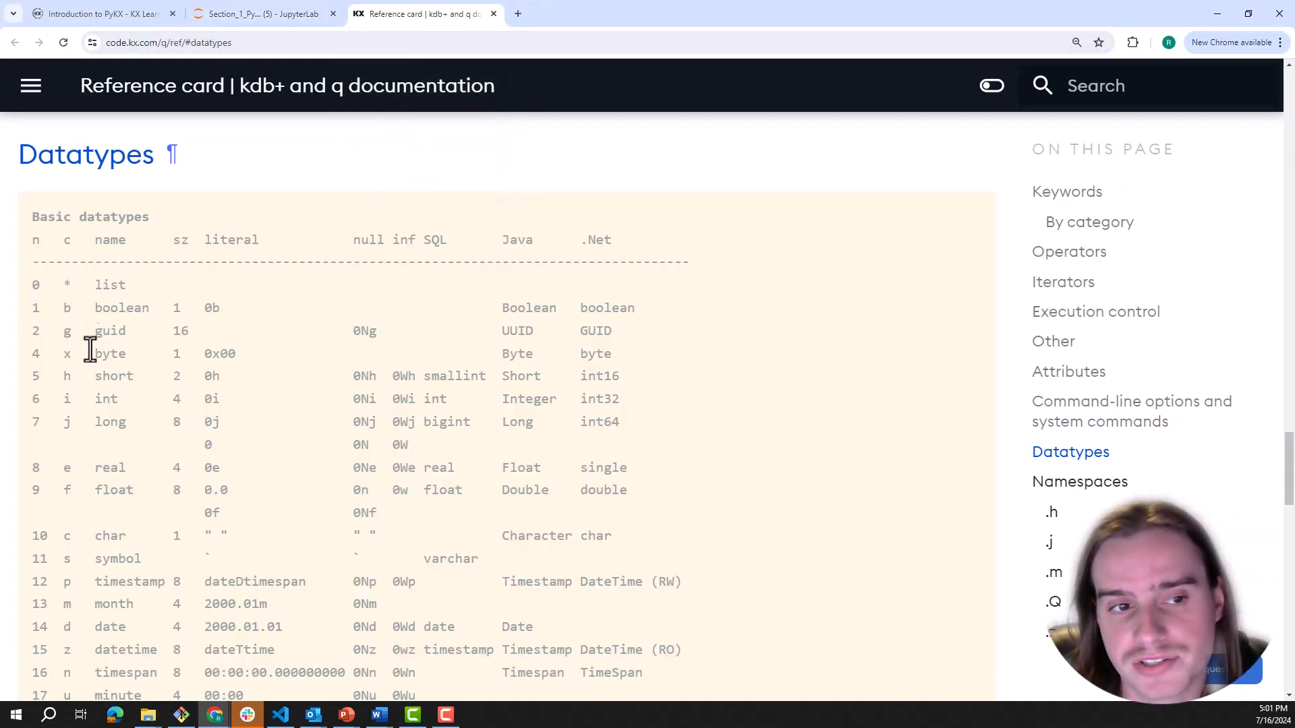
mouse_move(136, 266)
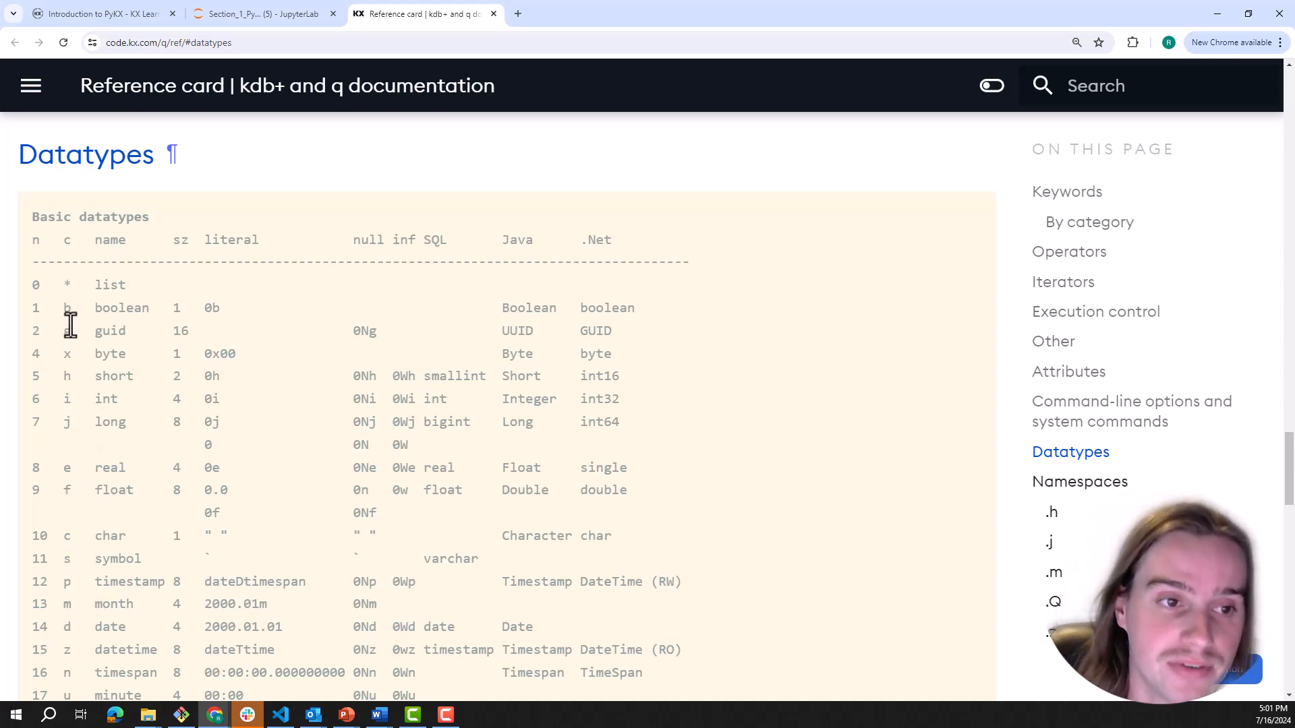
mouse_move(66, 424)
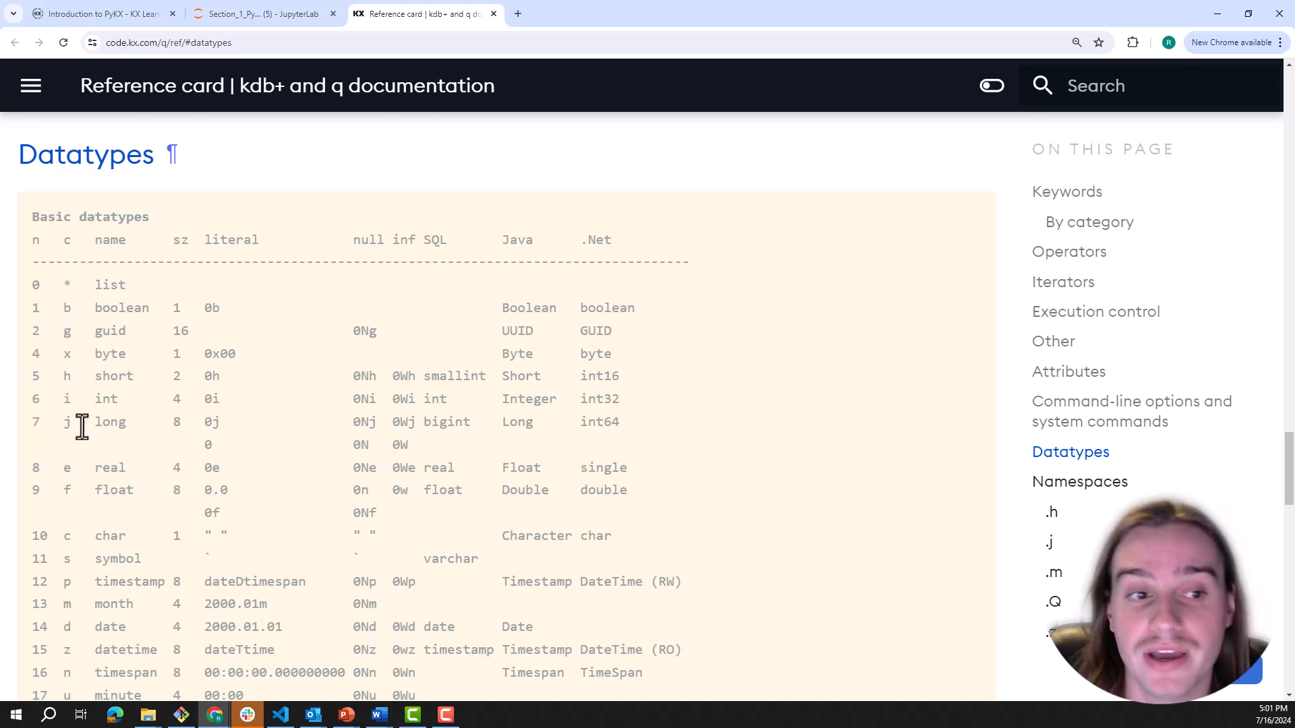
mouse_move(81, 448)
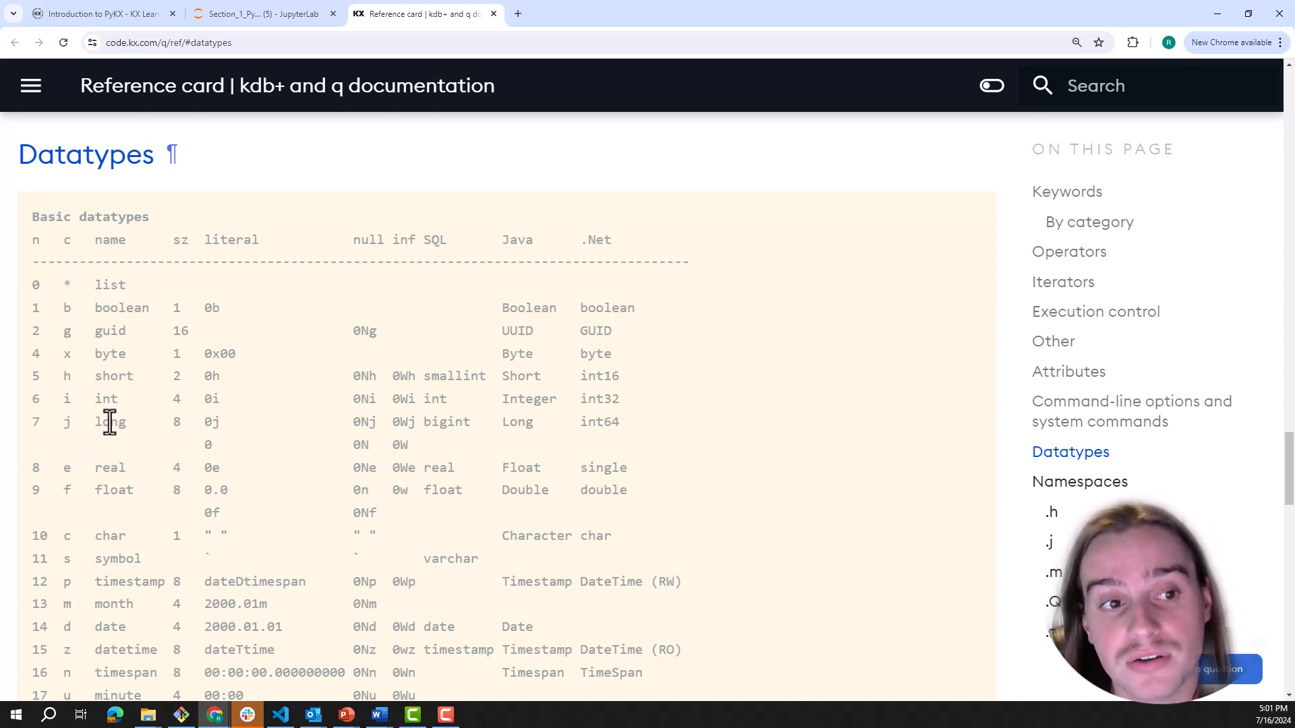
click(263, 13)
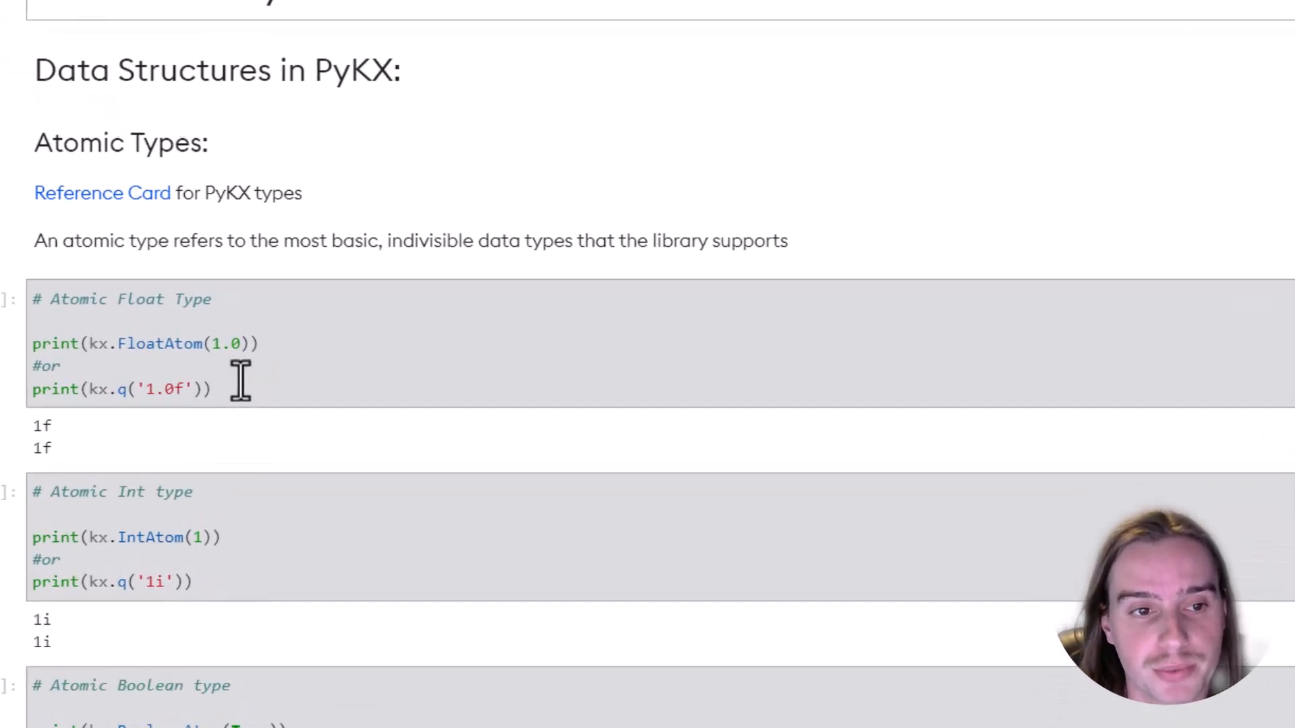
mouse_move(261, 344)
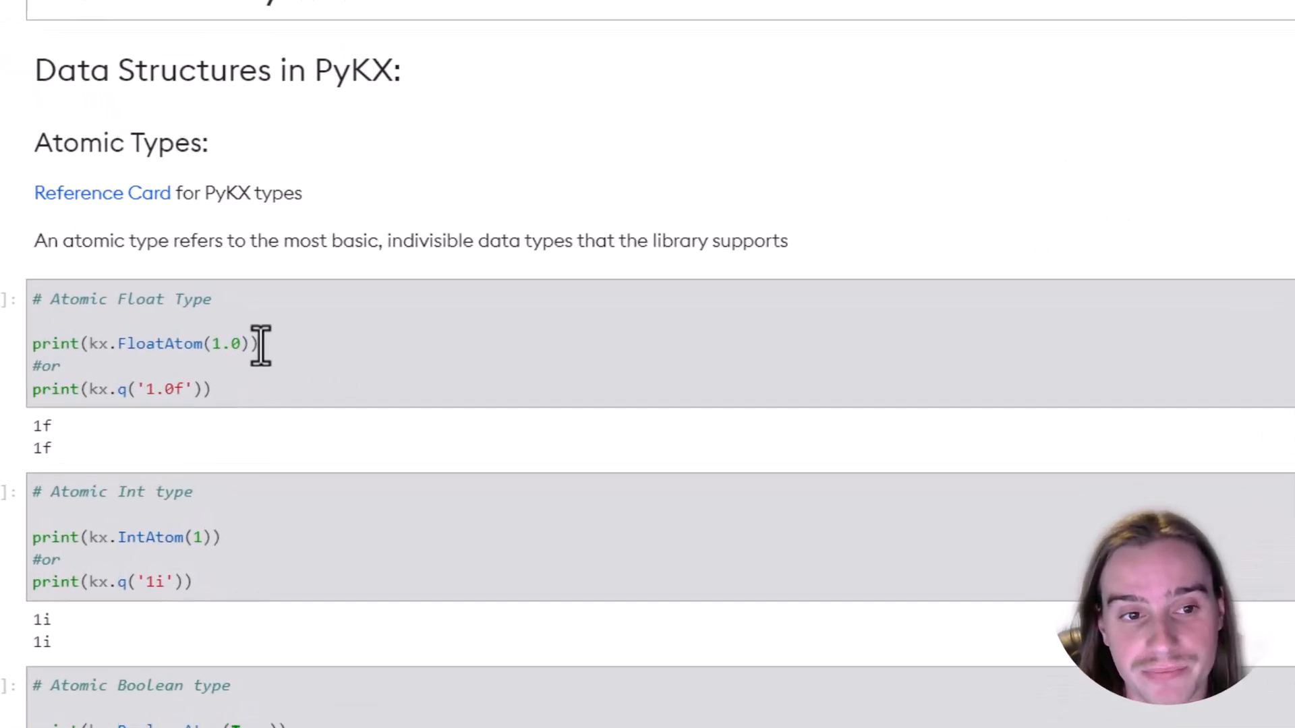
mouse_move(108, 363)
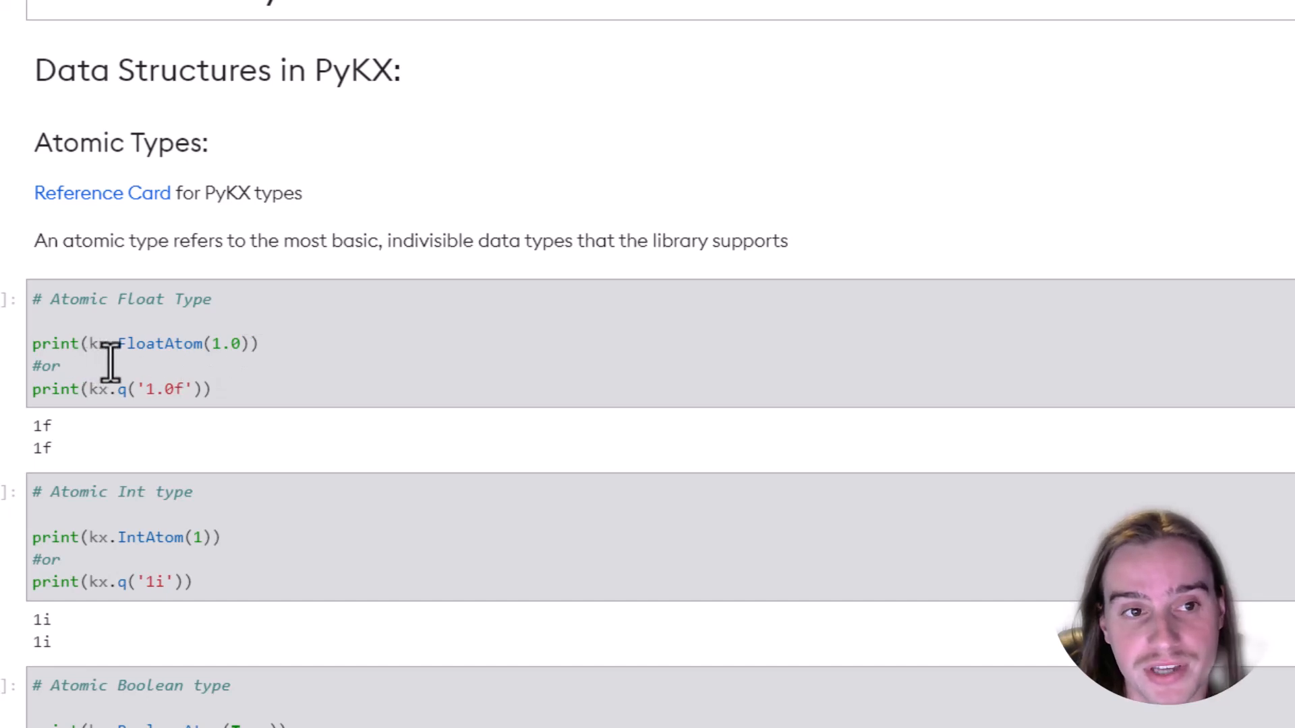
scroll(up, 3)
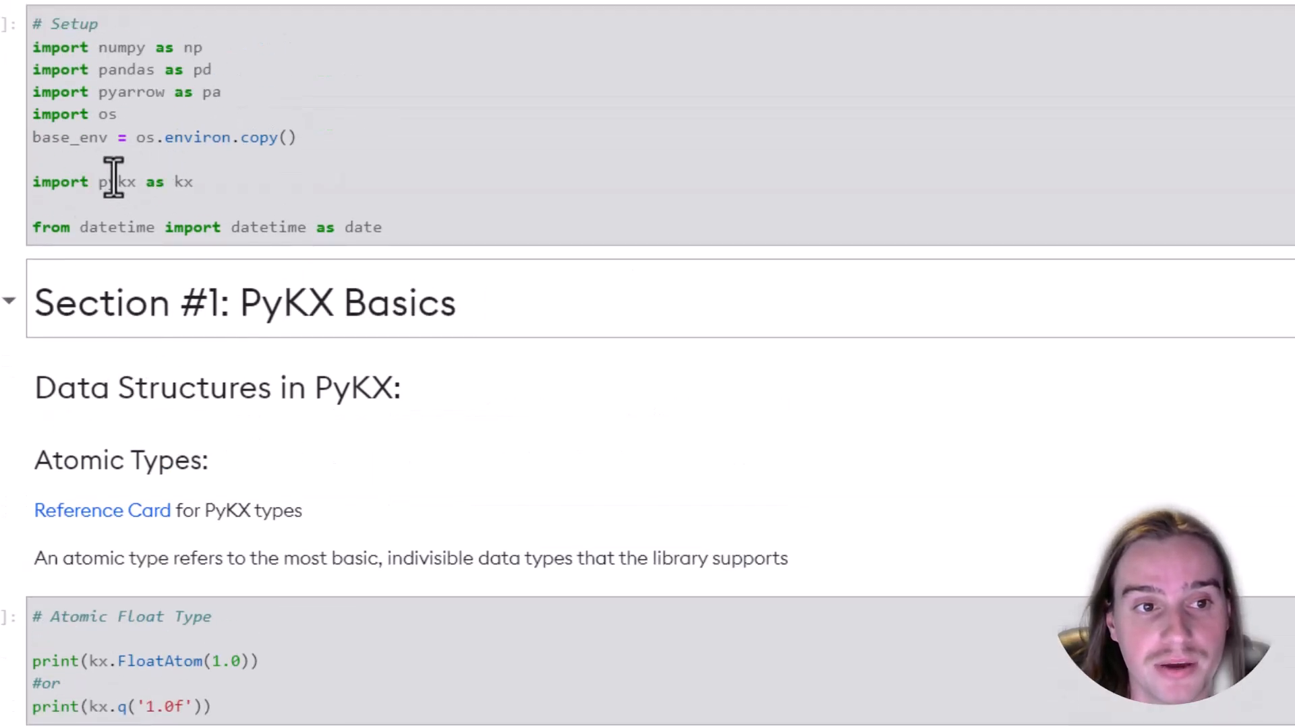
scroll(down, 3)
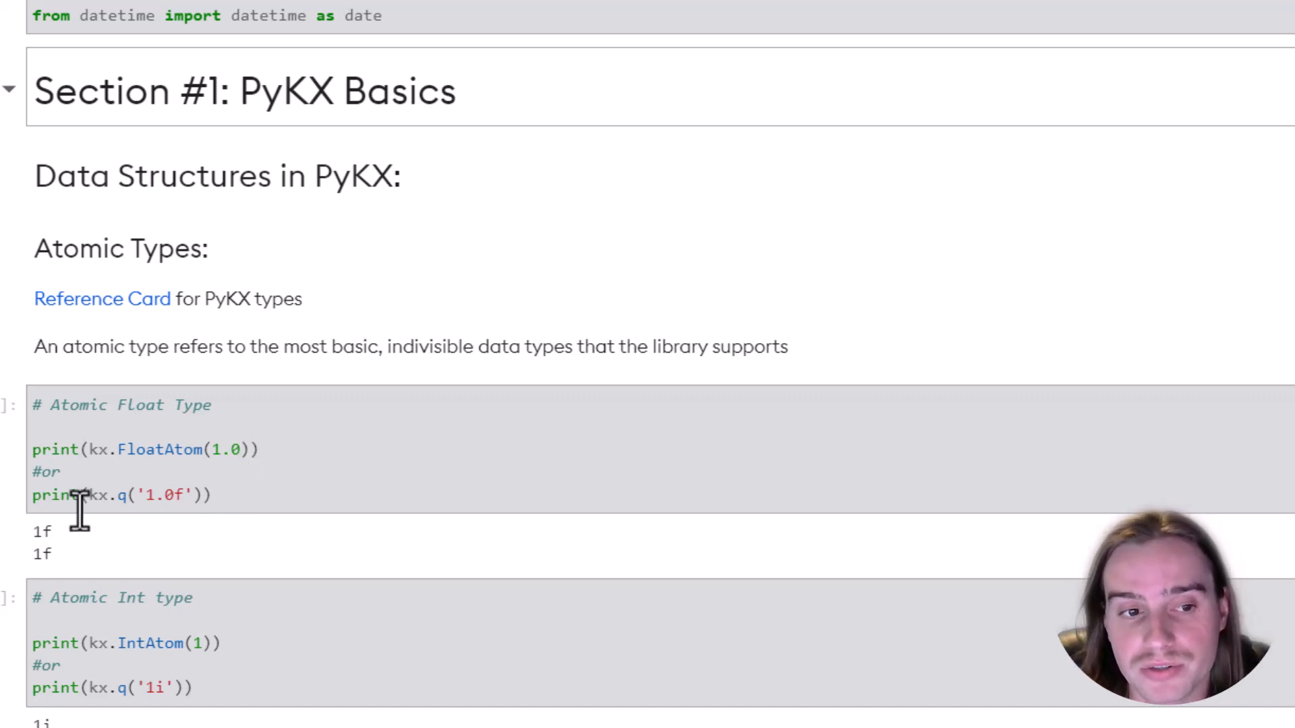
mouse_move(82, 503)
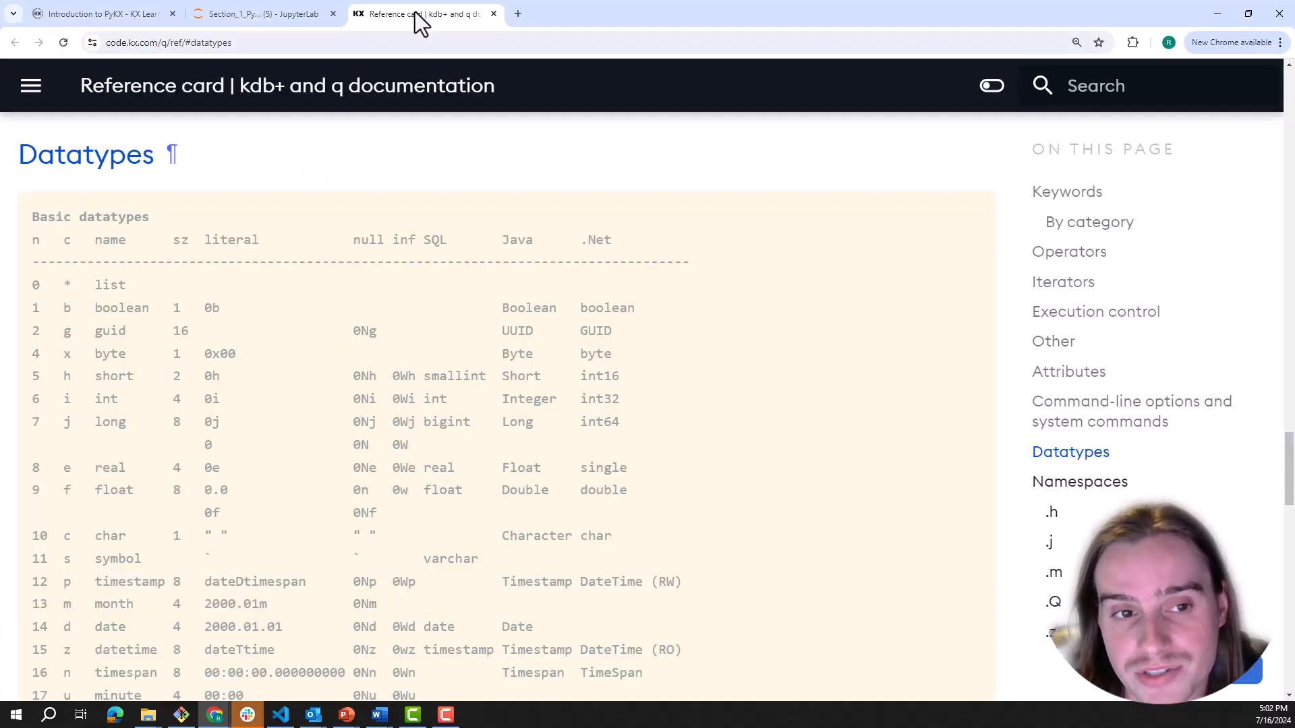
mouse_move(133, 499)
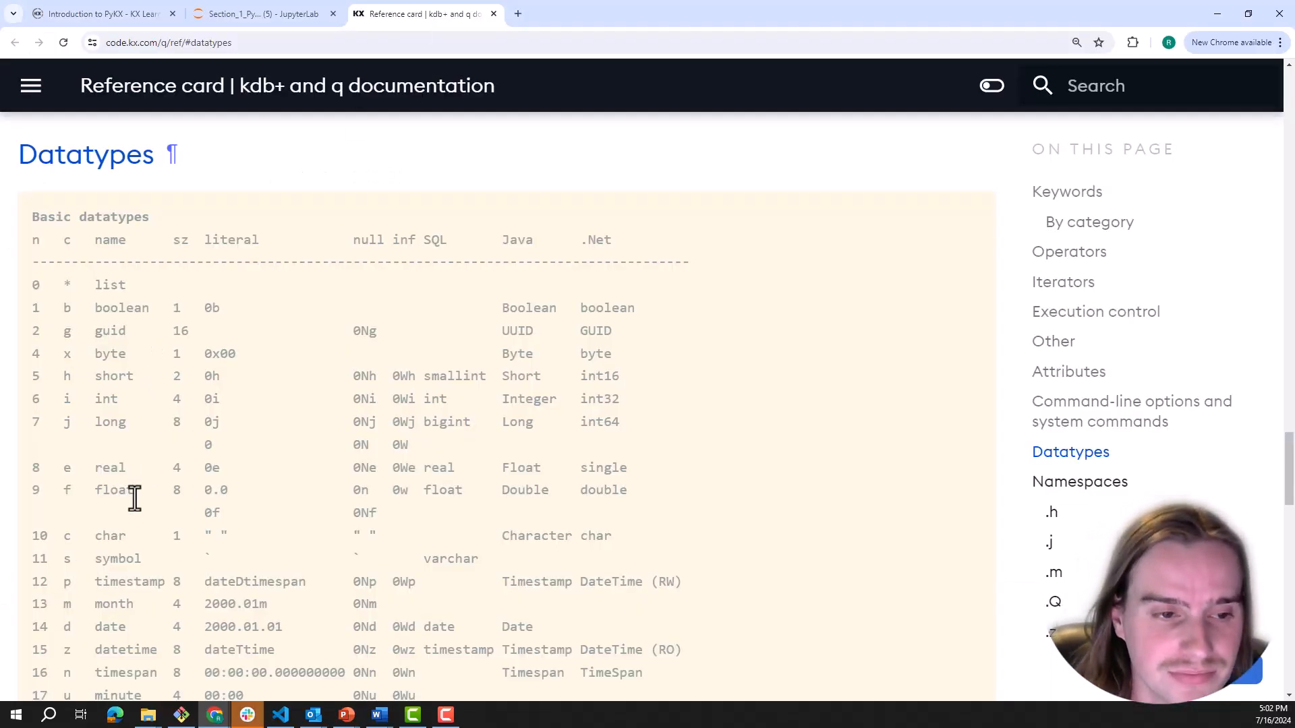
- Highlight the float row in the Datatypes table and return to the PyKX Basics notebook
double_click(113, 489)
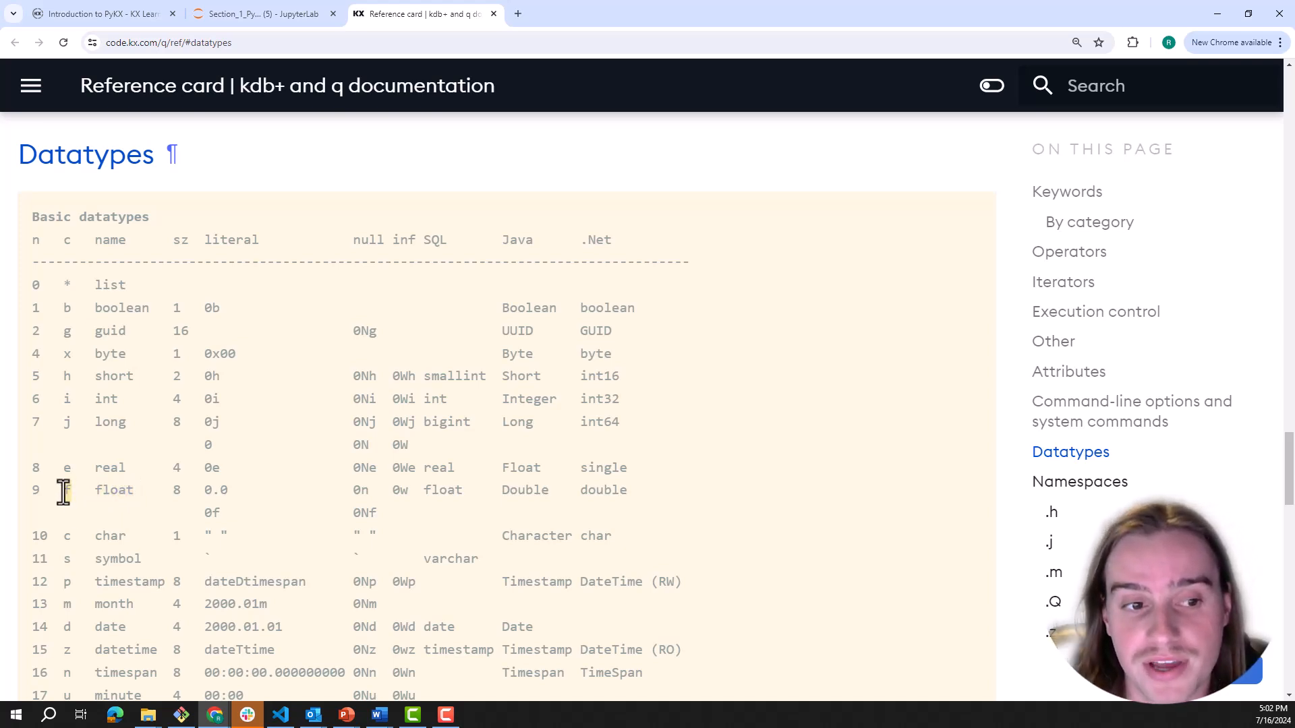
click(265, 14)
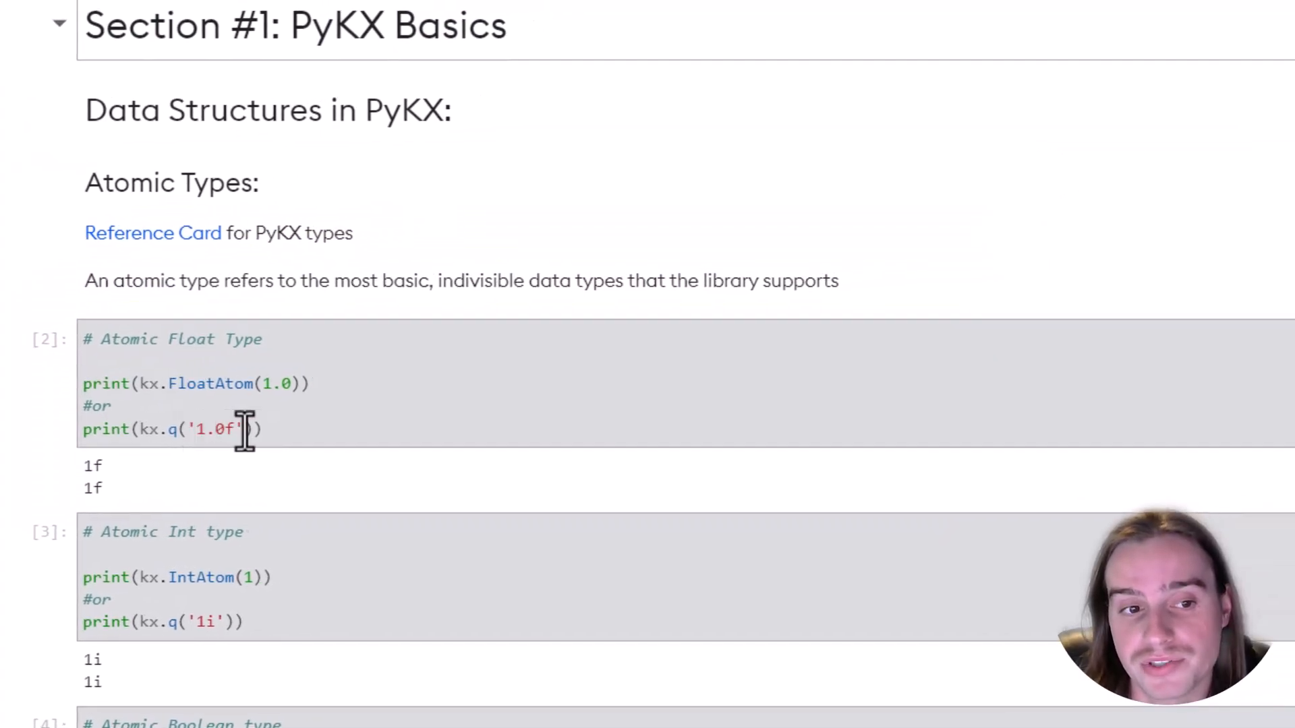
mouse_move(272, 429)
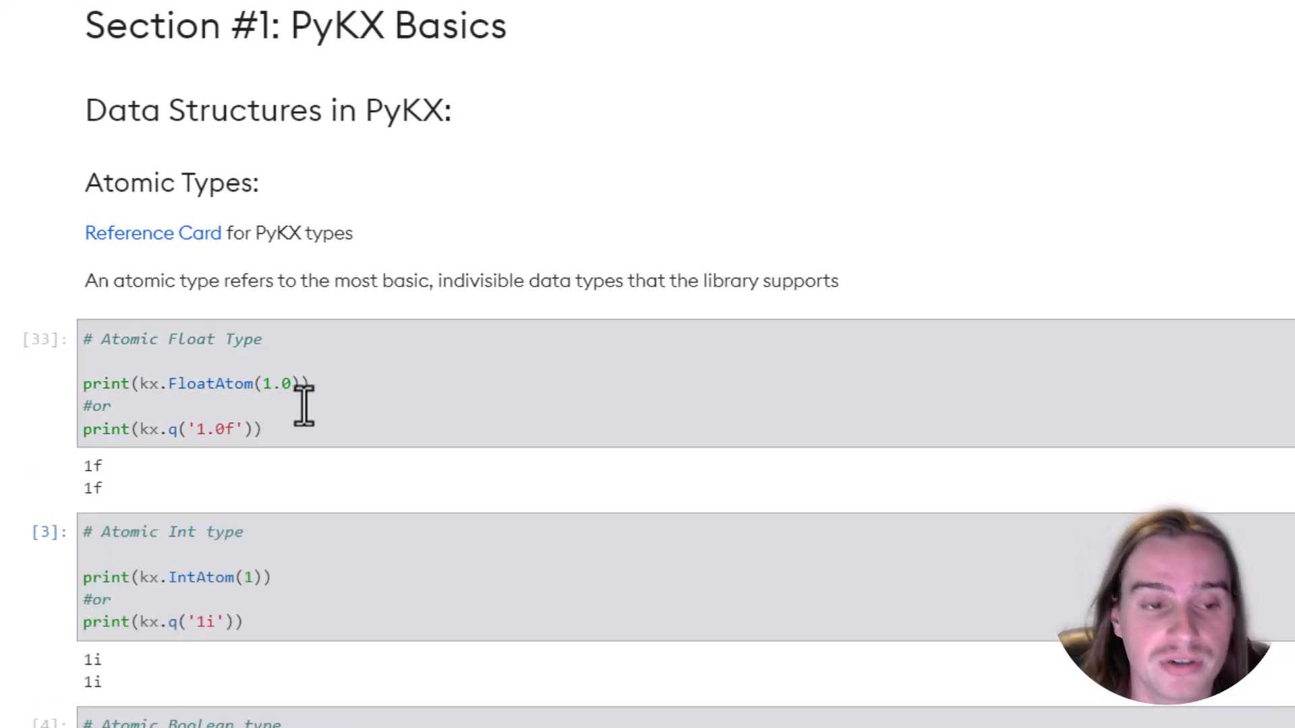
- Scroll to the Atomic Float Type cell and re-run it, printing 1f twice
scroll(down, 3)
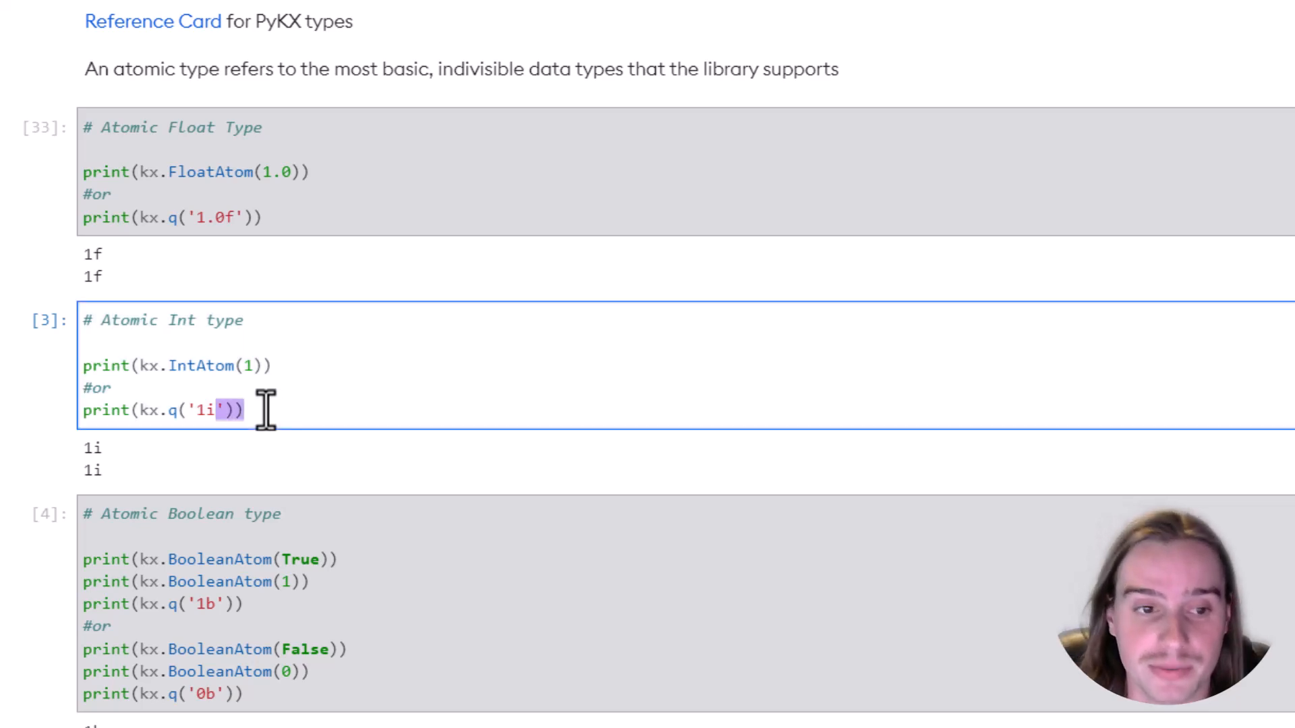
- Run the Atomic Int type cell and move down through the Boolean atom example printing 1b and 0b
key(shift+enter)
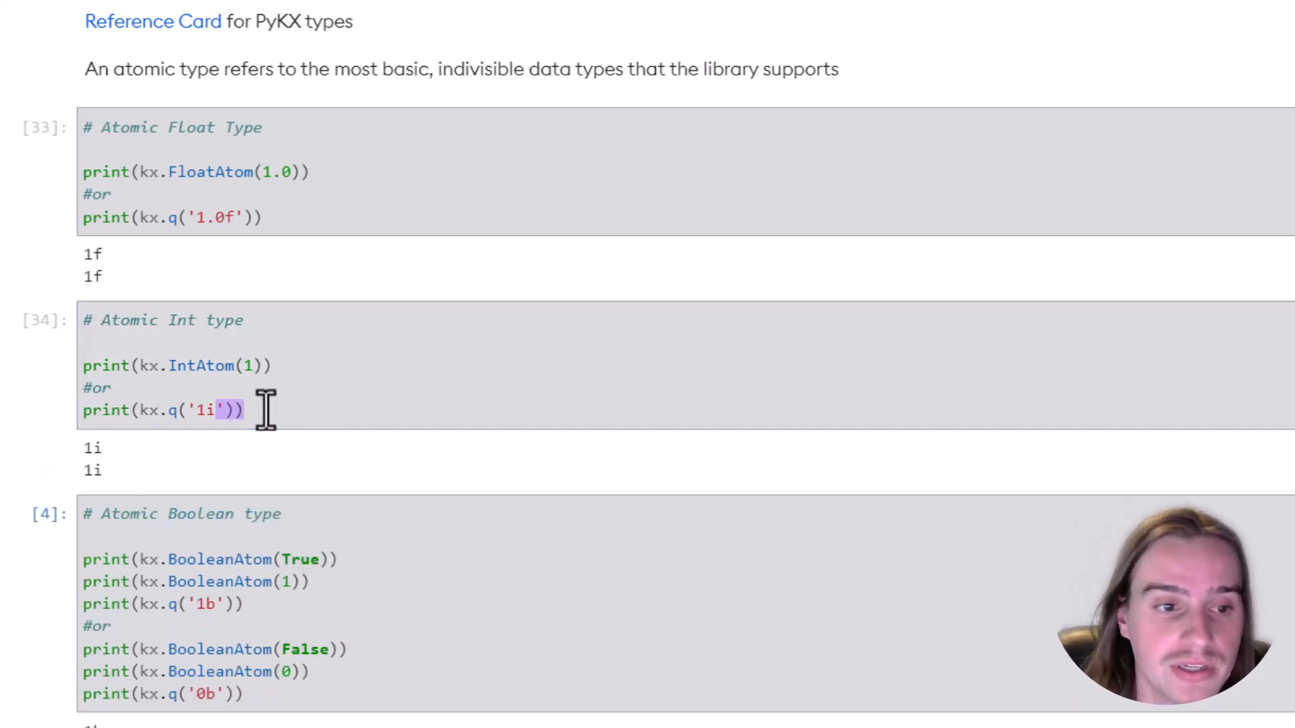
scroll(down, 3)
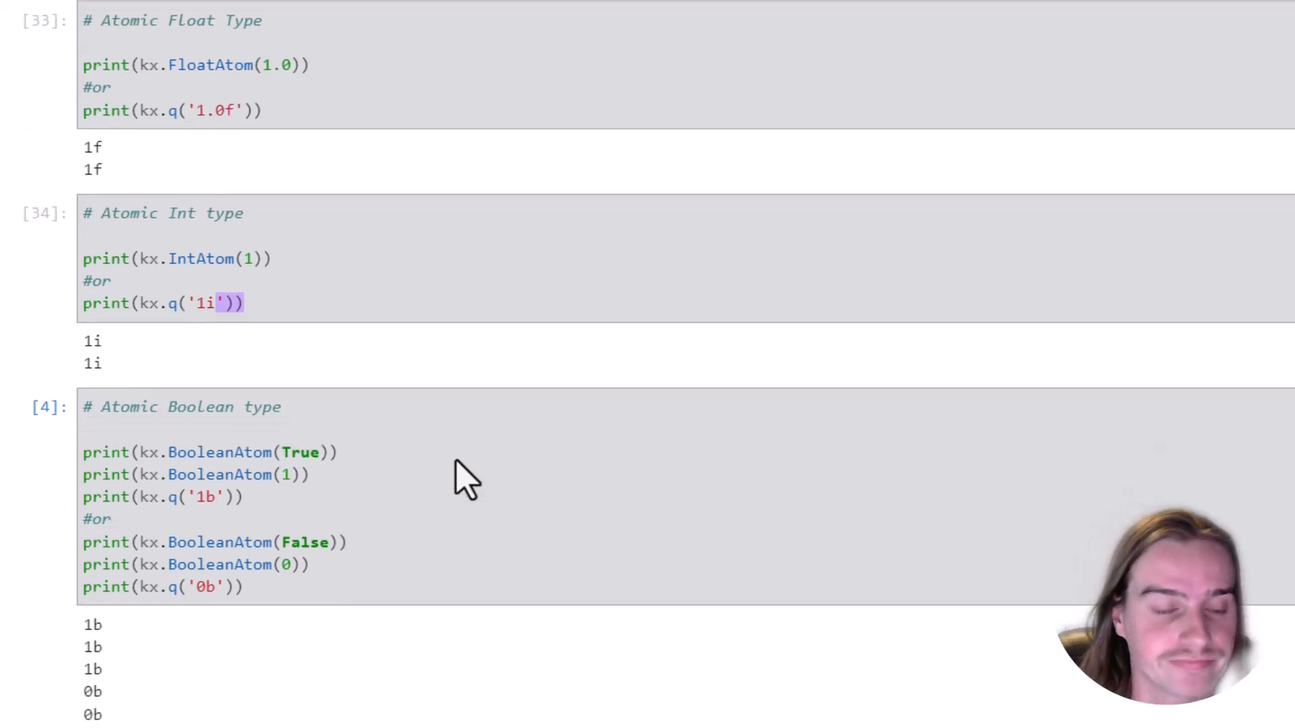
scroll(down, 3)
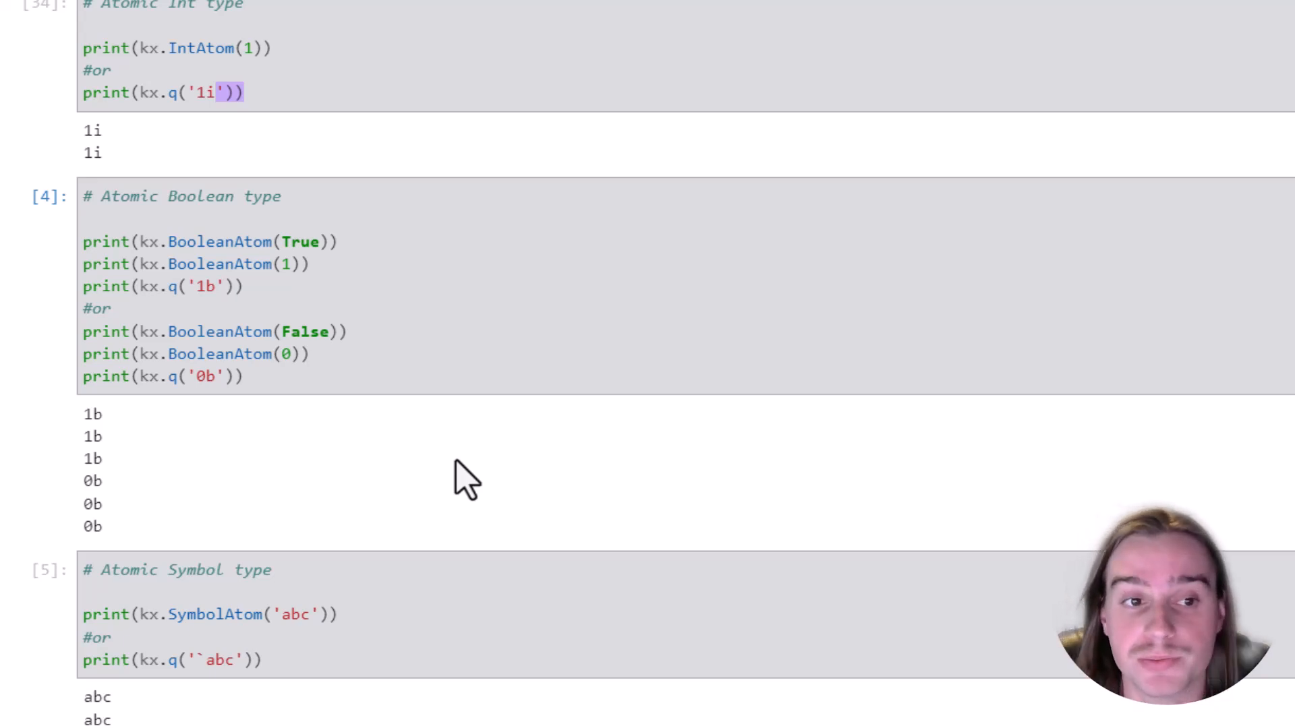
mouse_move(334, 366)
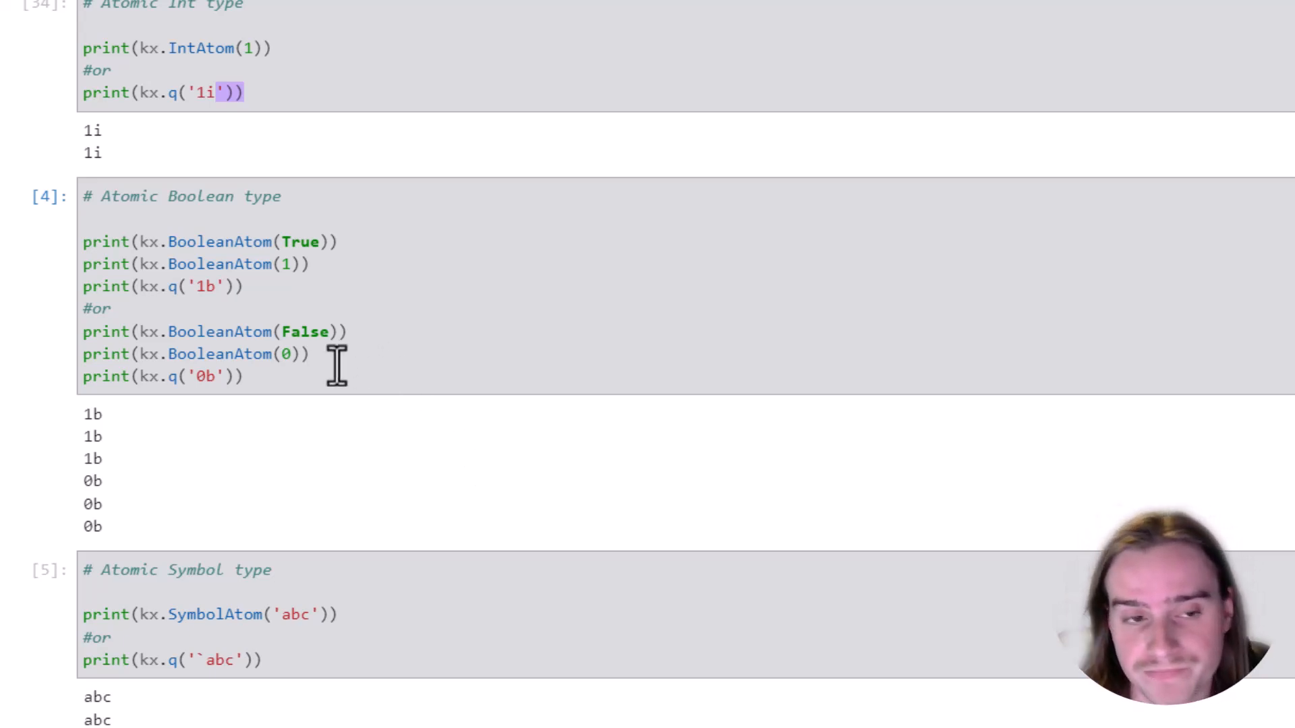
mouse_move(163, 241)
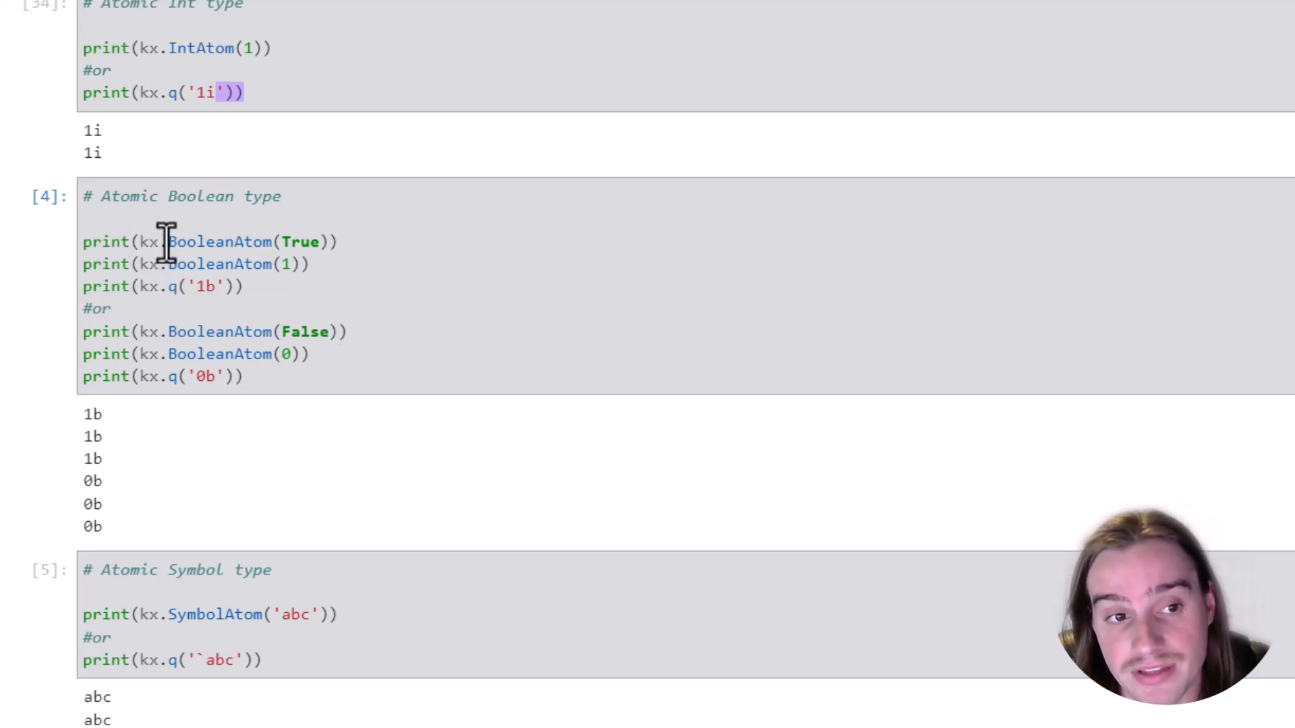
mouse_move(322, 241)
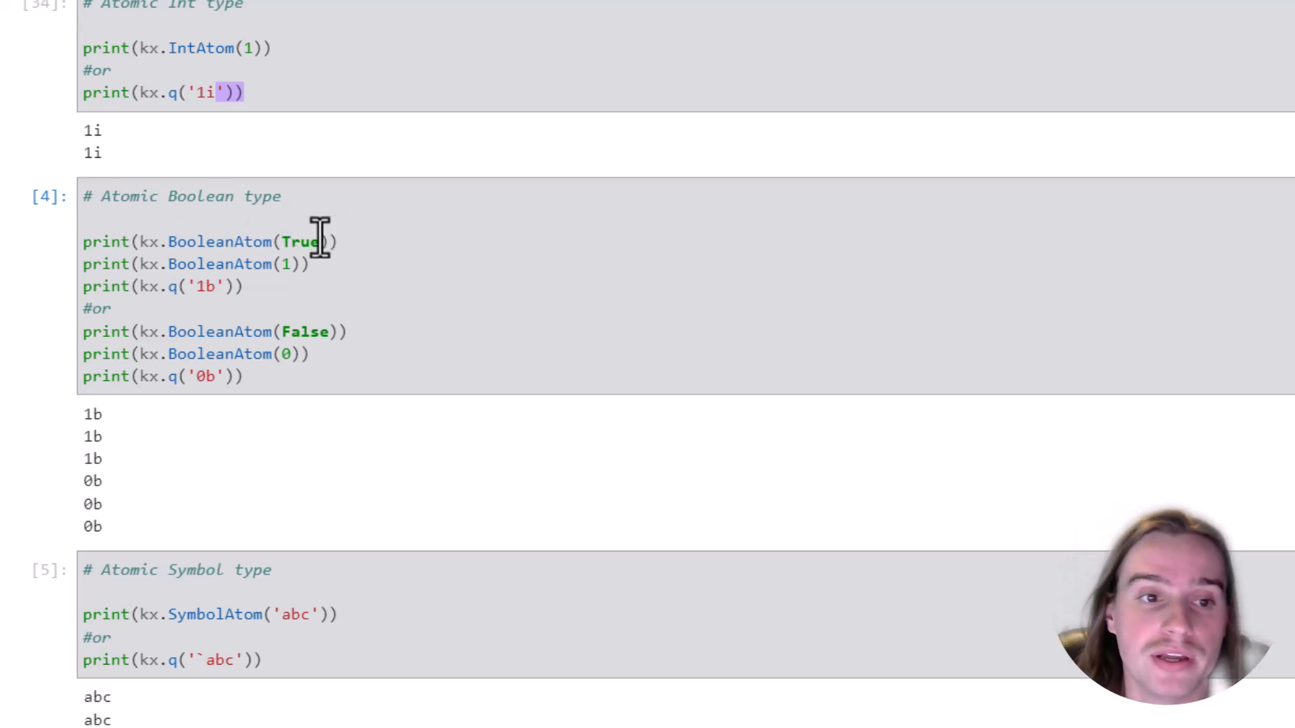
mouse_move(182, 242)
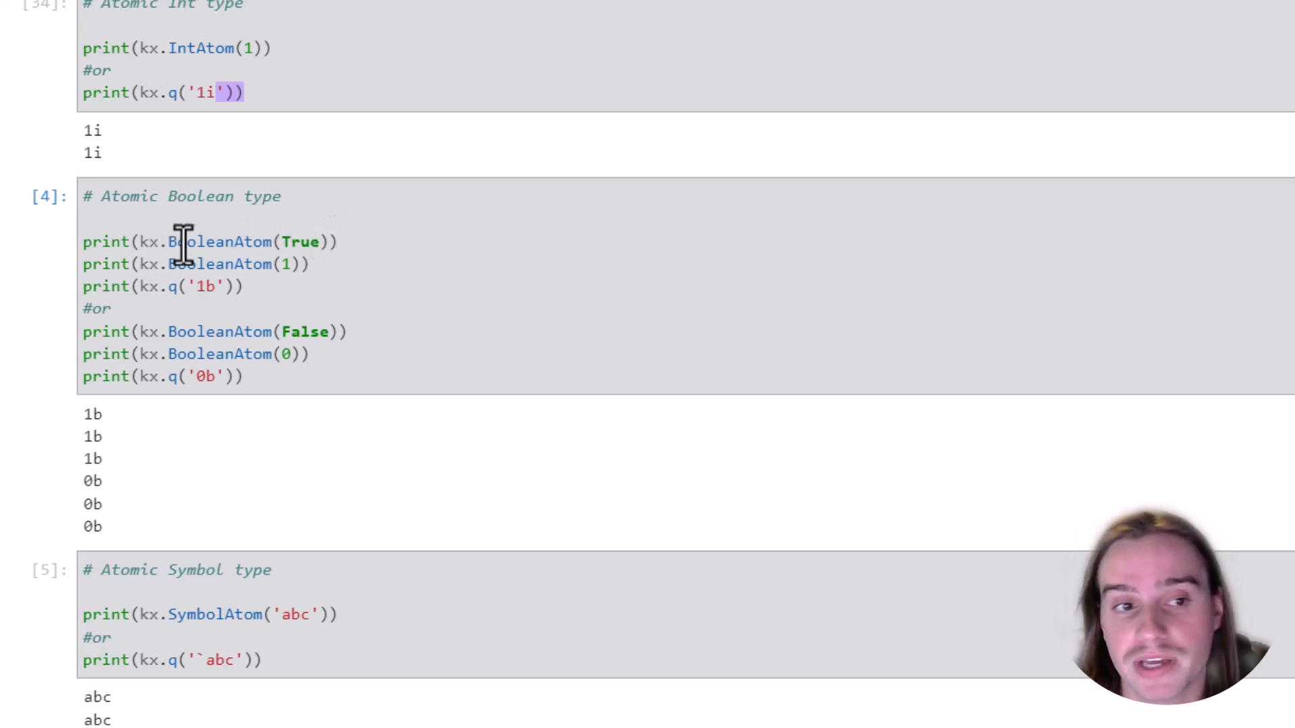
mouse_move(284, 276)
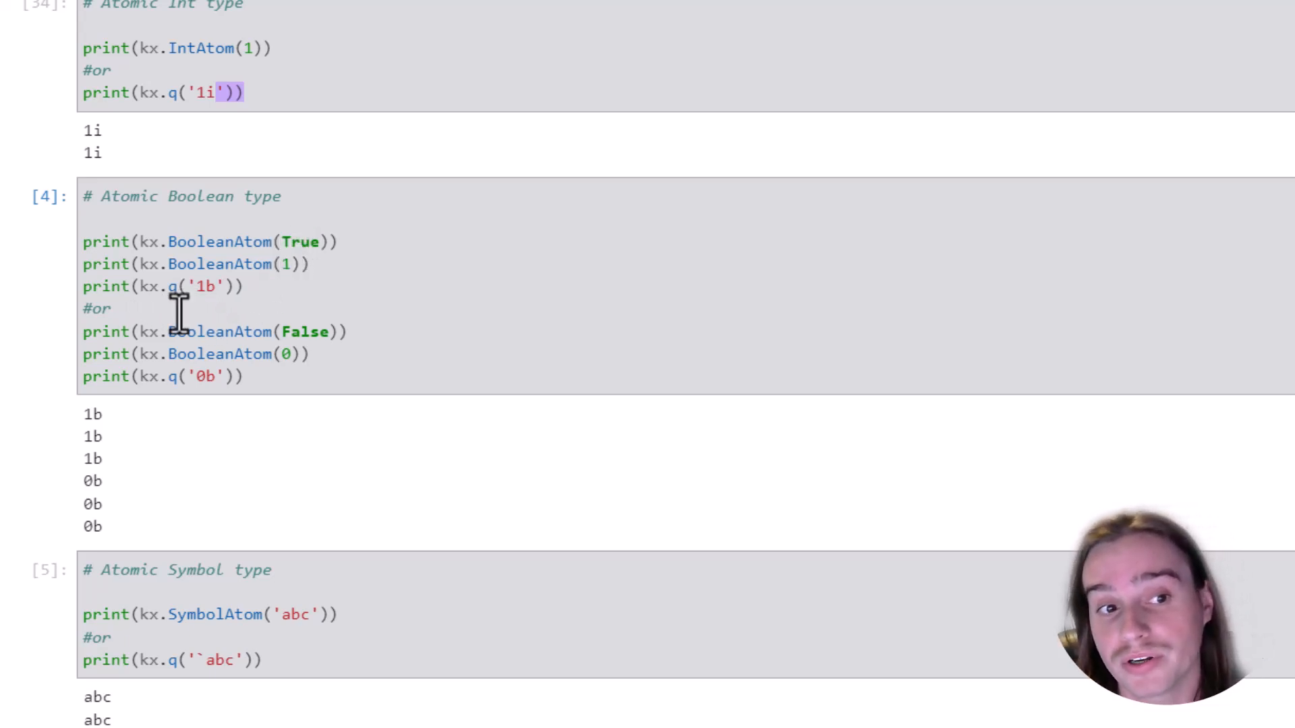
mouse_move(292, 297)
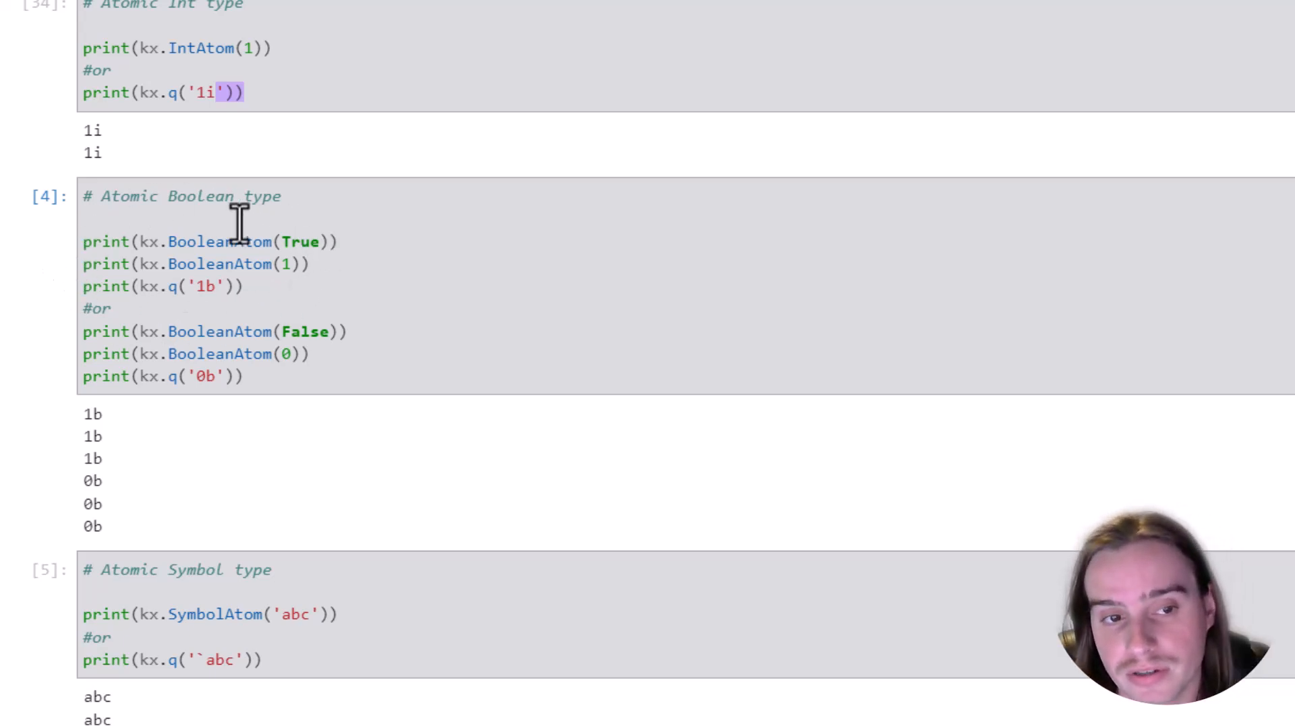
mouse_move(326, 273)
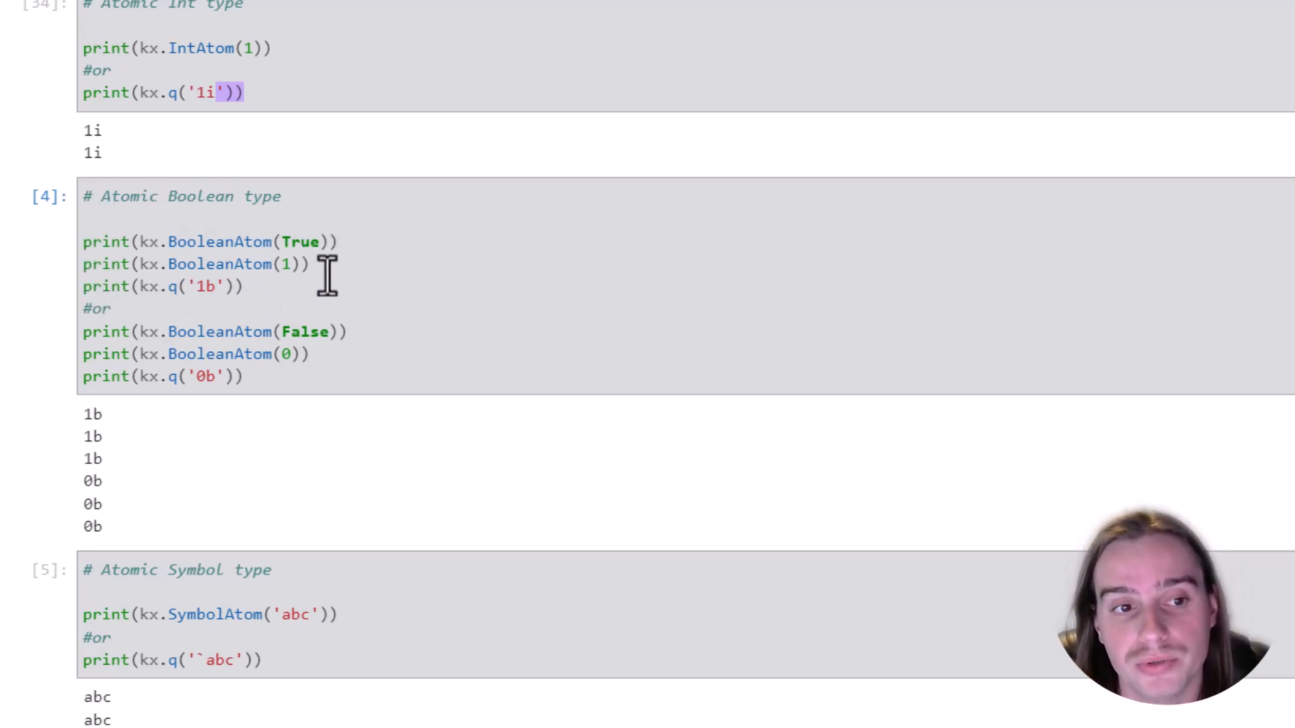
mouse_move(265, 332)
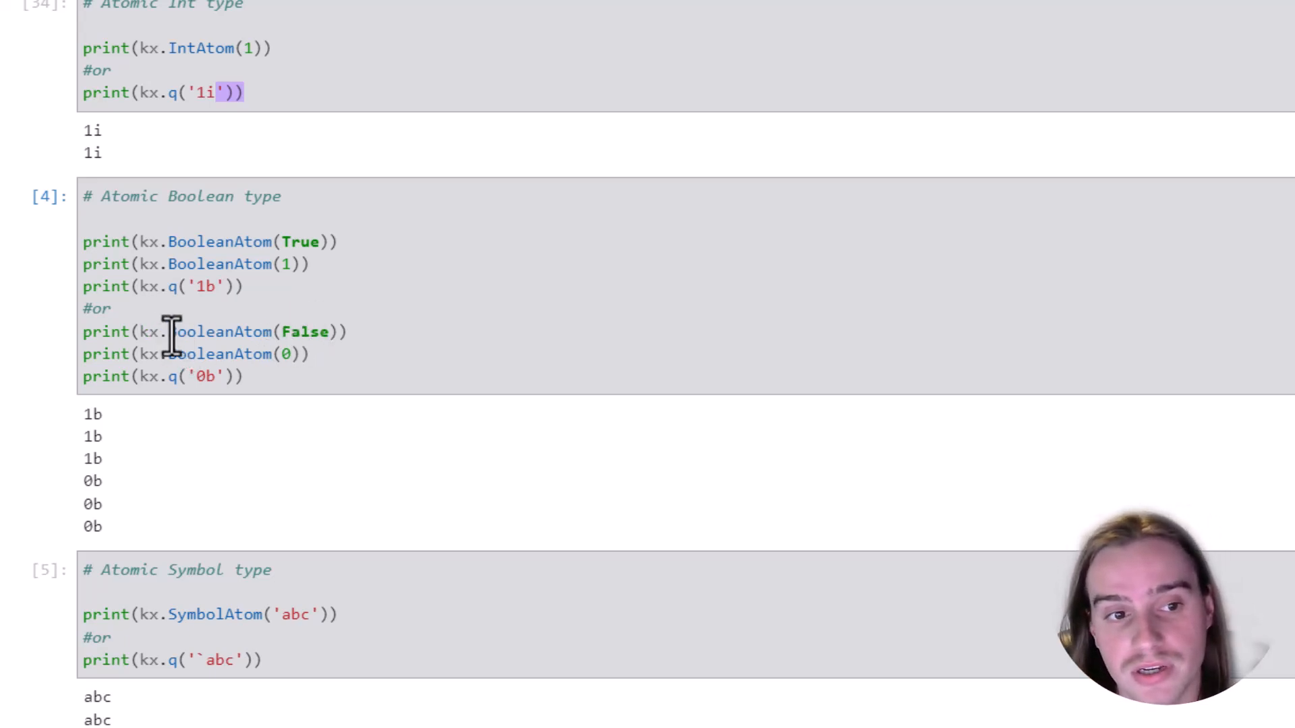
mouse_move(182, 432)
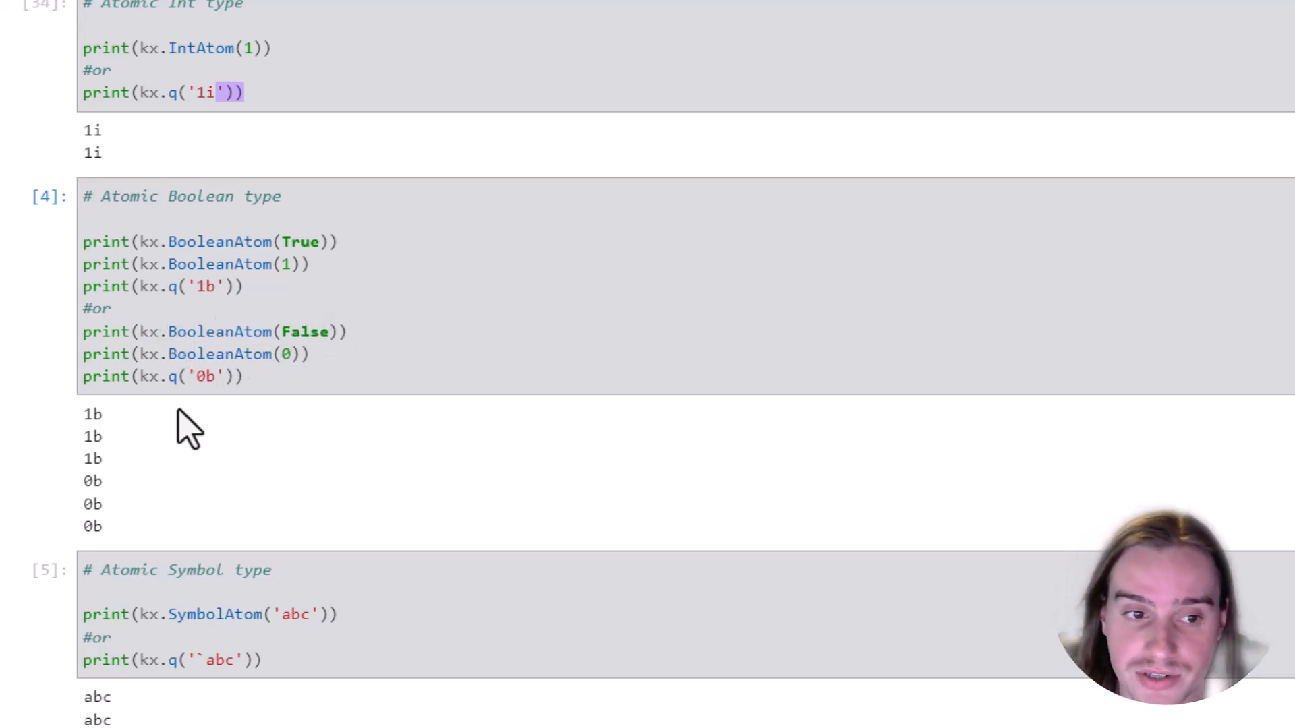
mouse_move(206, 376)
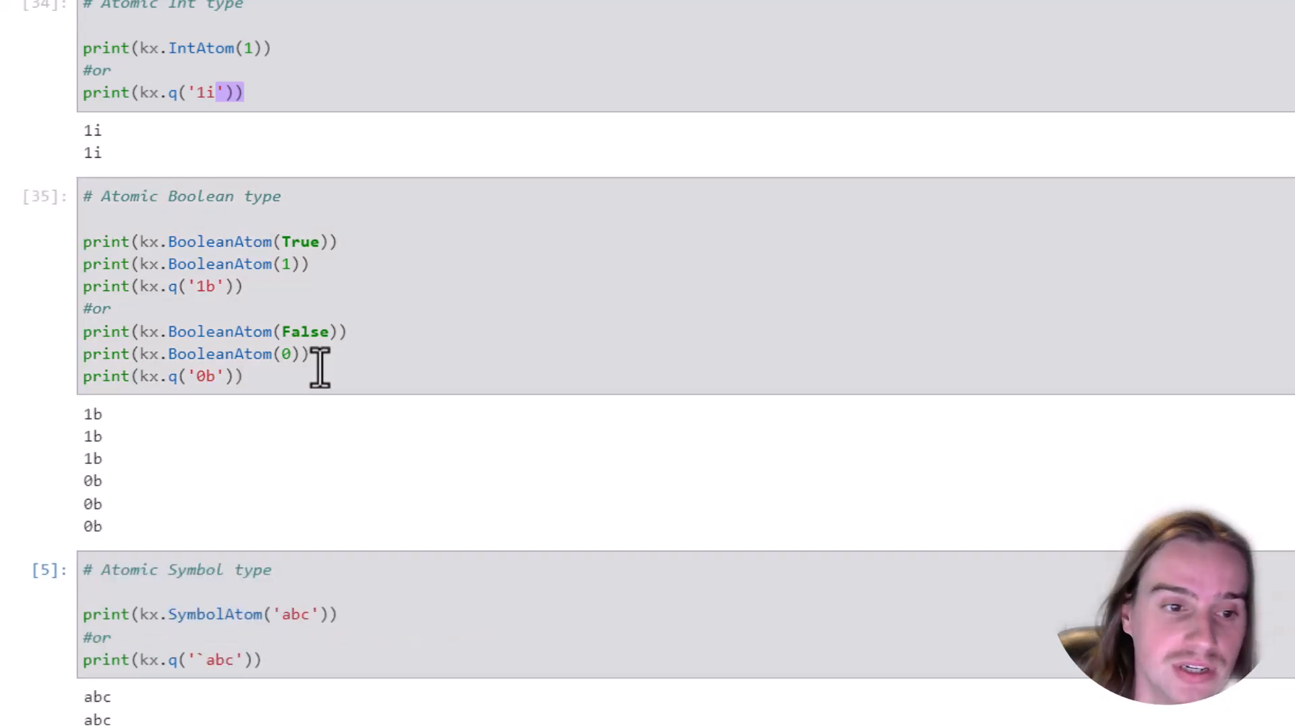
mouse_move(95, 471)
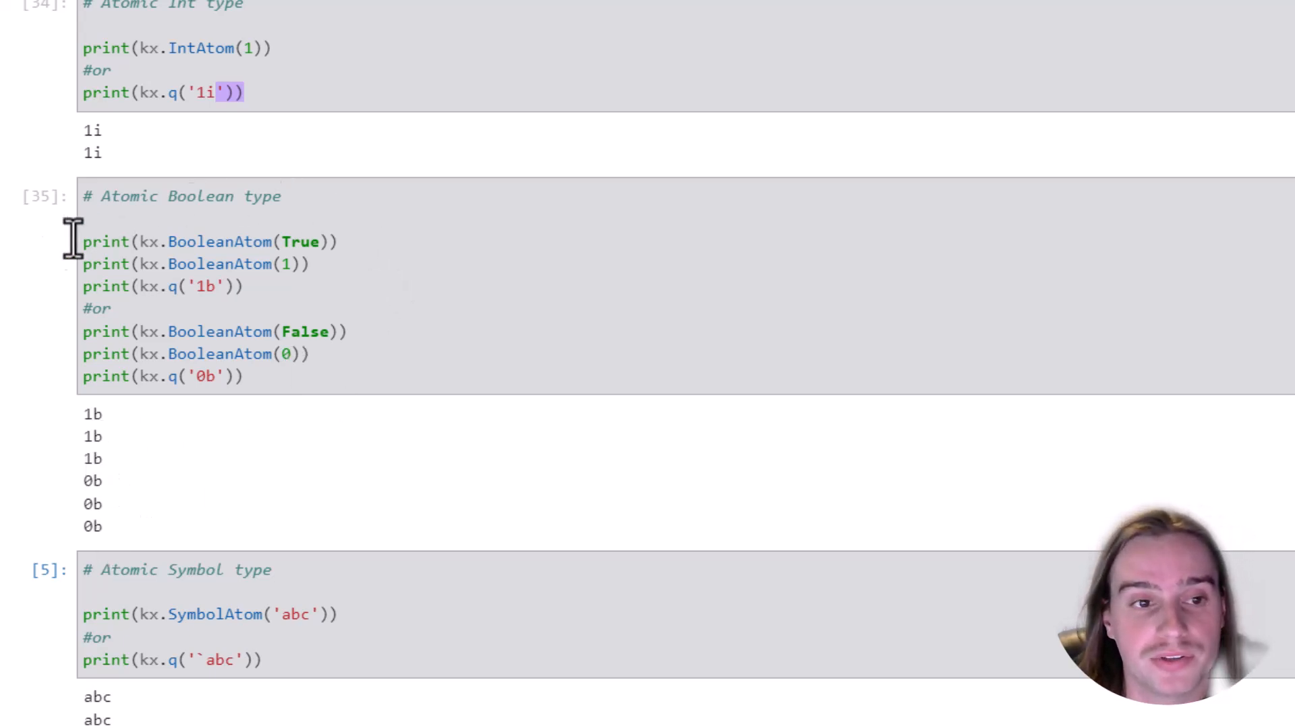
mouse_move(559, 315)
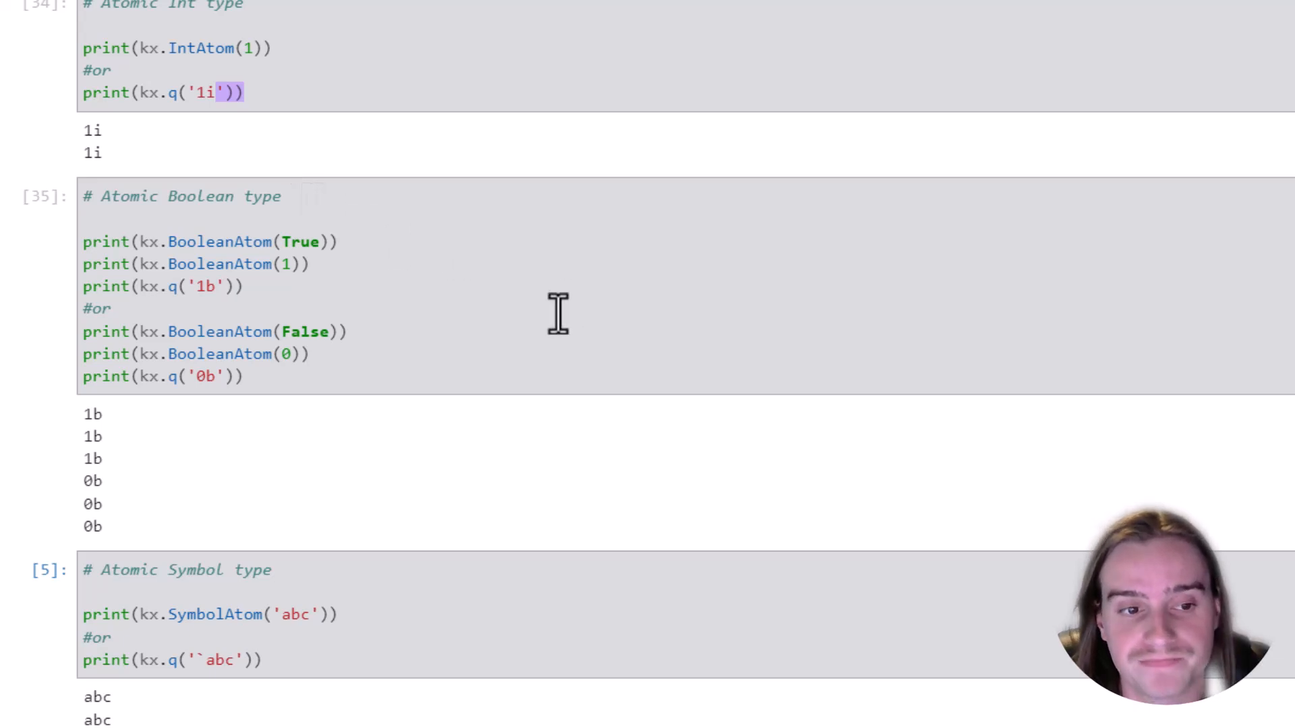
scroll(down, 3)
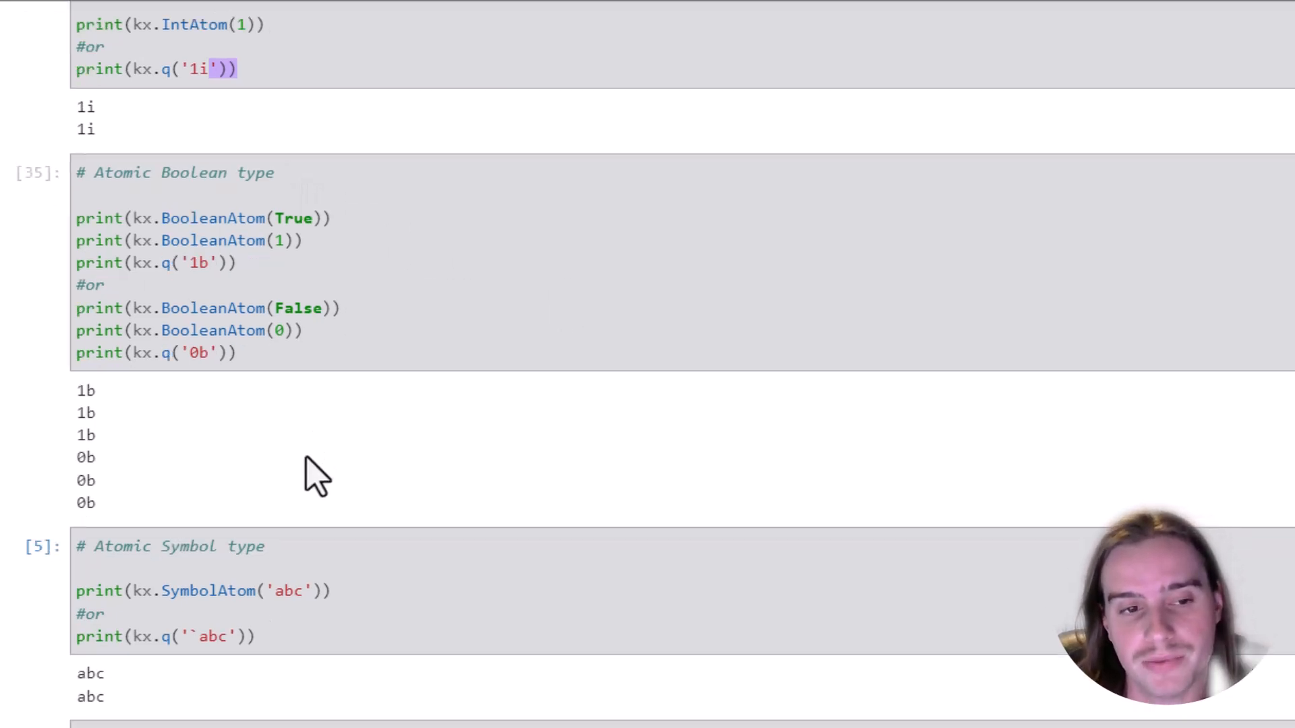
scroll(down, 3)
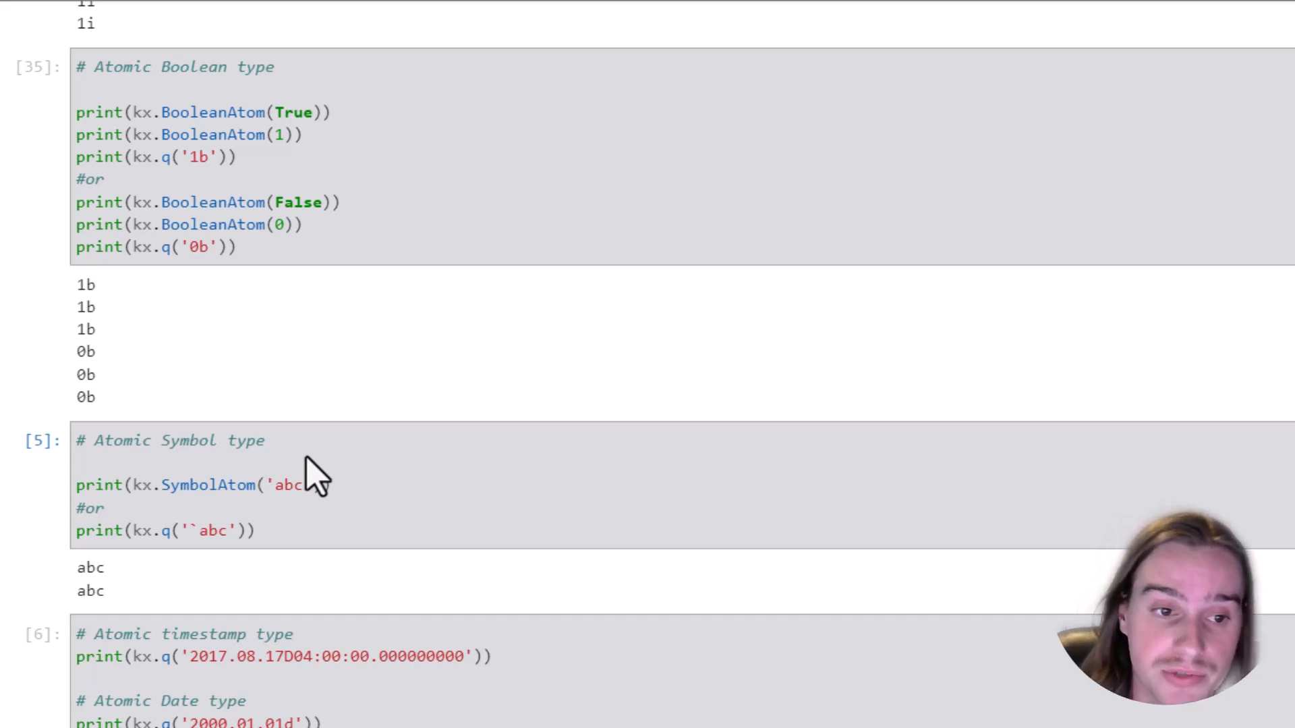
mouse_move(290, 405)
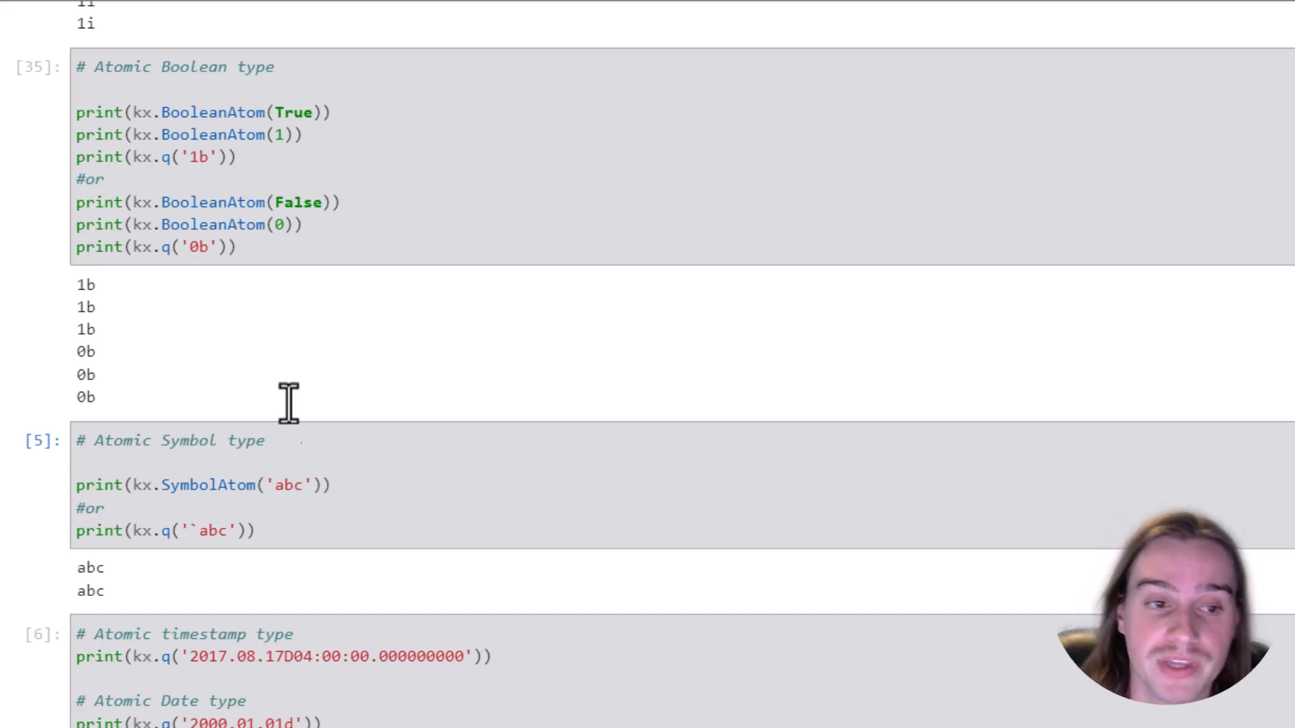
mouse_move(252, 484)
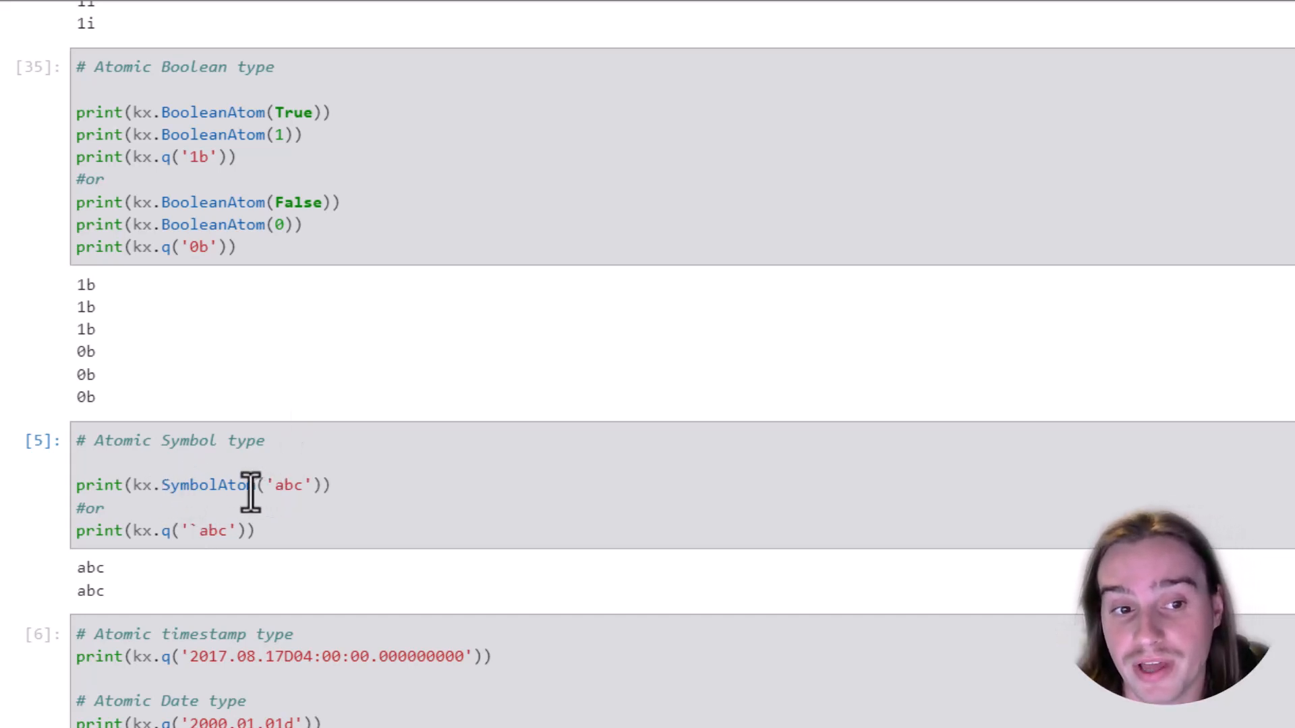
mouse_move(311, 484)
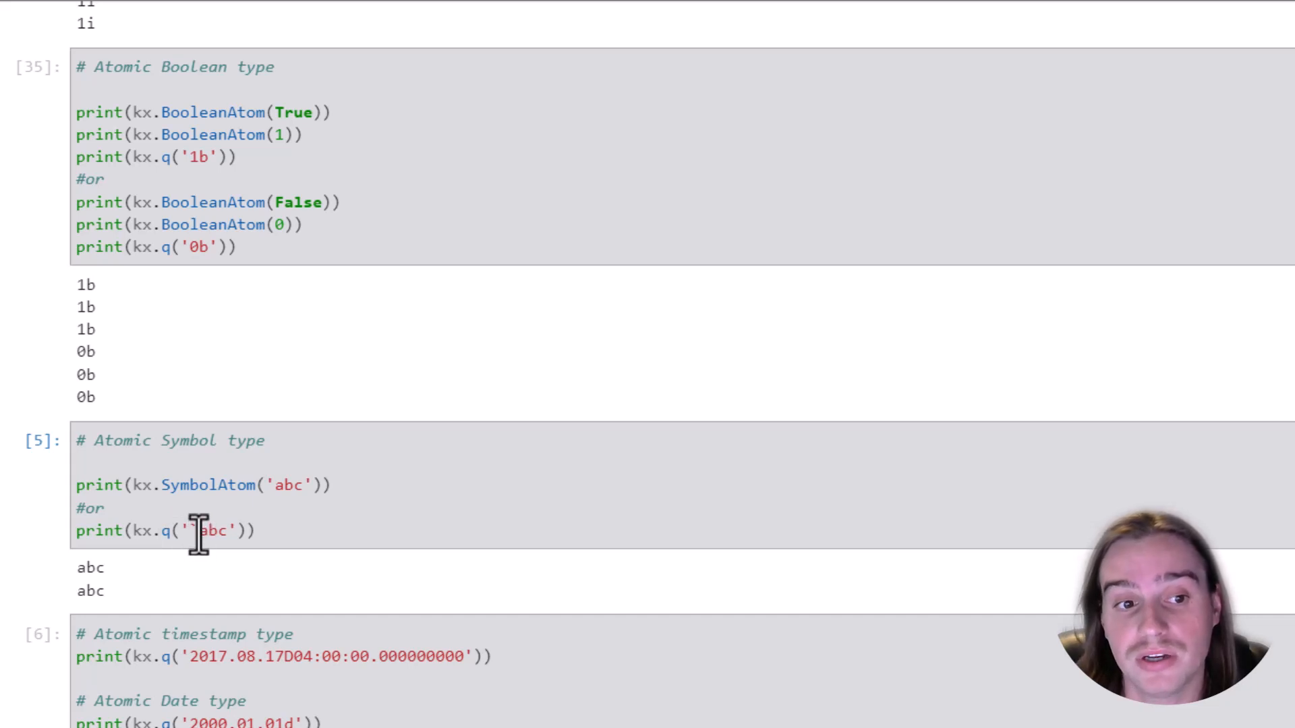
- Select the atomic Symbol type cell and re-run it so it prints abc twice
click(198, 530)
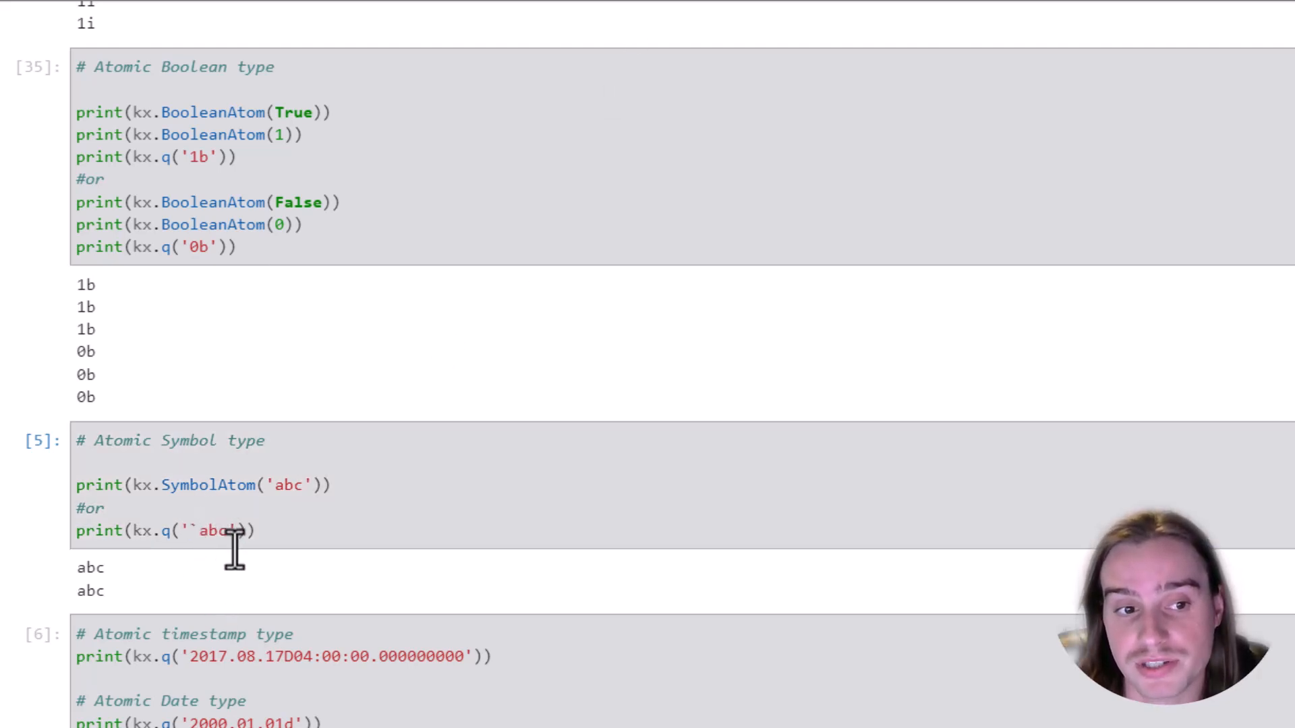
mouse_move(252, 532)
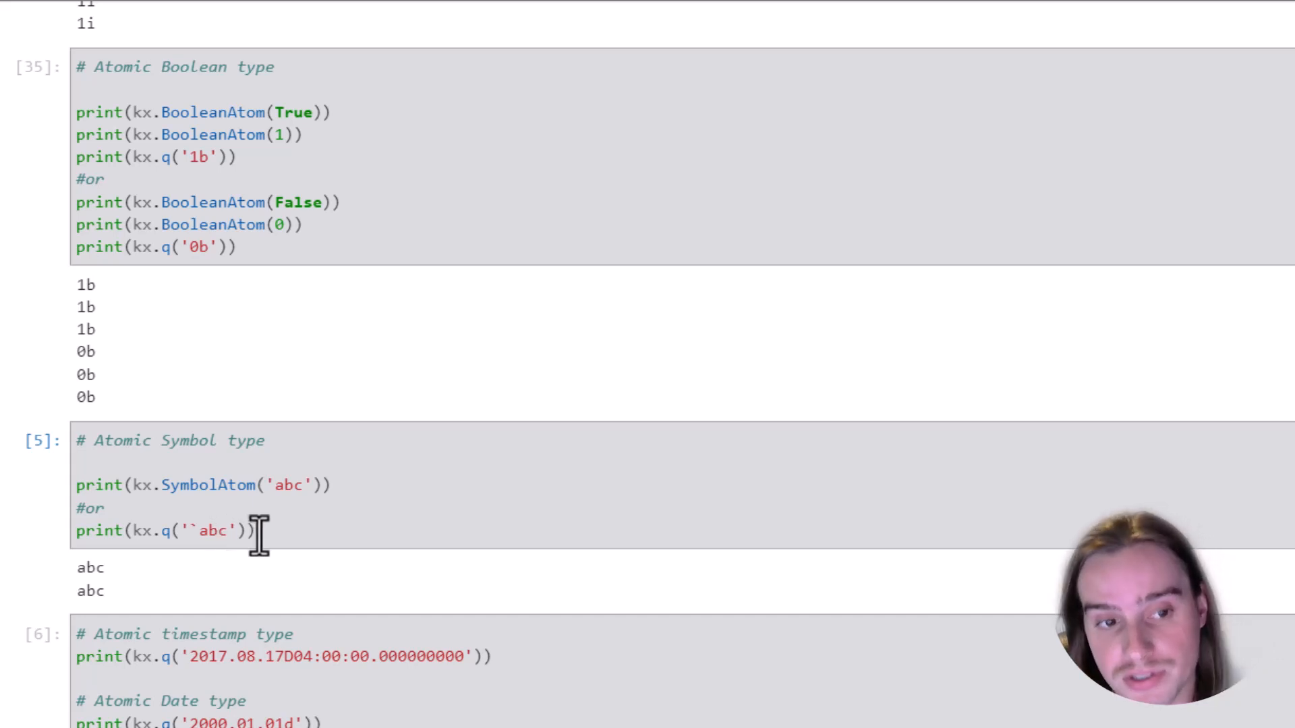
click(265, 530)
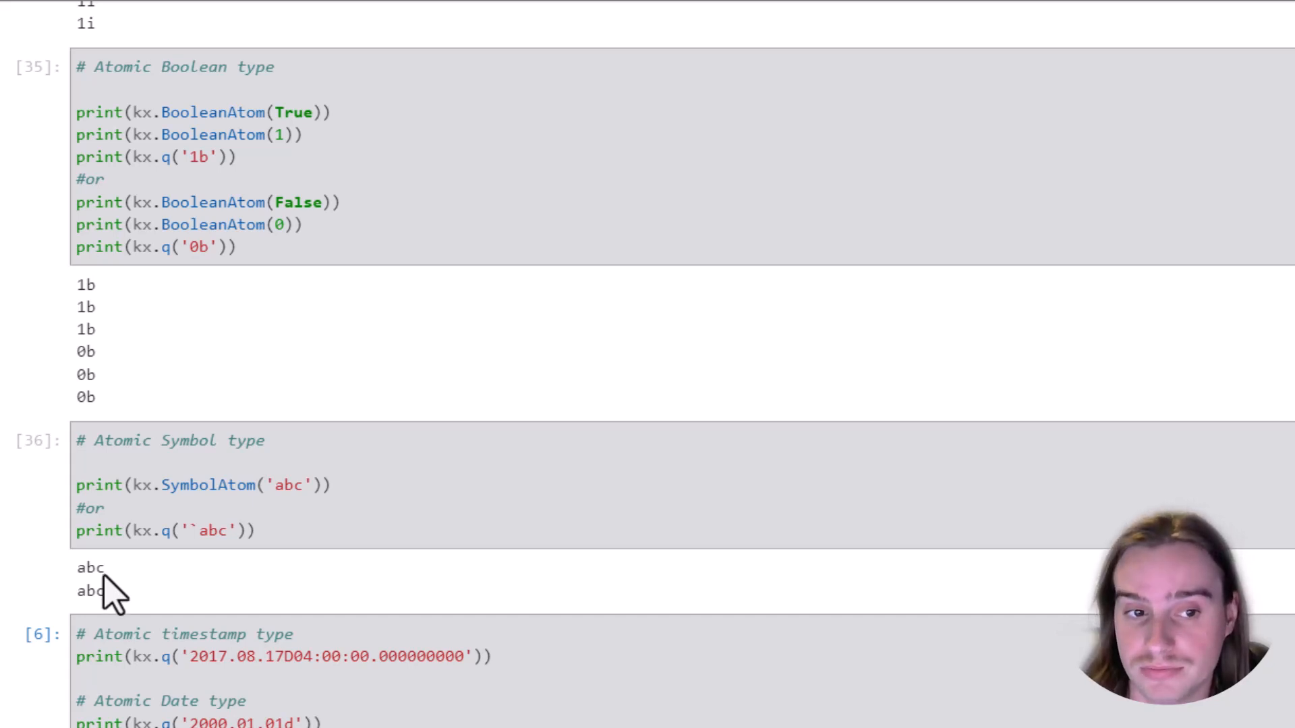
- Run the timestamp, date and month cell, reprinting 2017.08.17D04:00:00.000000000, 2000.01.01 and 2000.01m
scroll(down, 3)
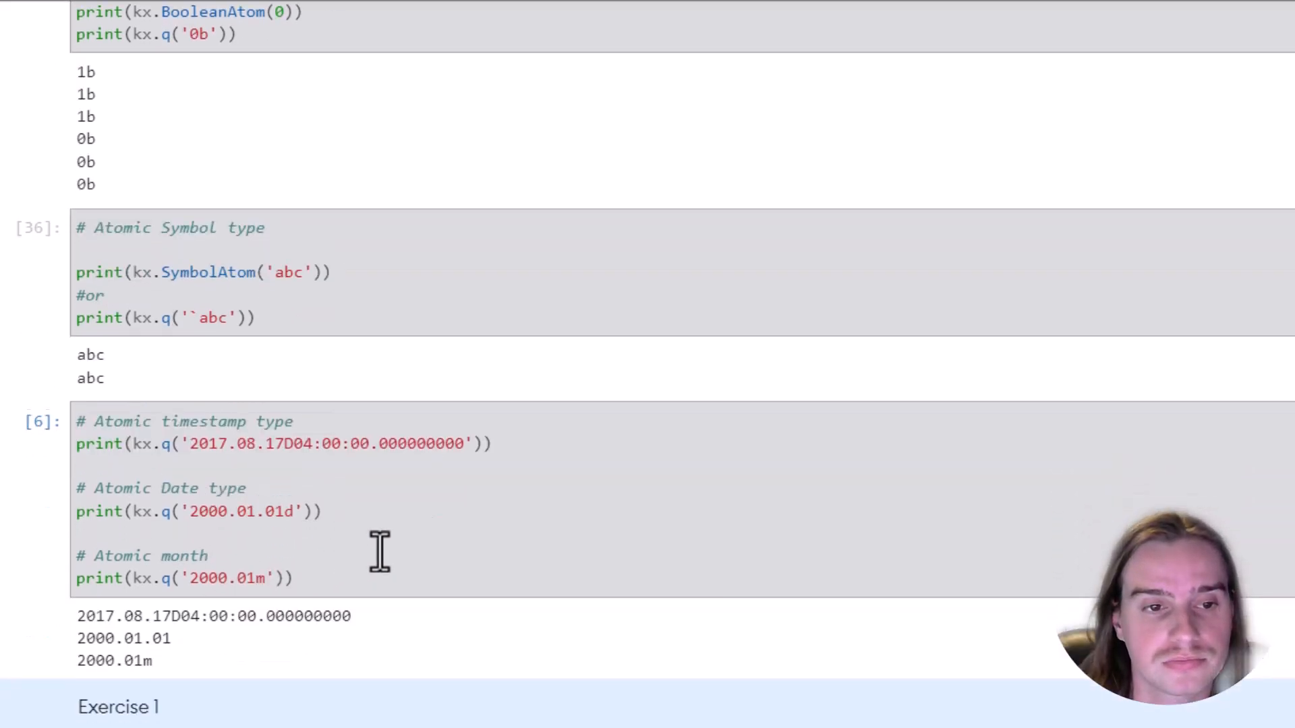
scroll(down, 3)
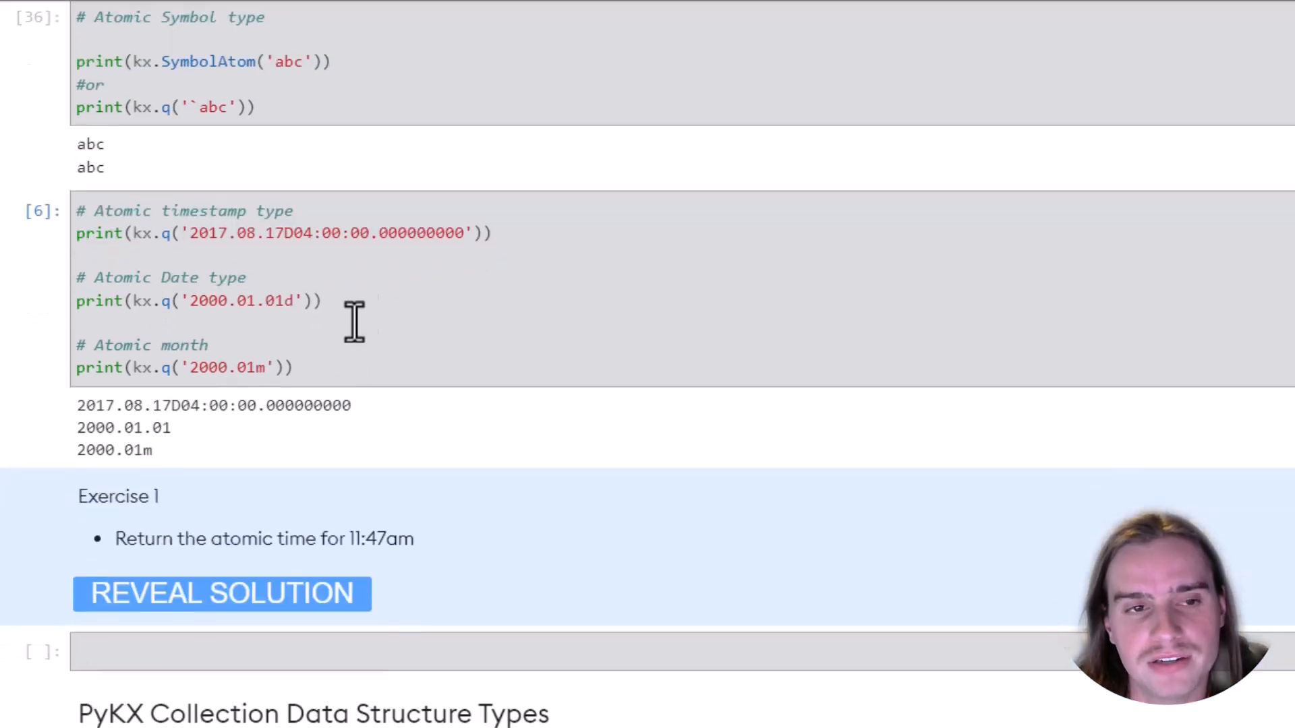
mouse_move(391, 298)
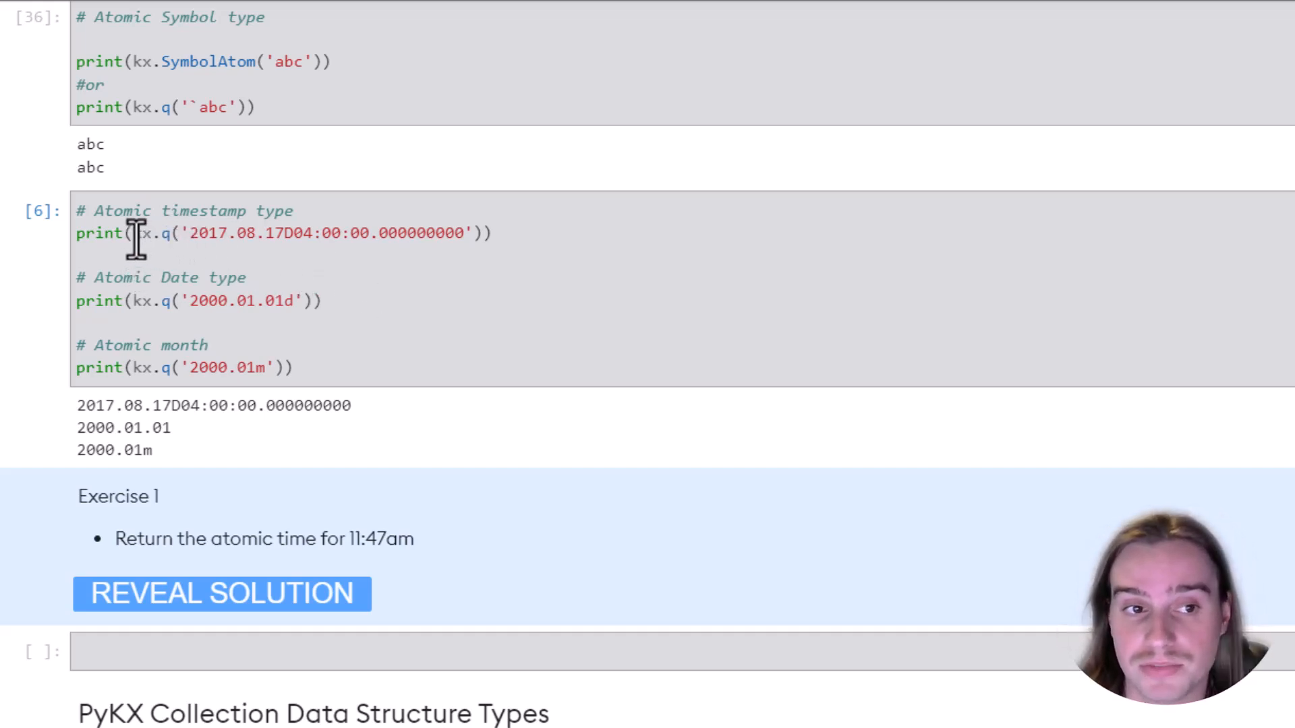
mouse_move(448, 244)
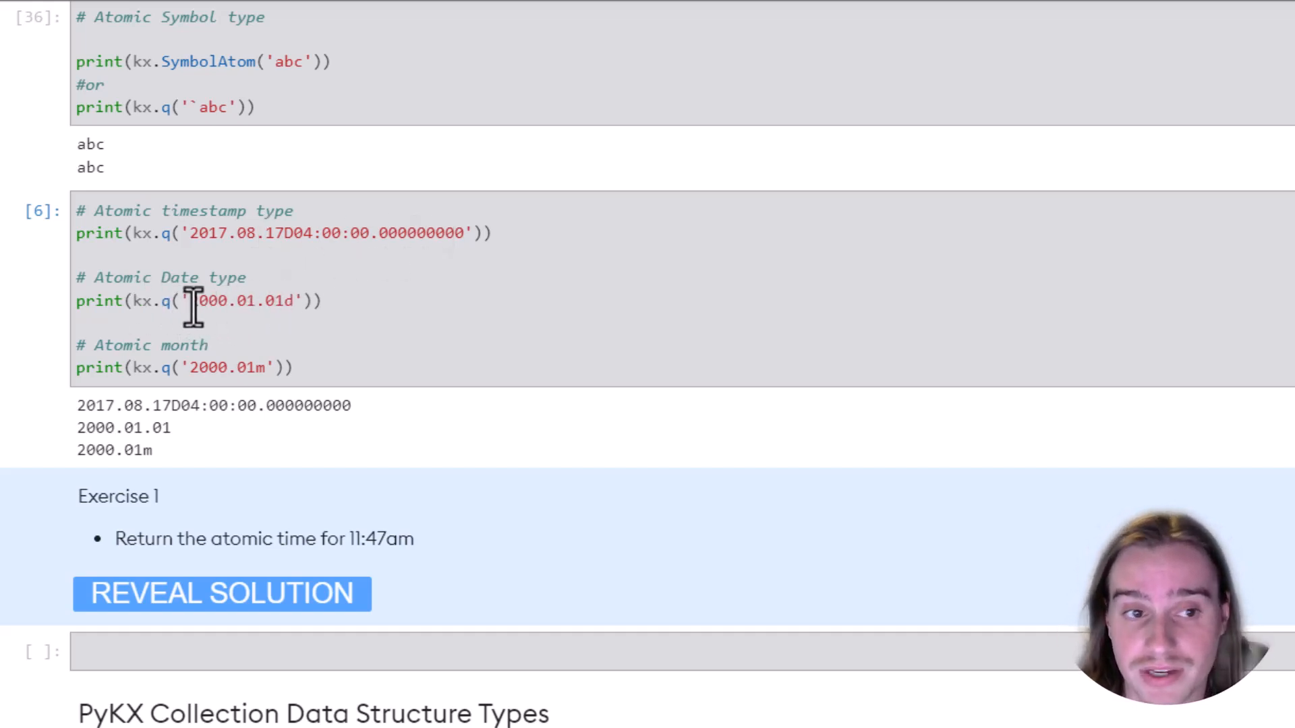
click(292, 301)
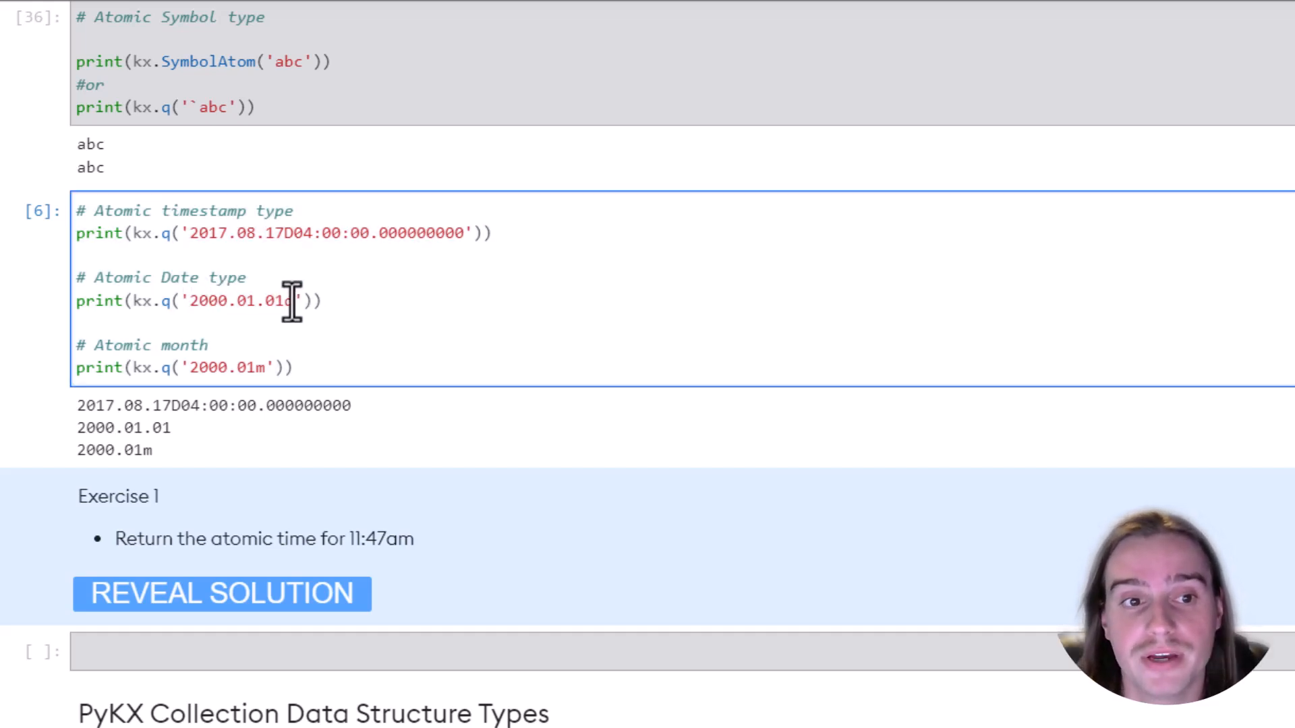
mouse_move(399, 508)
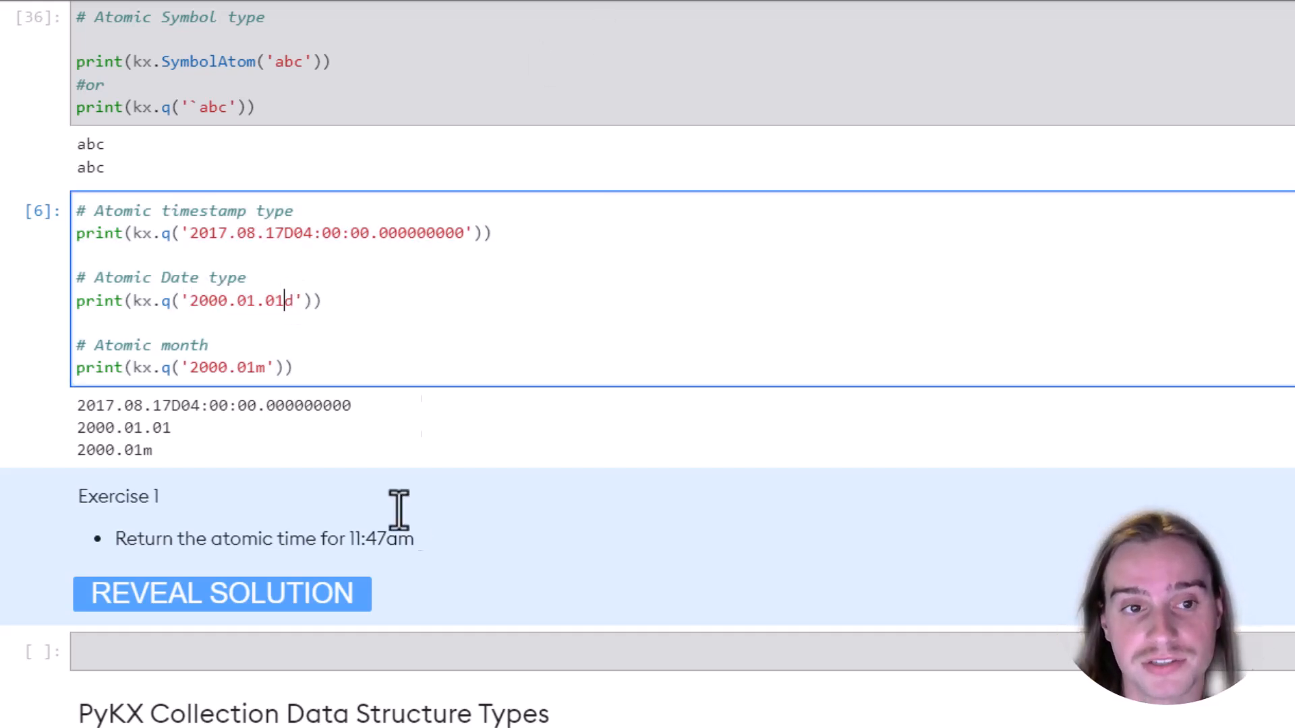
mouse_move(283, 367)
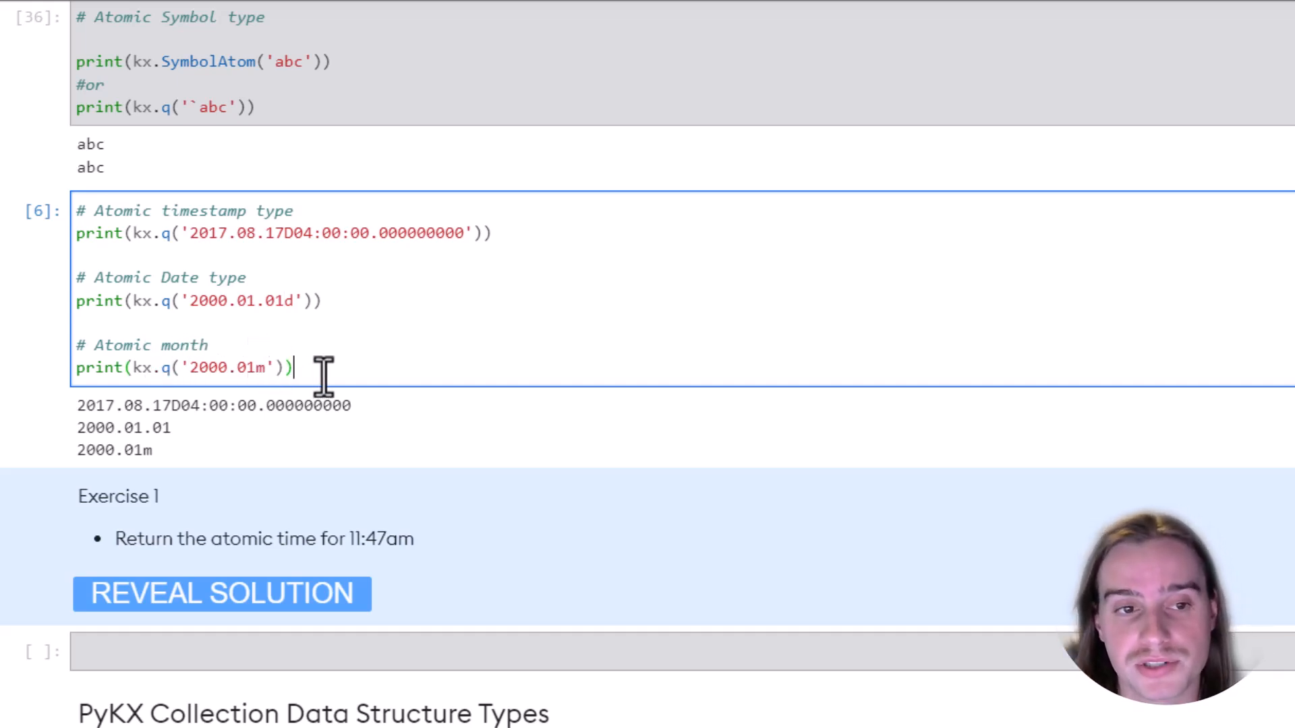
key(shift+enter)
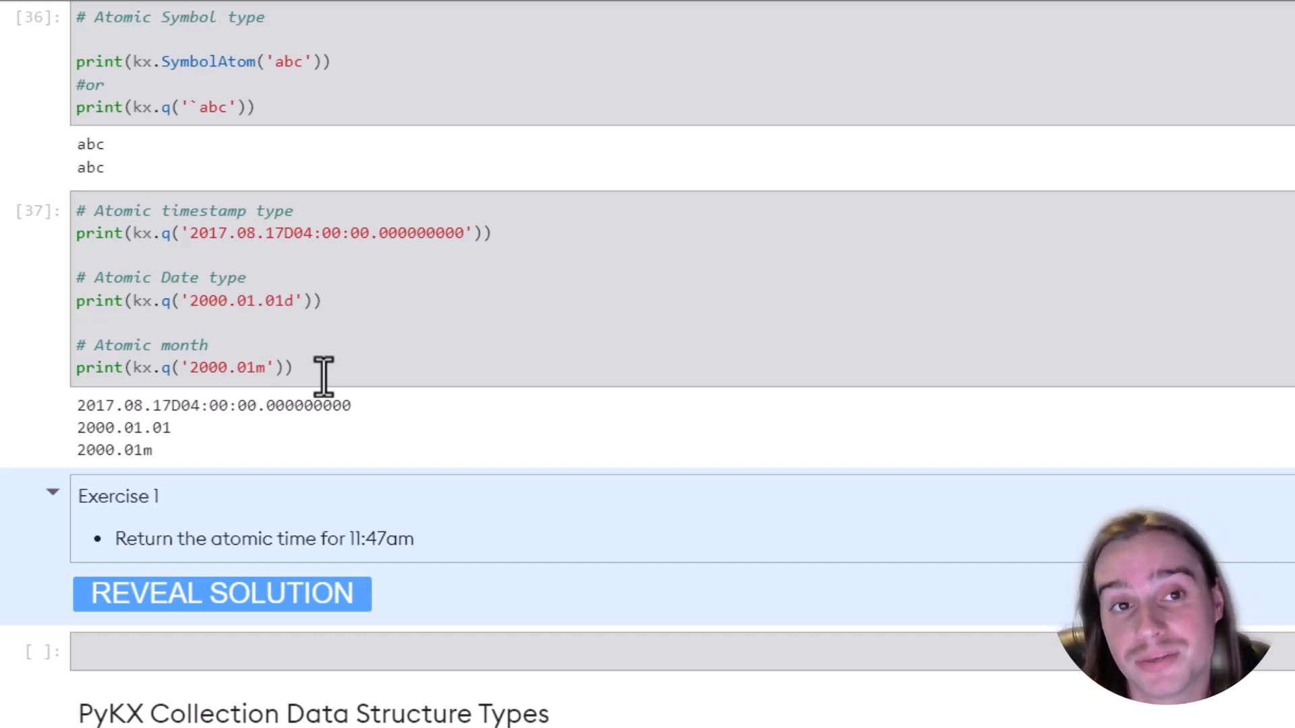
mouse_move(393, 446)
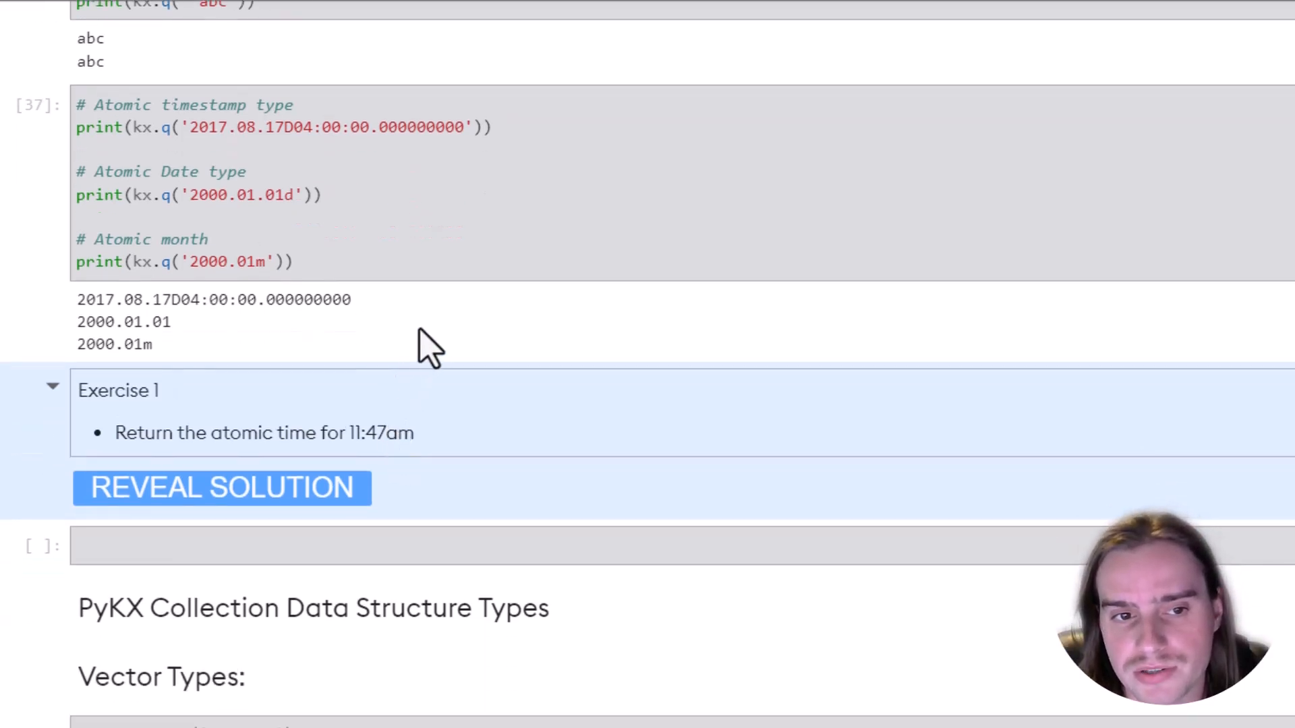
mouse_move(91, 590)
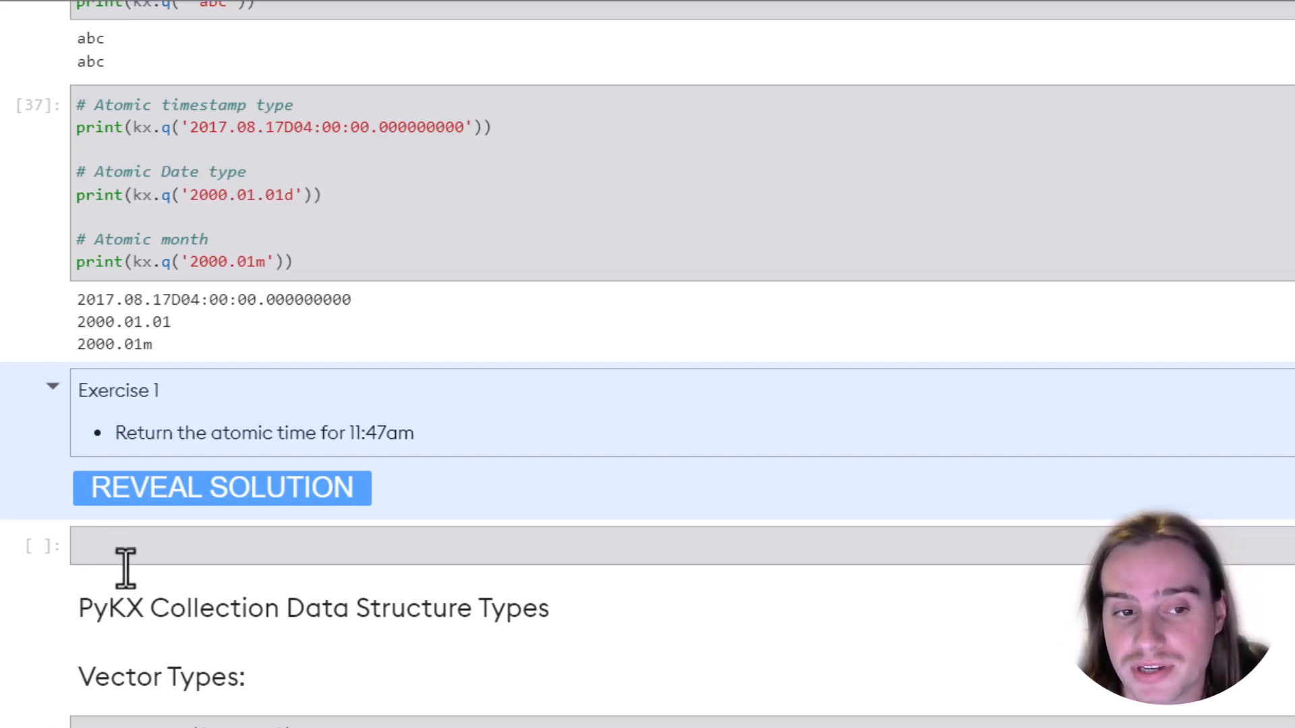
mouse_move(359, 541)
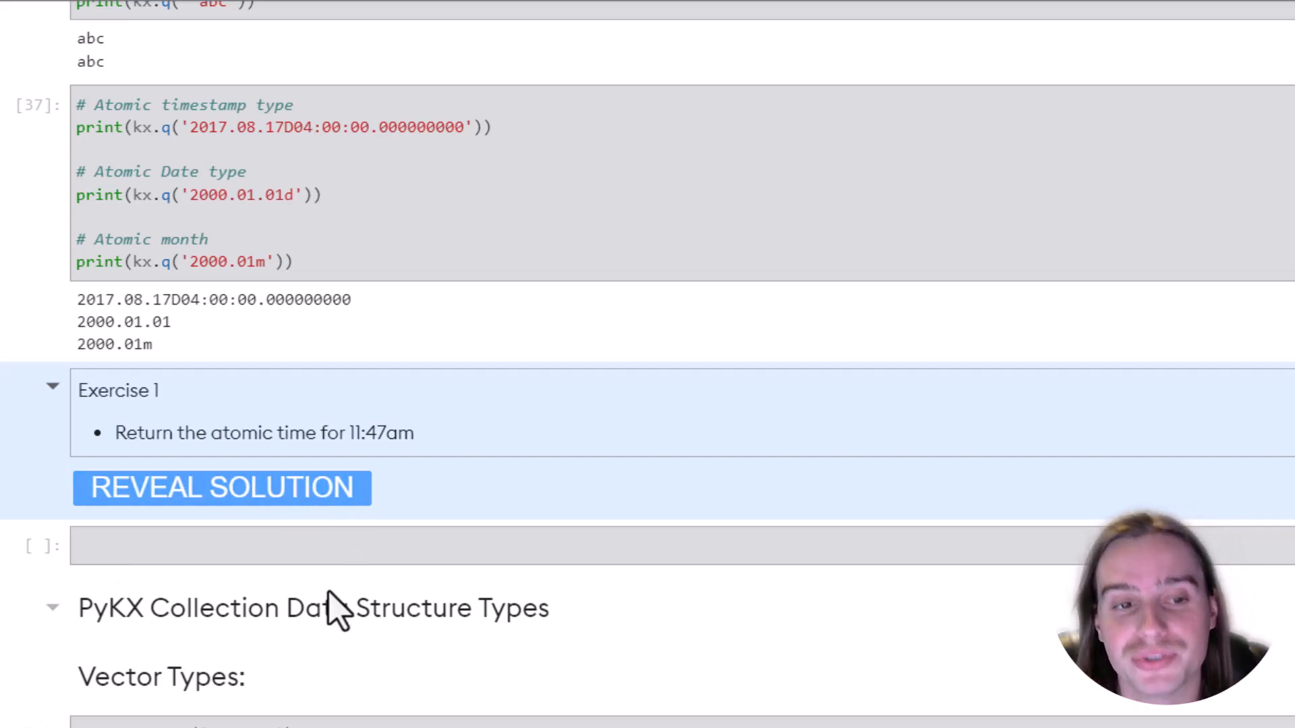
- Scroll past Exercise 1 to the Collection Data Structure Types section and its Vector Types examples
scroll(down, 3)
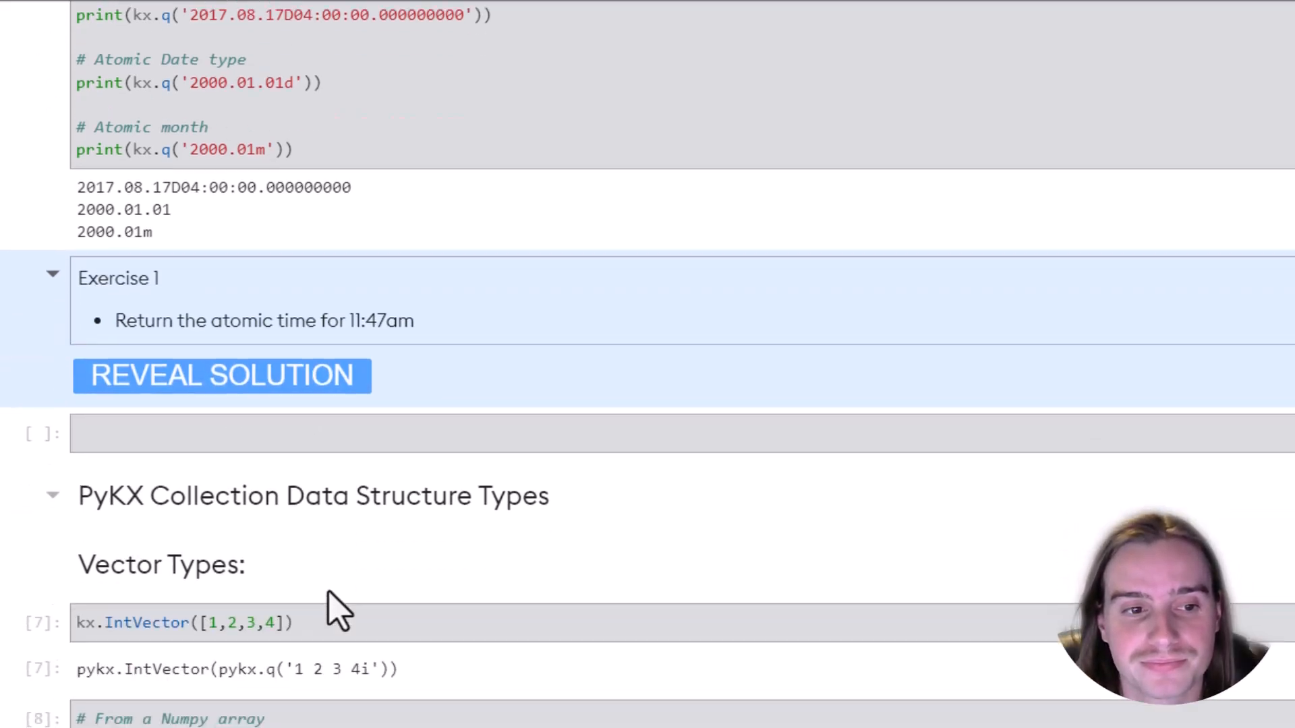
- Run the IntVector cells from a list and a NumPy array, and highlight toq in the Pandas series example
scroll(down, 3)
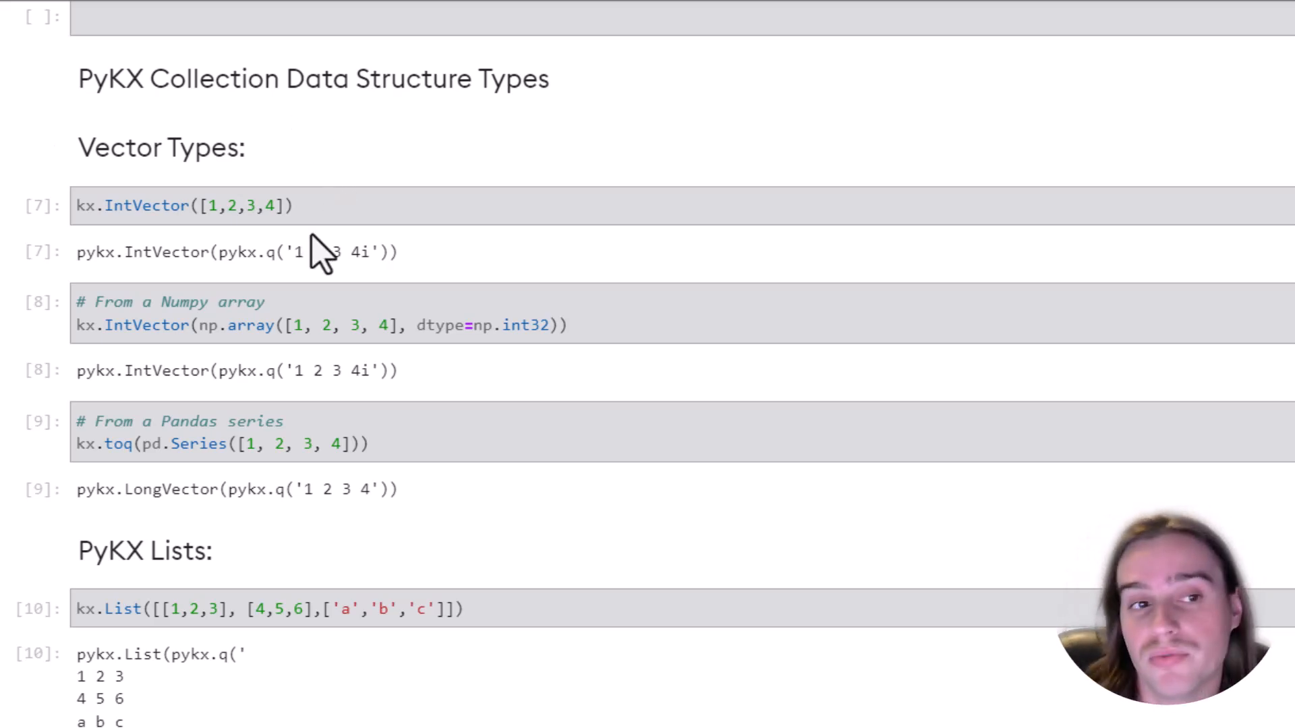
mouse_move(338, 190)
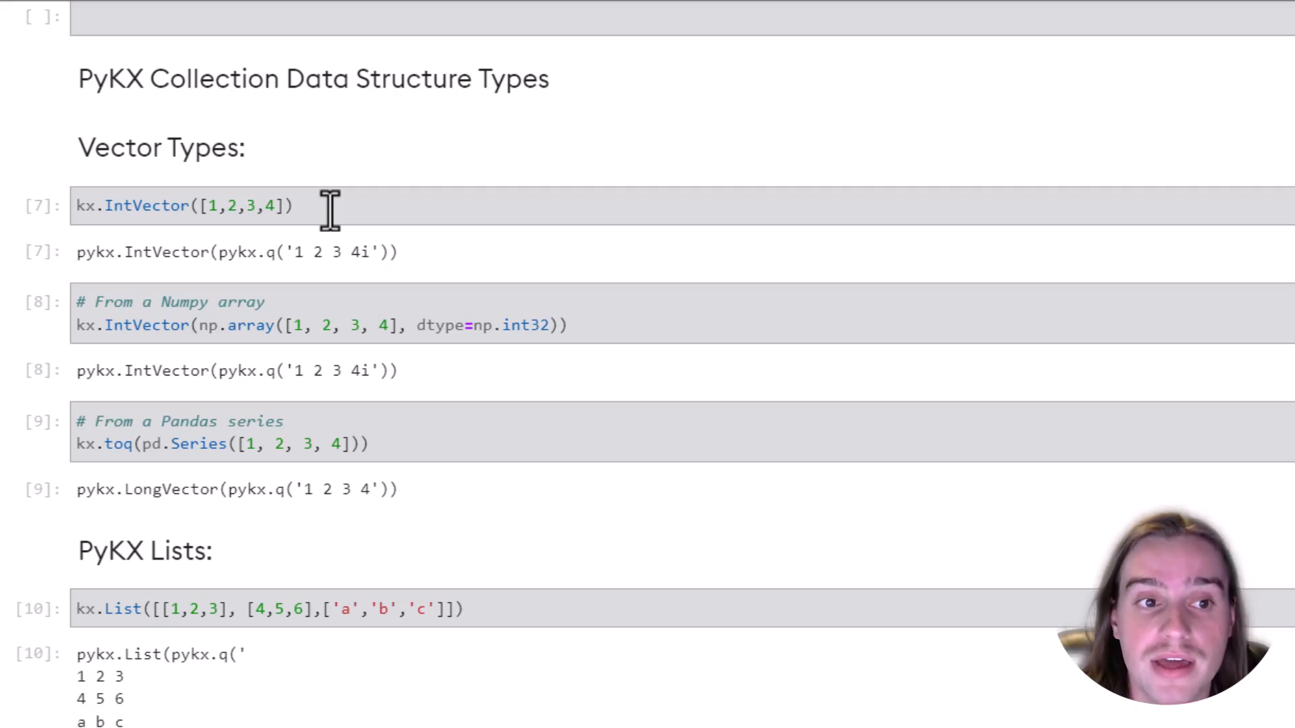
mouse_move(147, 205)
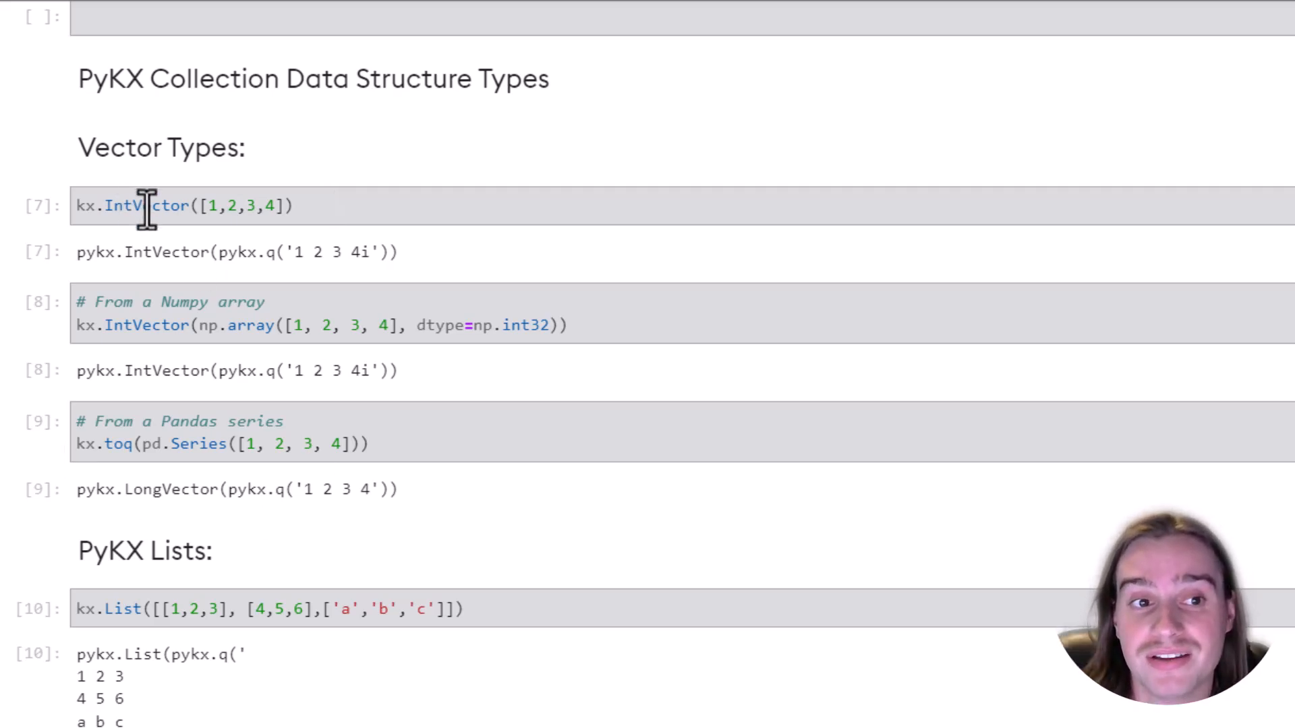
mouse_move(205, 205)
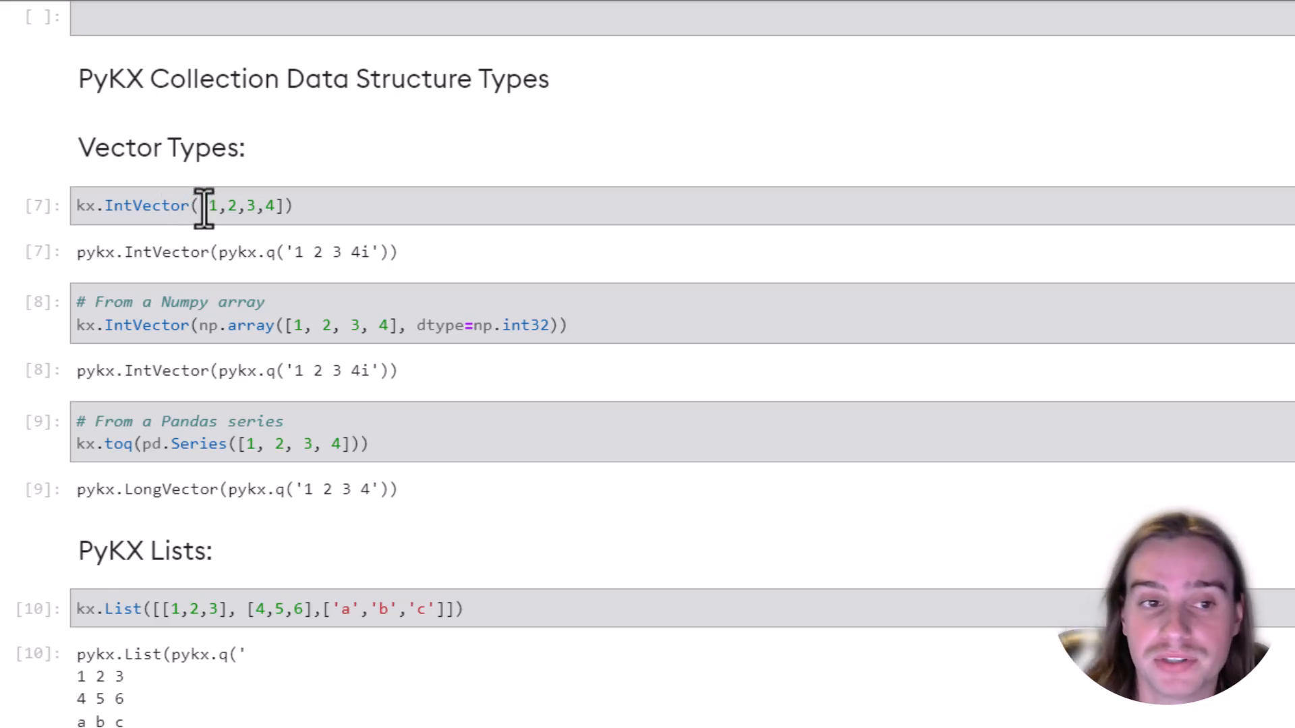
mouse_move(281, 205)
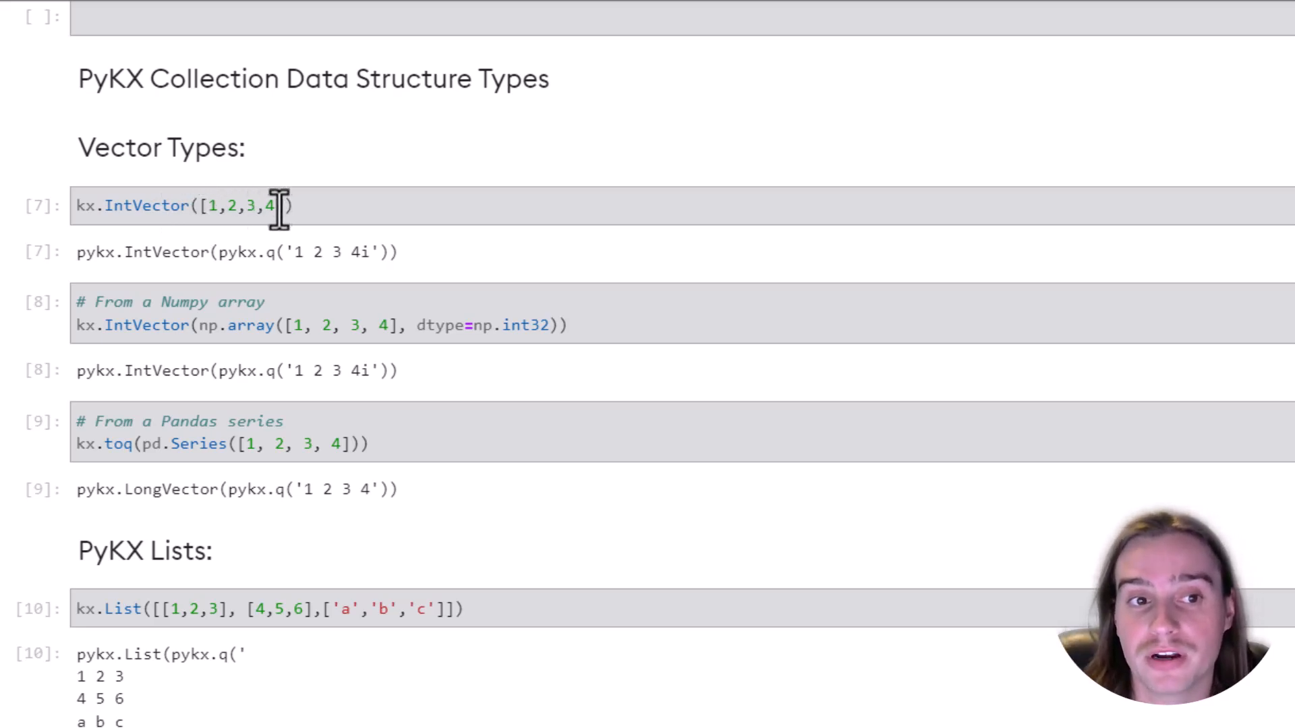
mouse_move(210, 205)
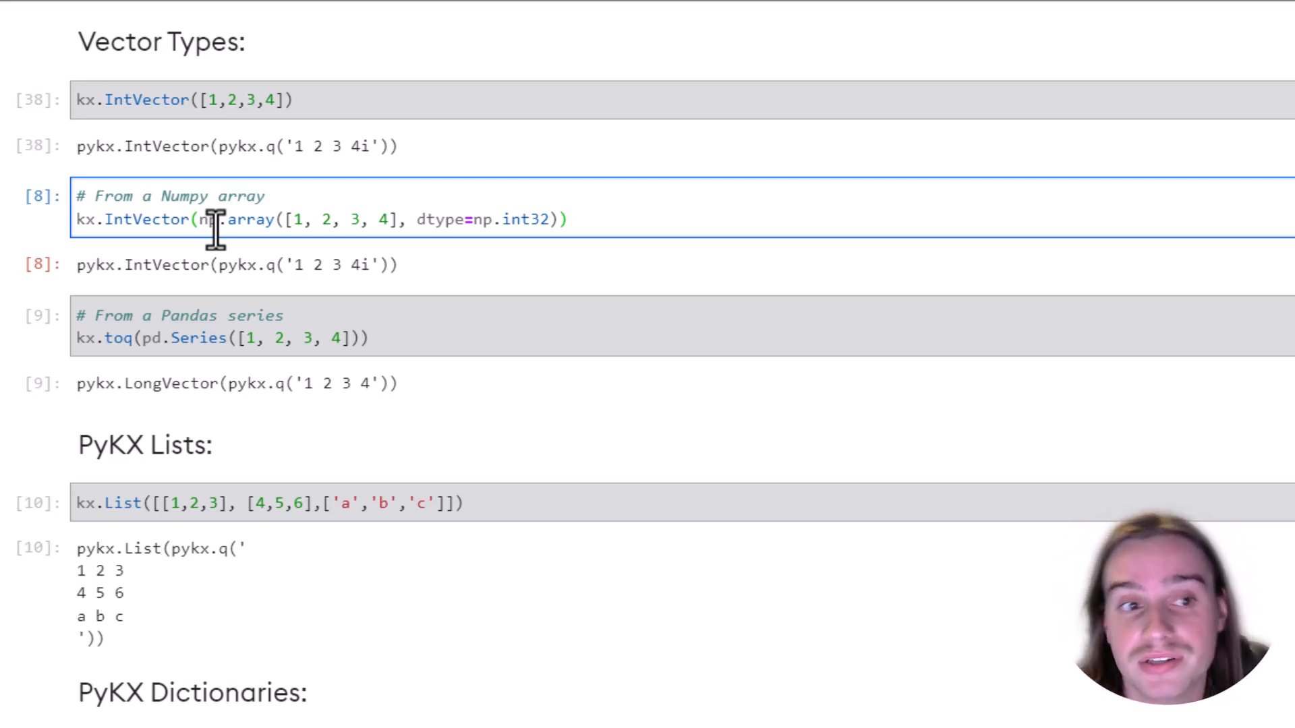
mouse_move(587, 263)
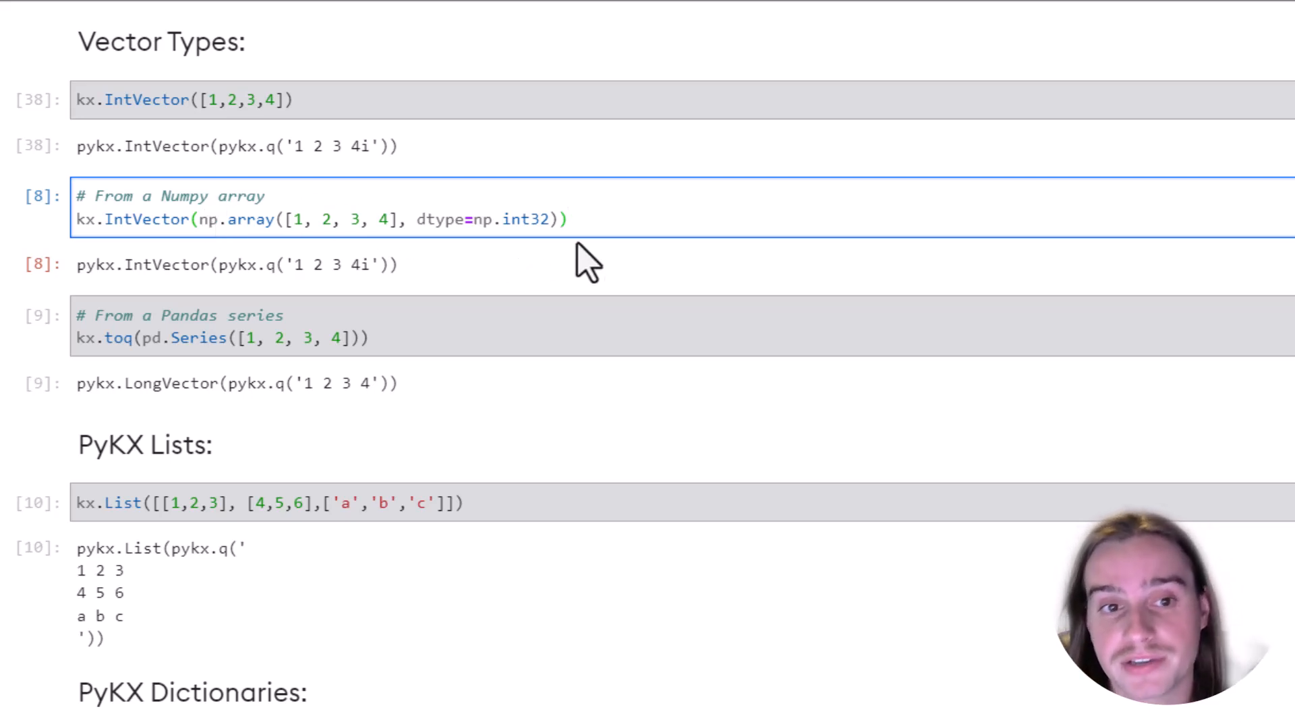
mouse_move(618, 222)
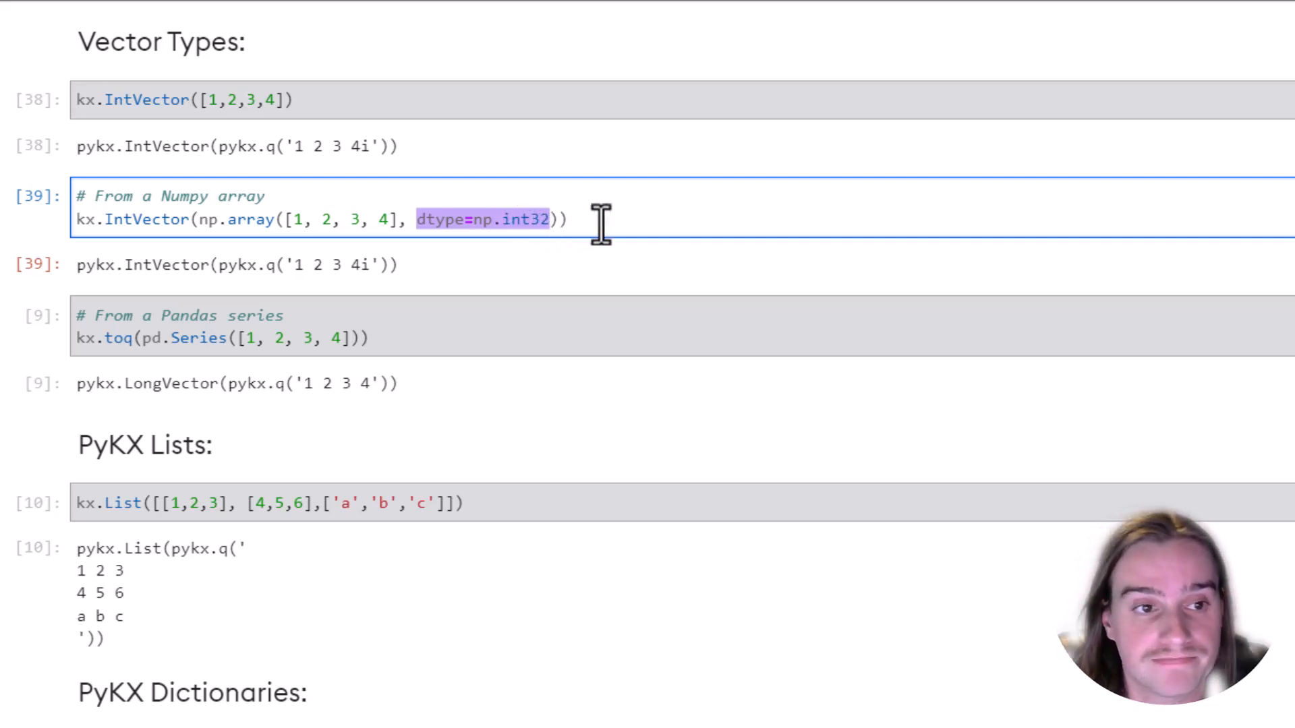
scroll(down, 3)
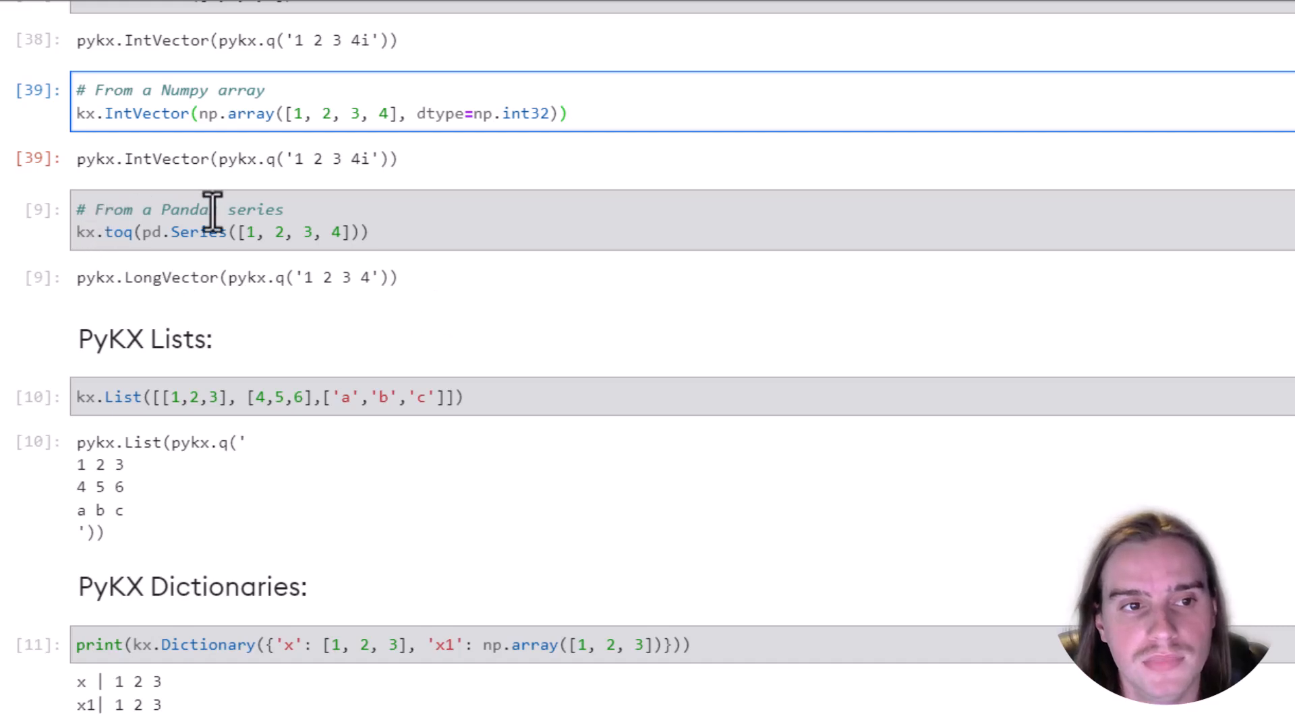
mouse_move(297, 209)
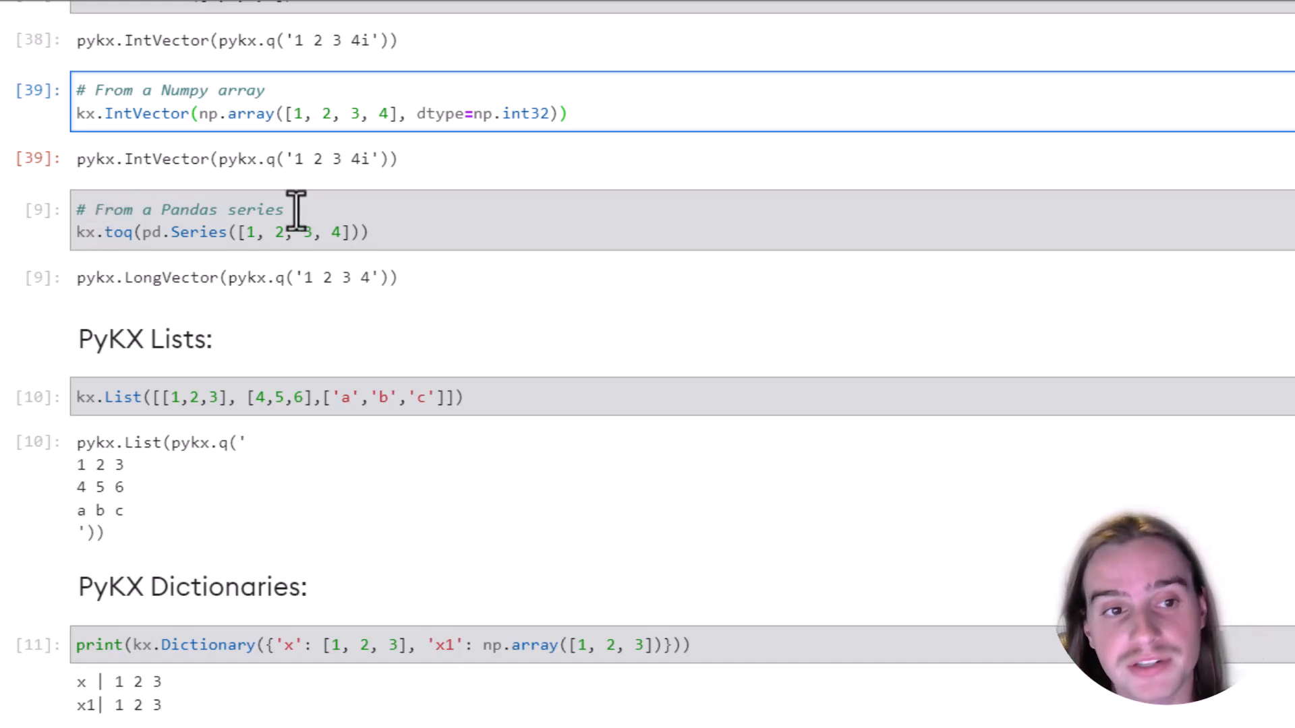
mouse_move(312, 222)
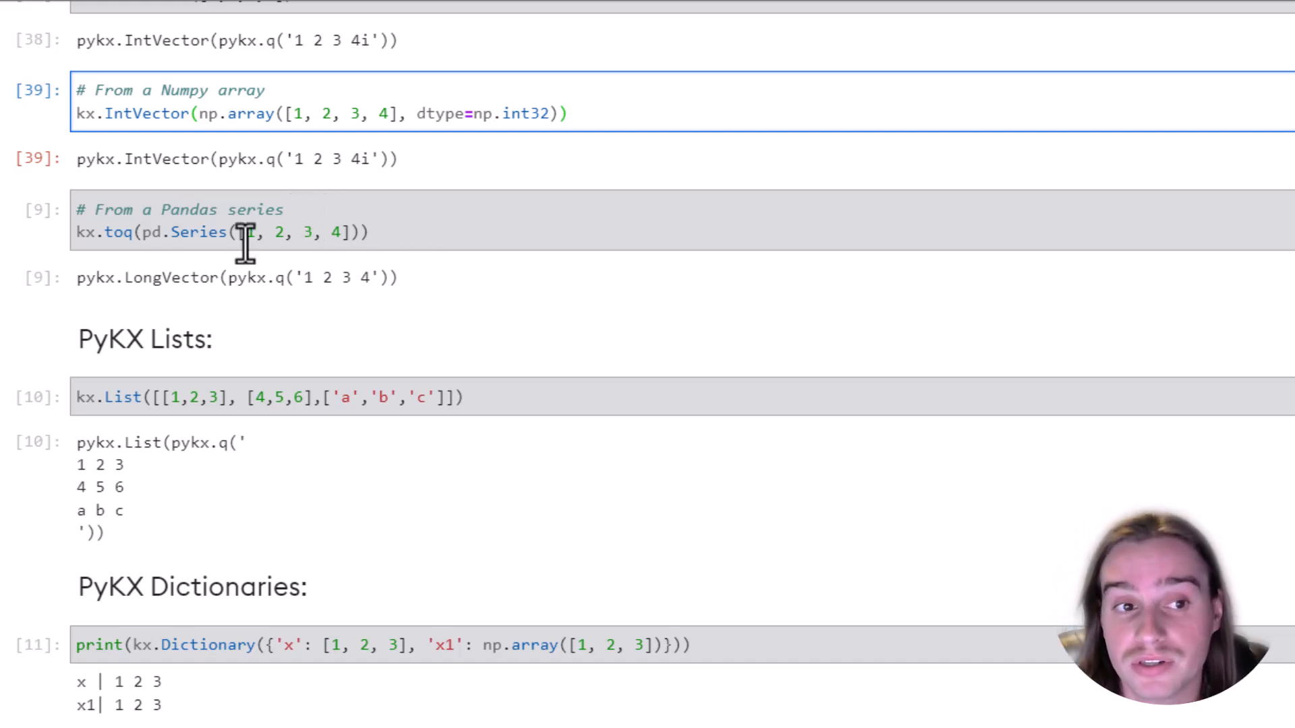
double_click(116, 232)
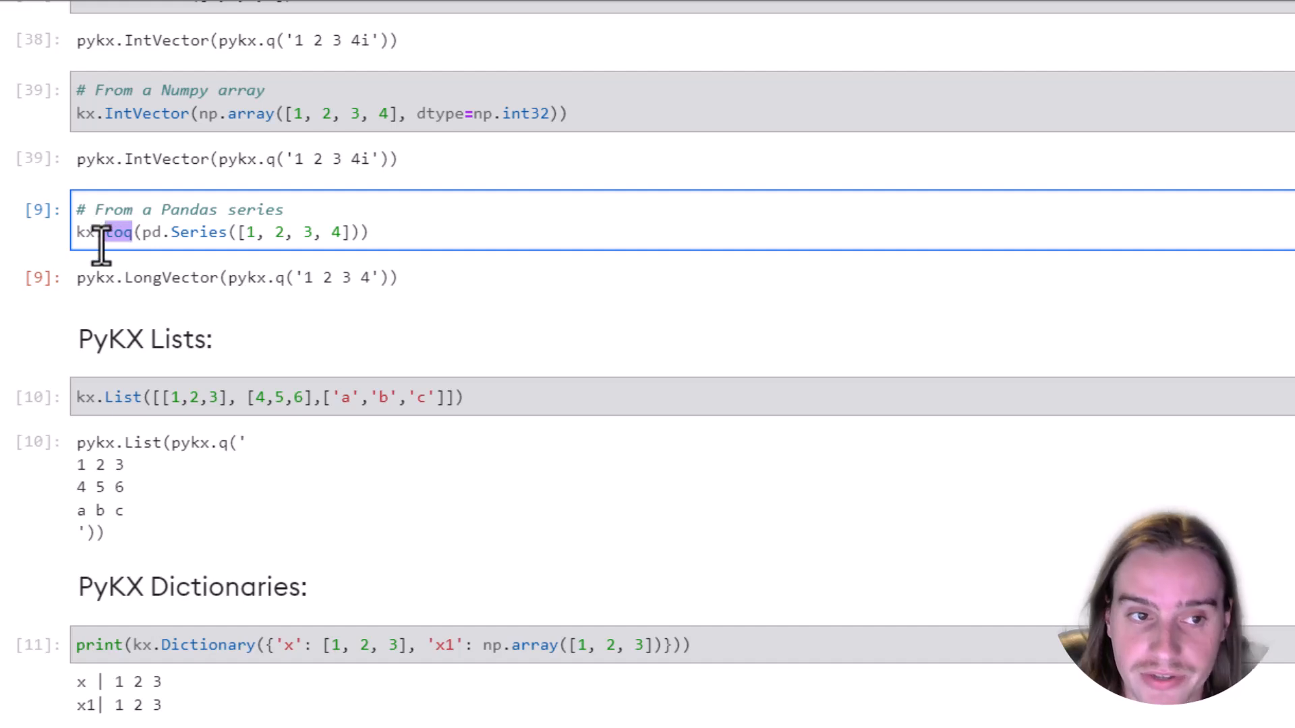
mouse_move(153, 240)
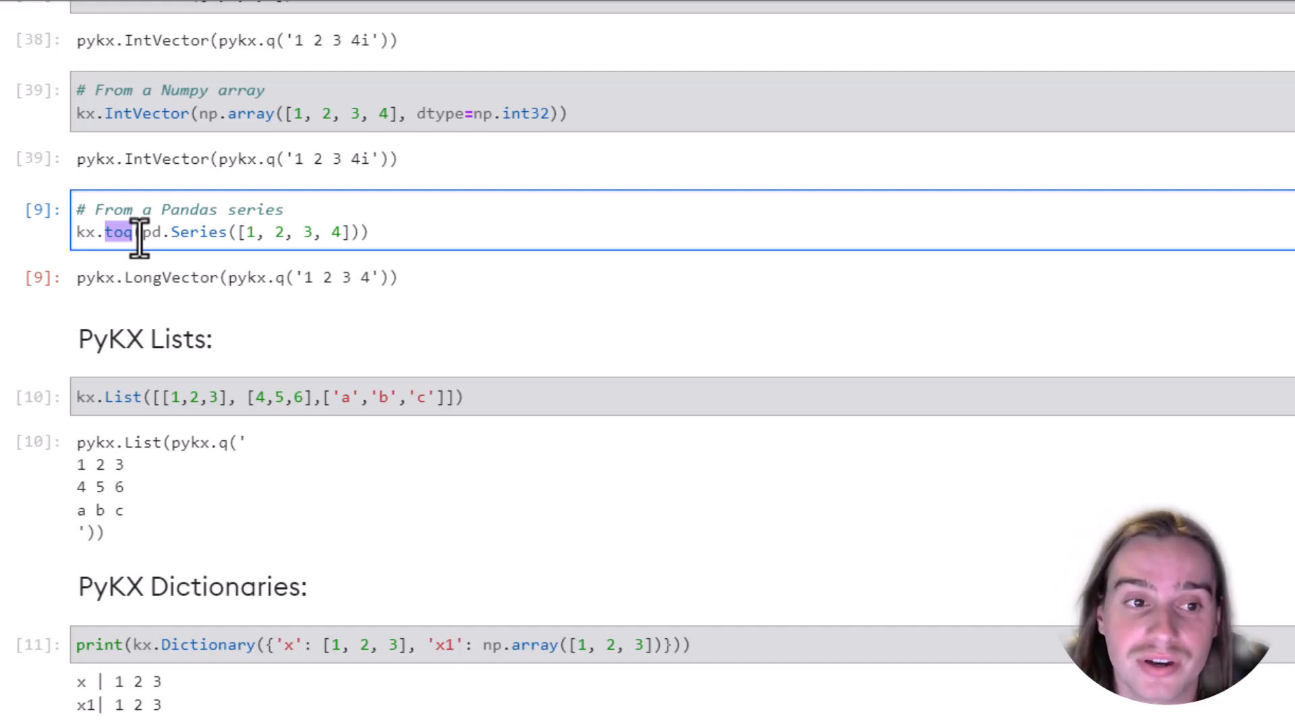
mouse_move(339, 325)
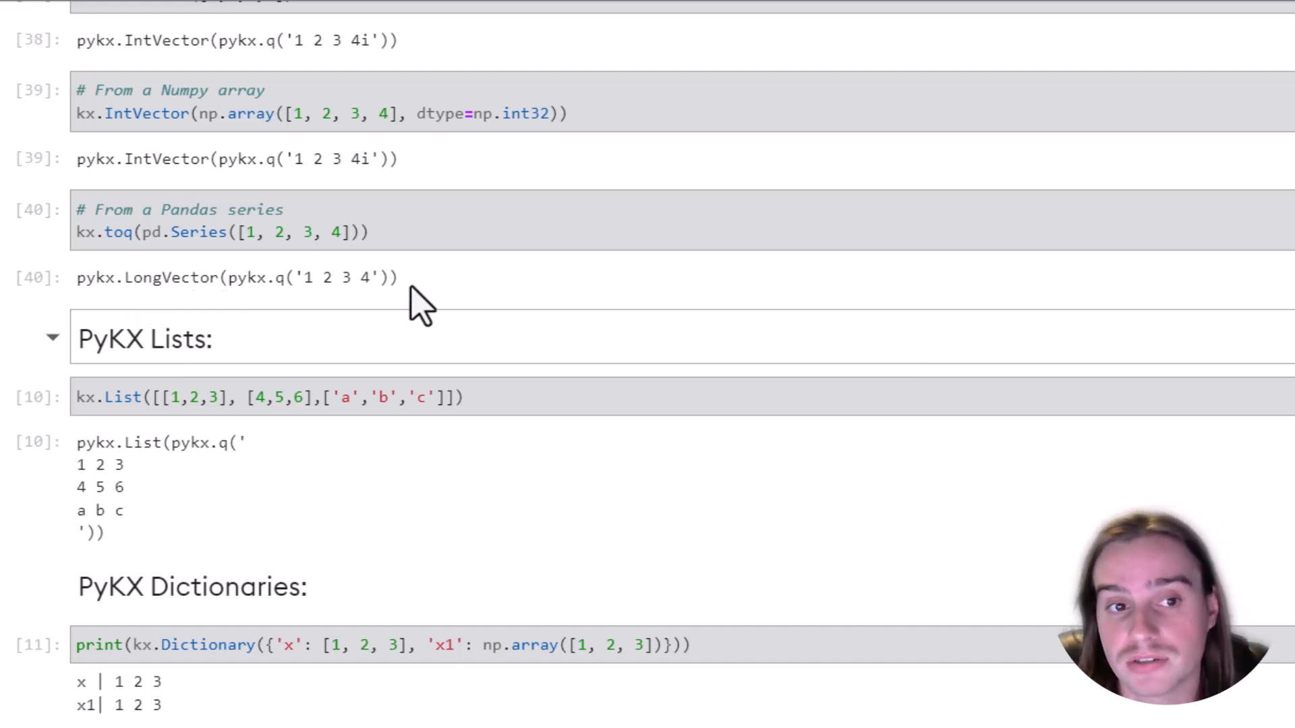
- Run the kx.List cell so it outputs the mixed list 1 2 3, 4 5 6 and a b c
scroll(down, 3)
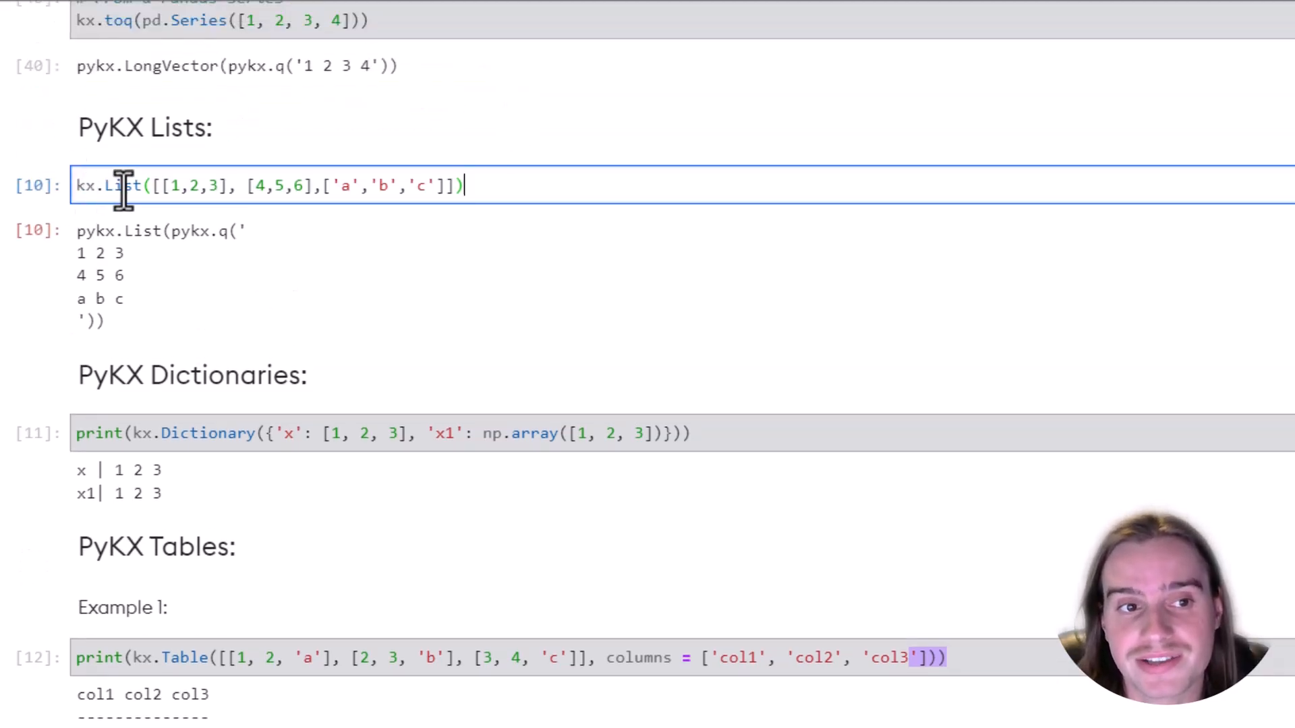
mouse_move(318, 185)
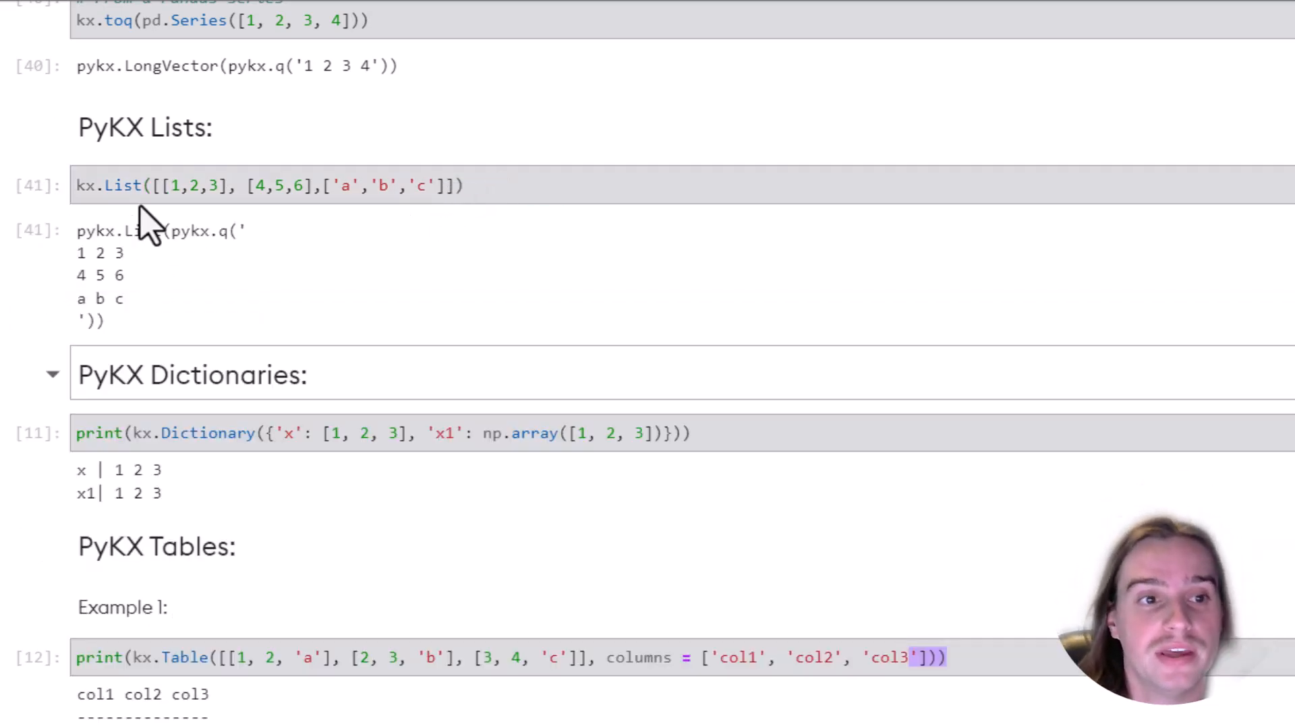
mouse_move(186, 272)
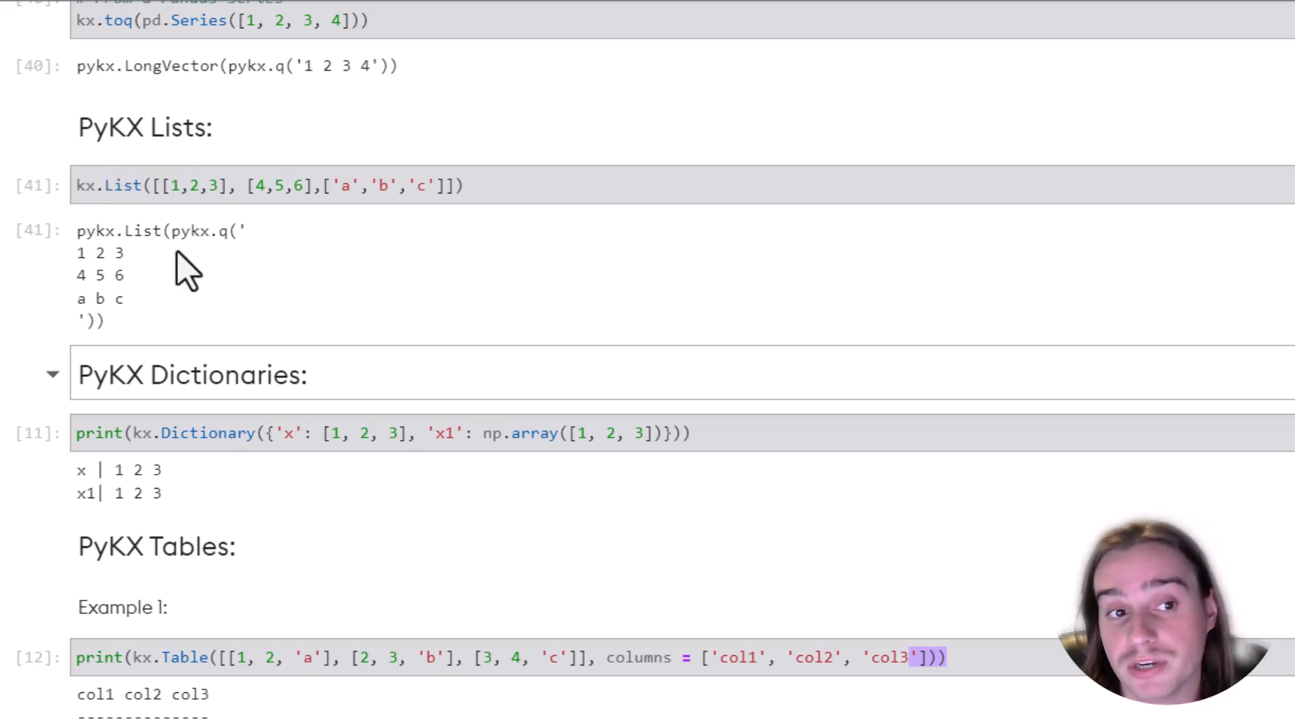
mouse_move(414, 342)
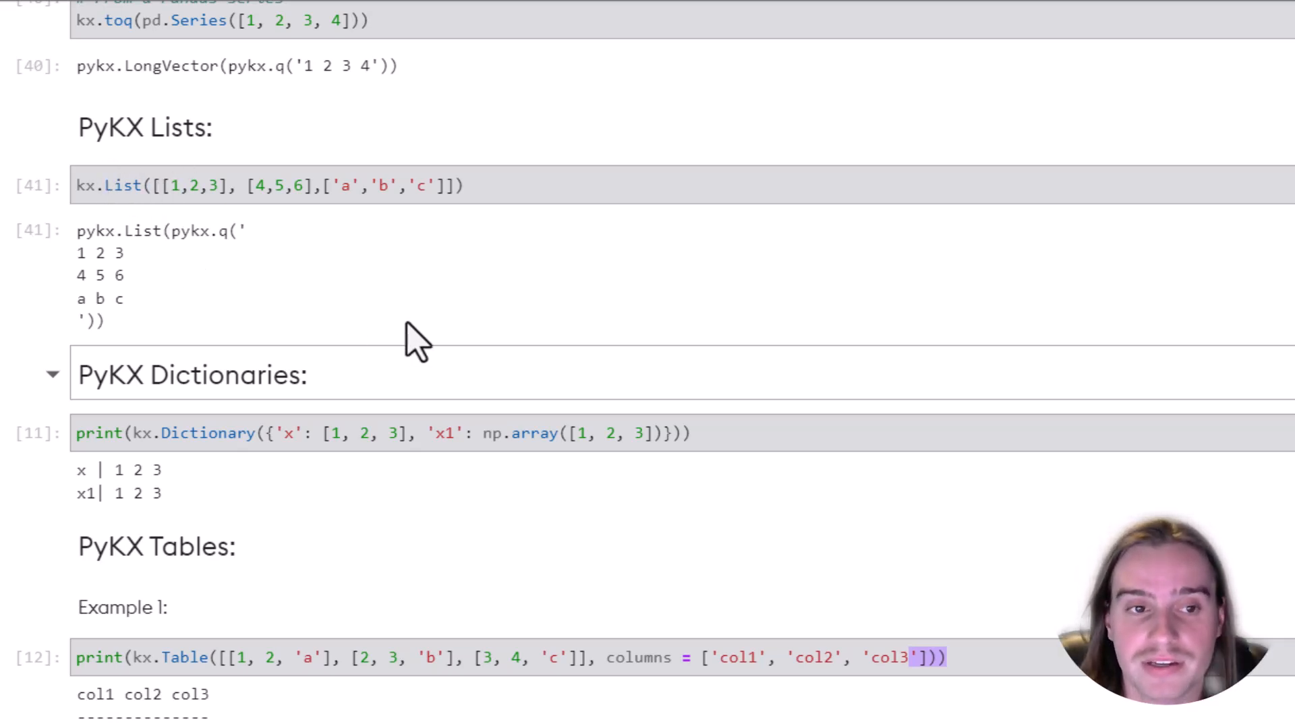
scroll(down, 3)
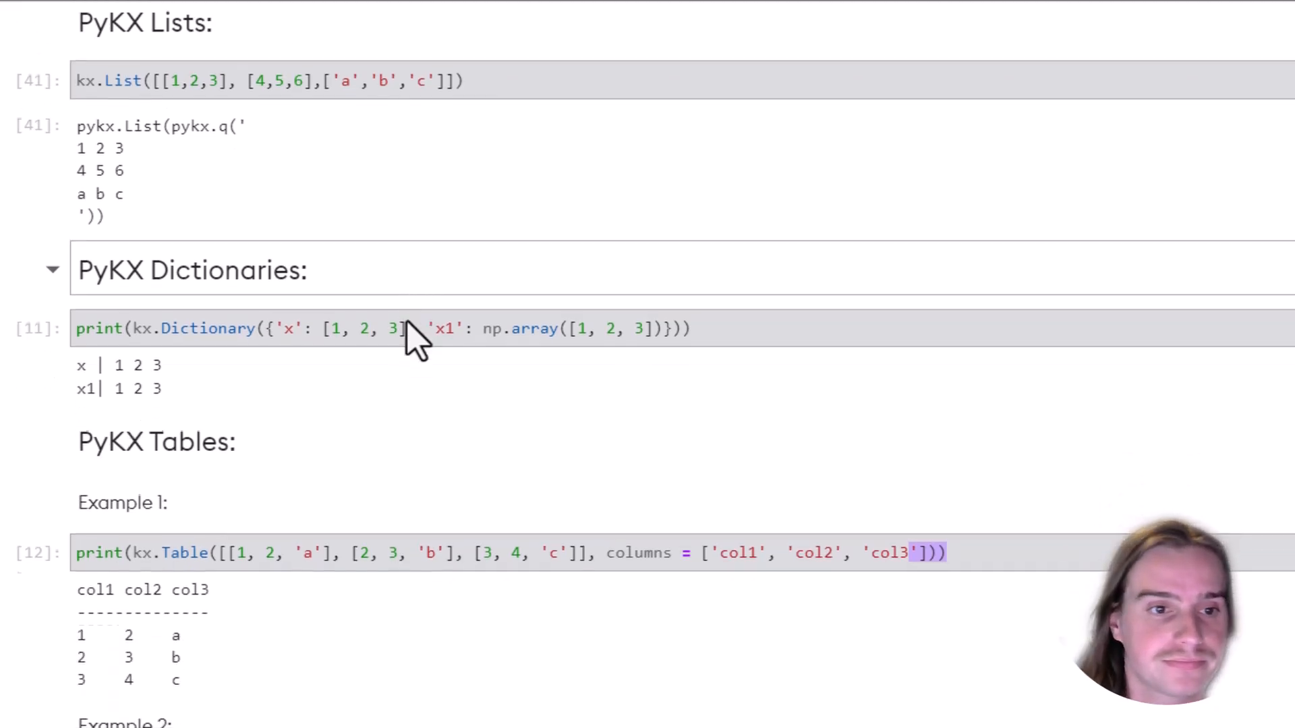
- Bring the kx.Dictionary cell mapping x and x1 to 1 2 3 into view and start editing it
scroll(down, 3)
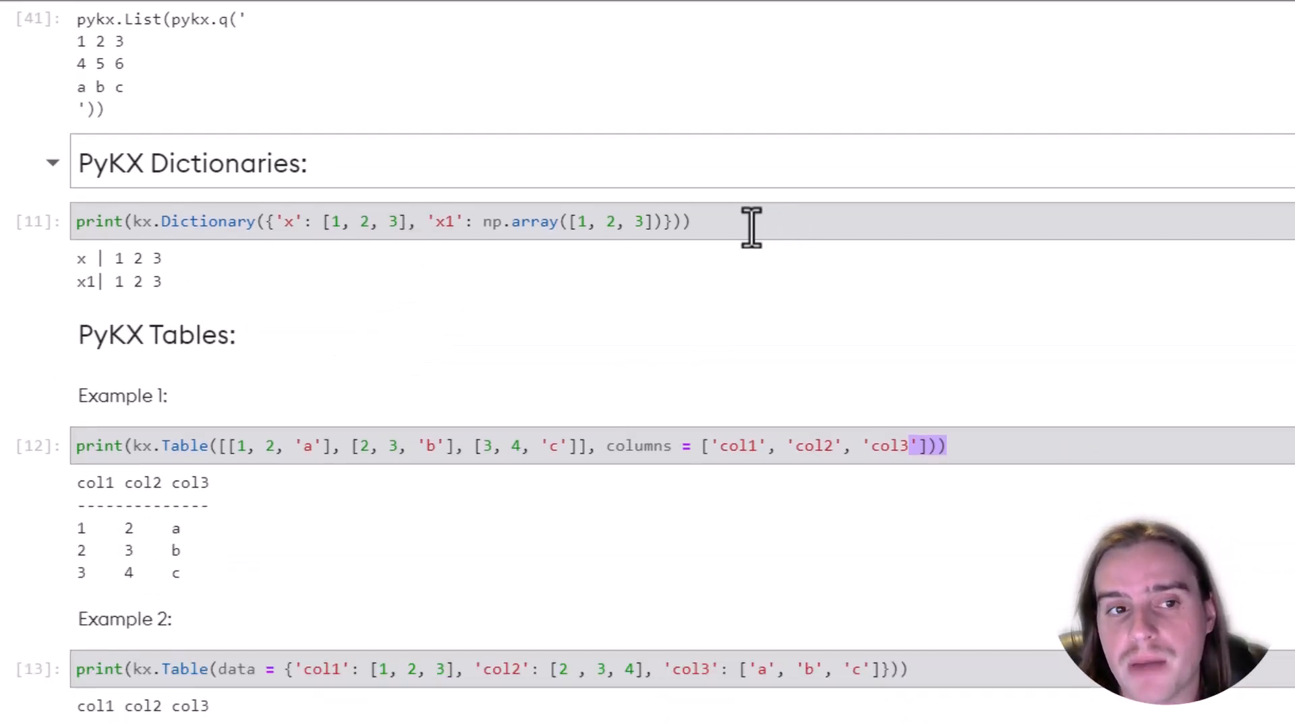
mouse_move(719, 226)
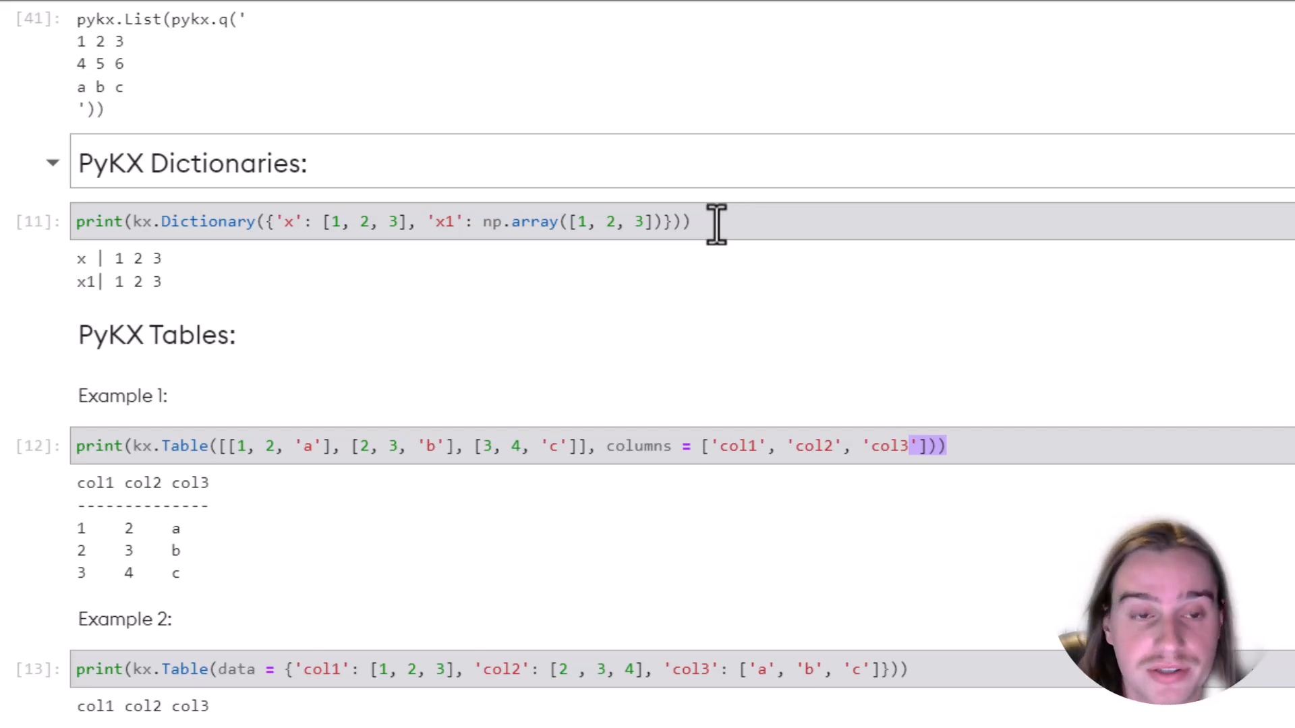
mouse_move(318, 321)
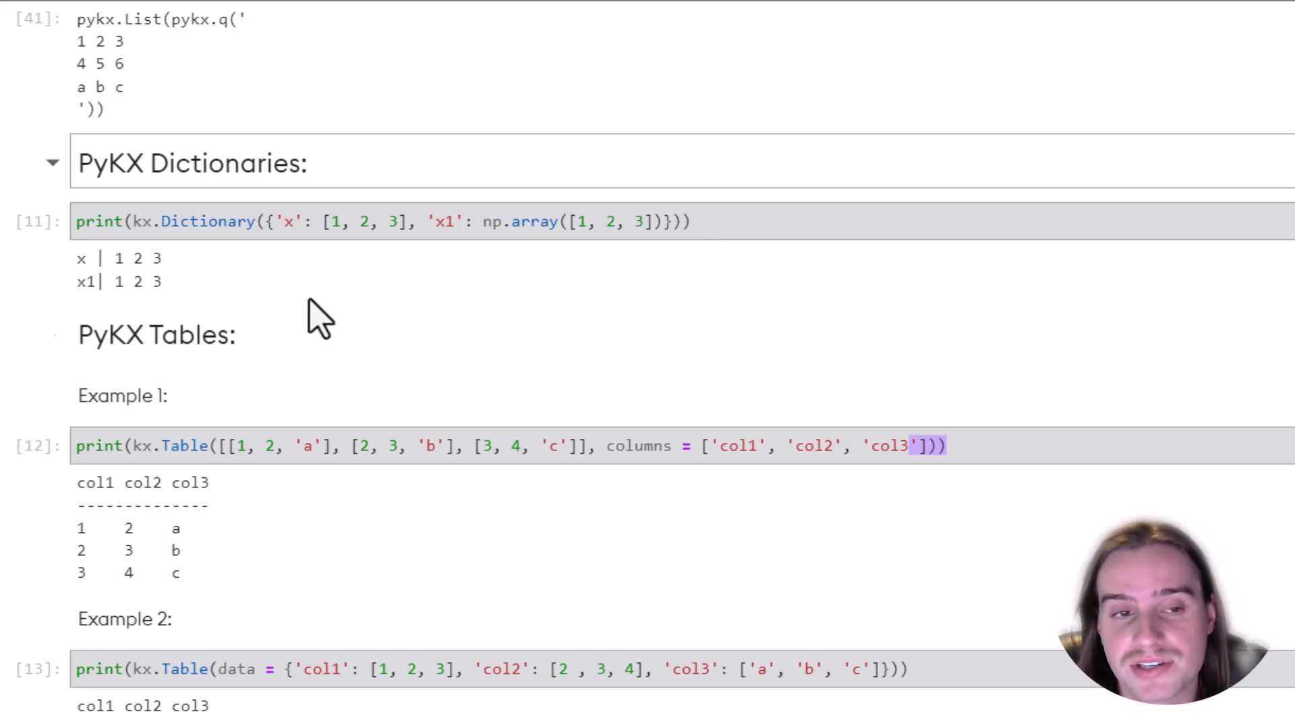
mouse_move(398, 230)
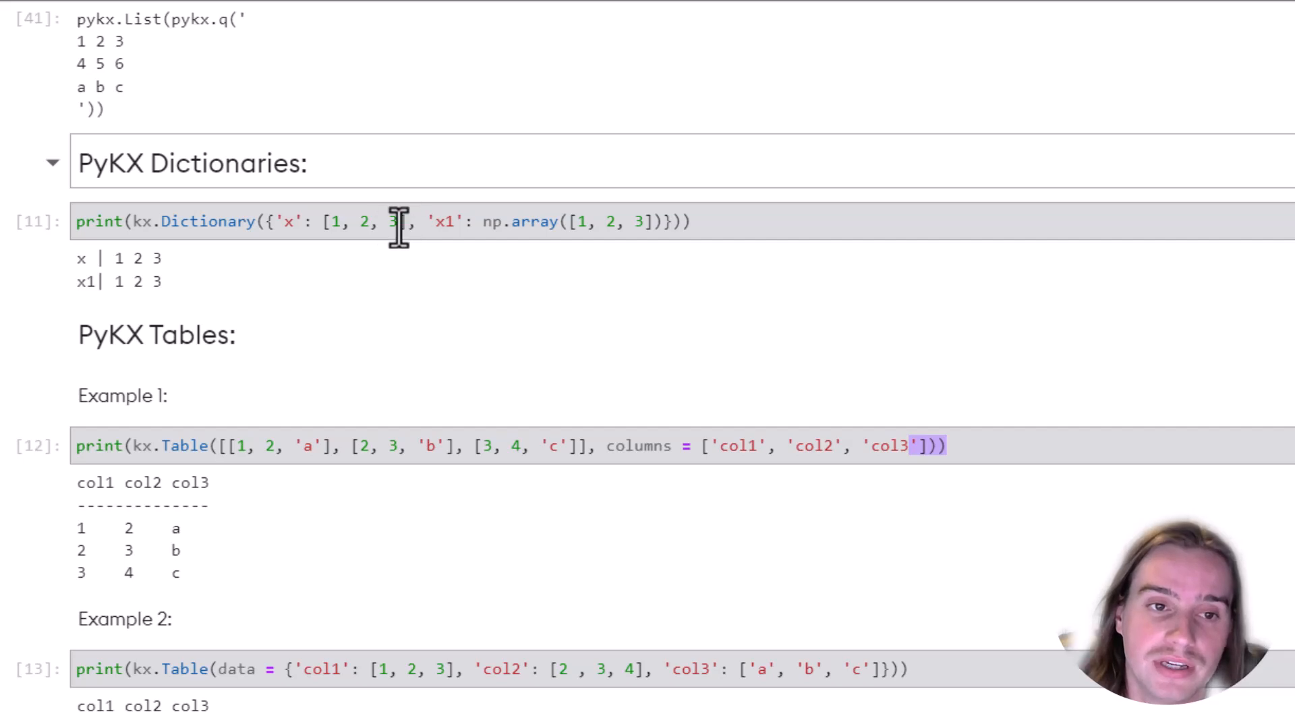
mouse_move(366, 223)
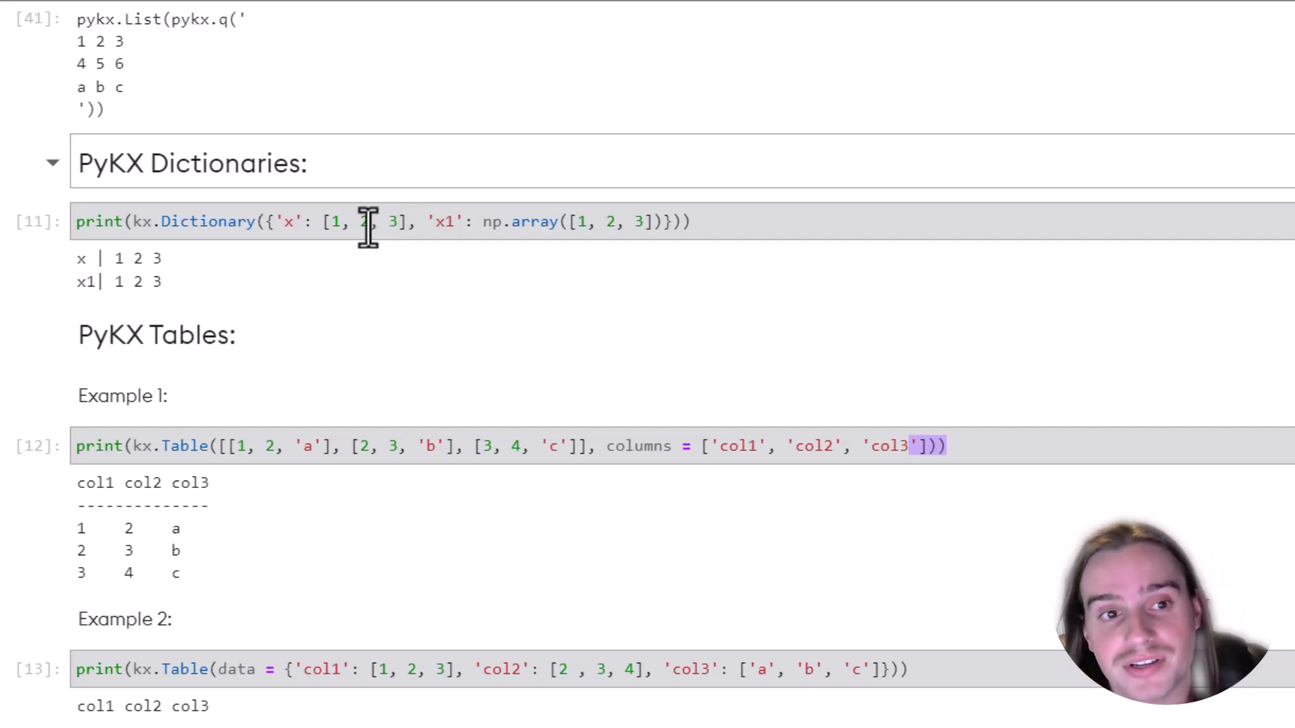
click(285, 221)
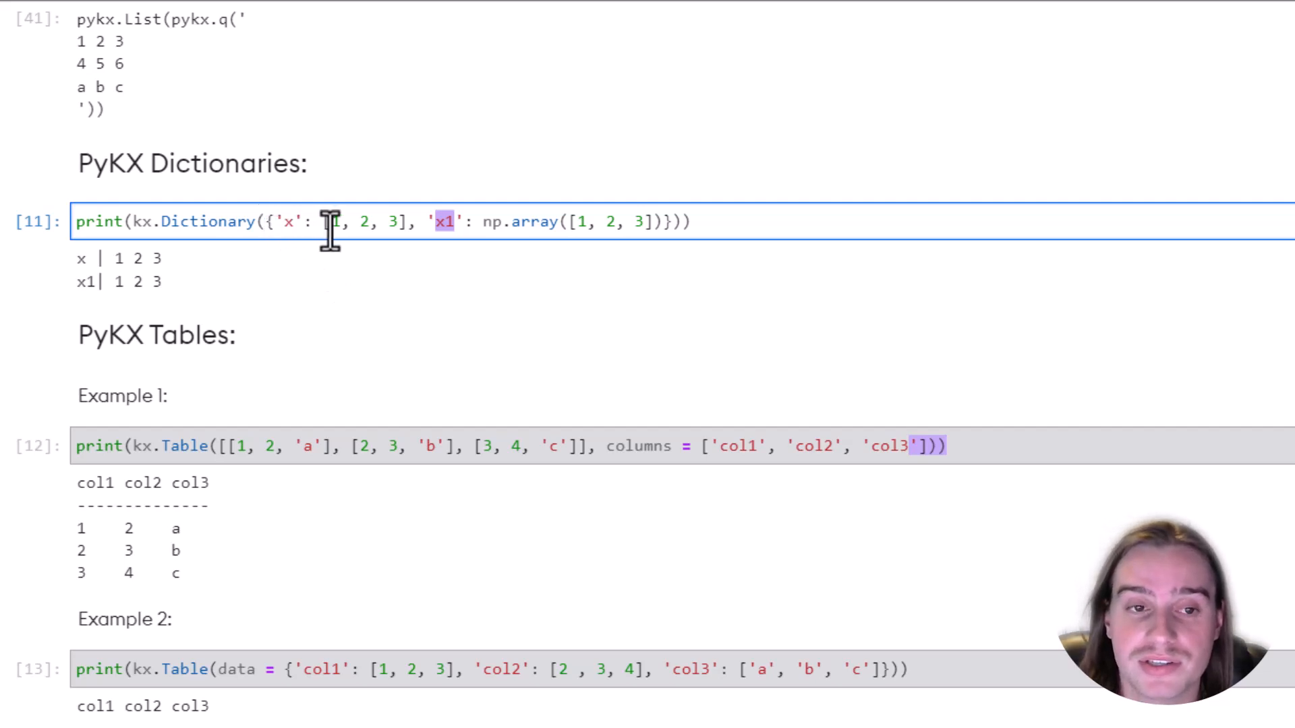
mouse_move(210, 273)
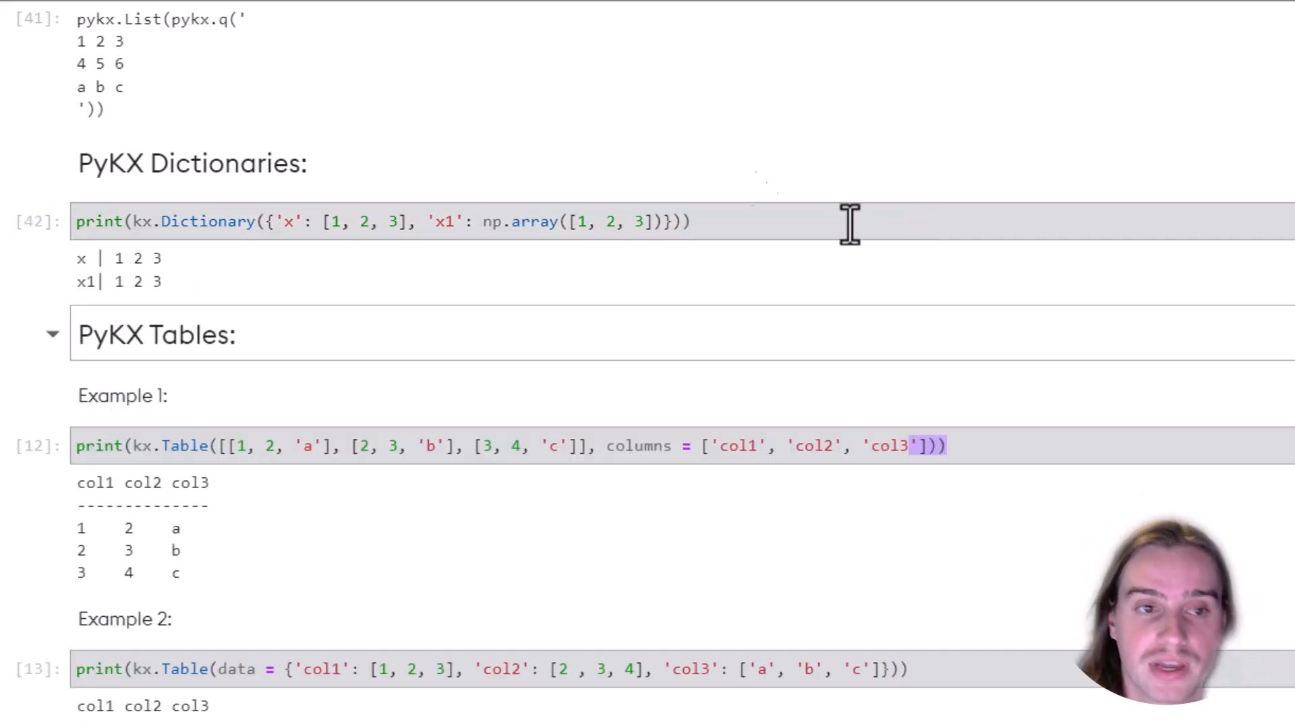
mouse_move(182, 296)
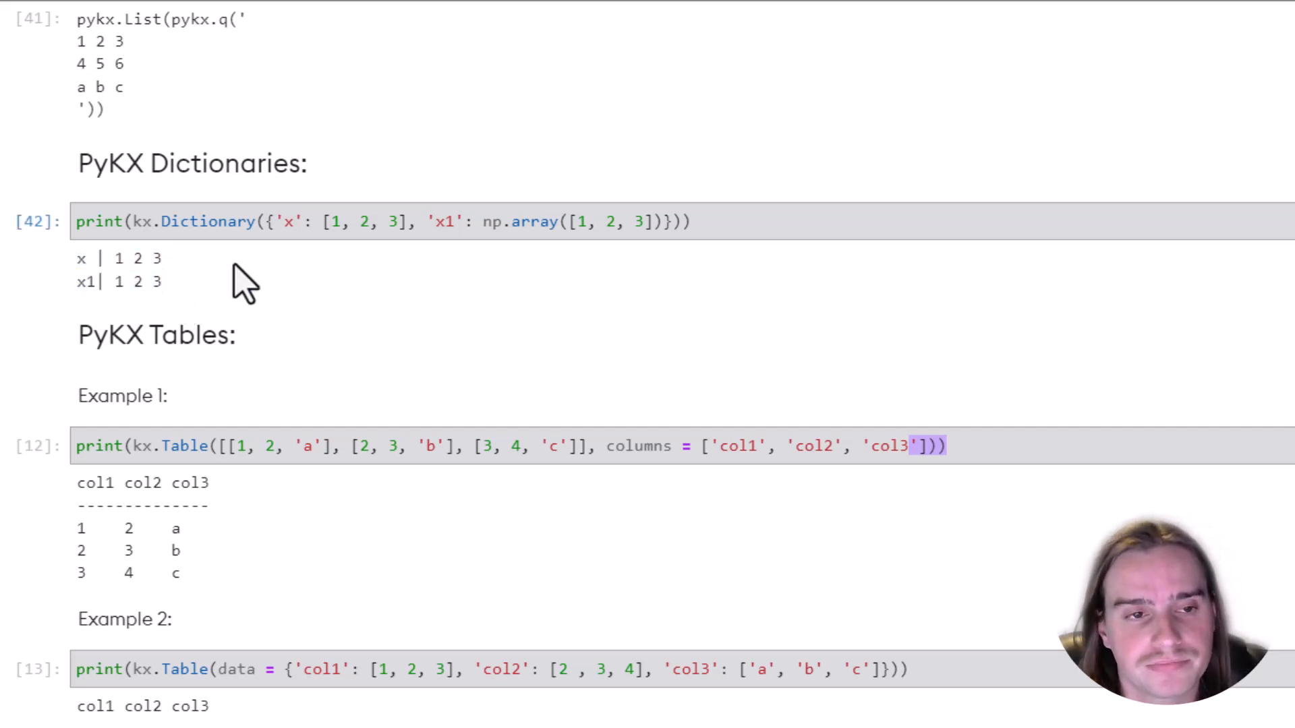
- Highlight the first row's values in Example 1 and re-run it, printing the col1/col2/col3 table with rows a, b, c
scroll(down, 3)
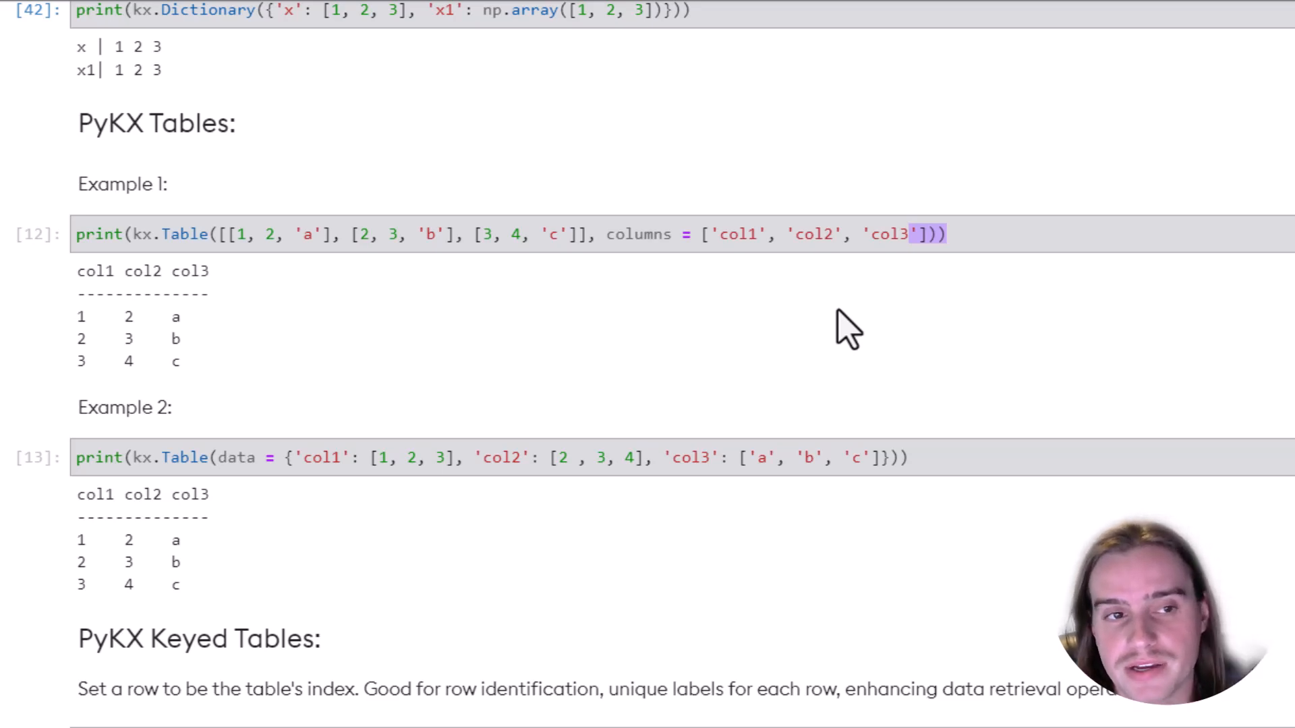
mouse_move(937, 306)
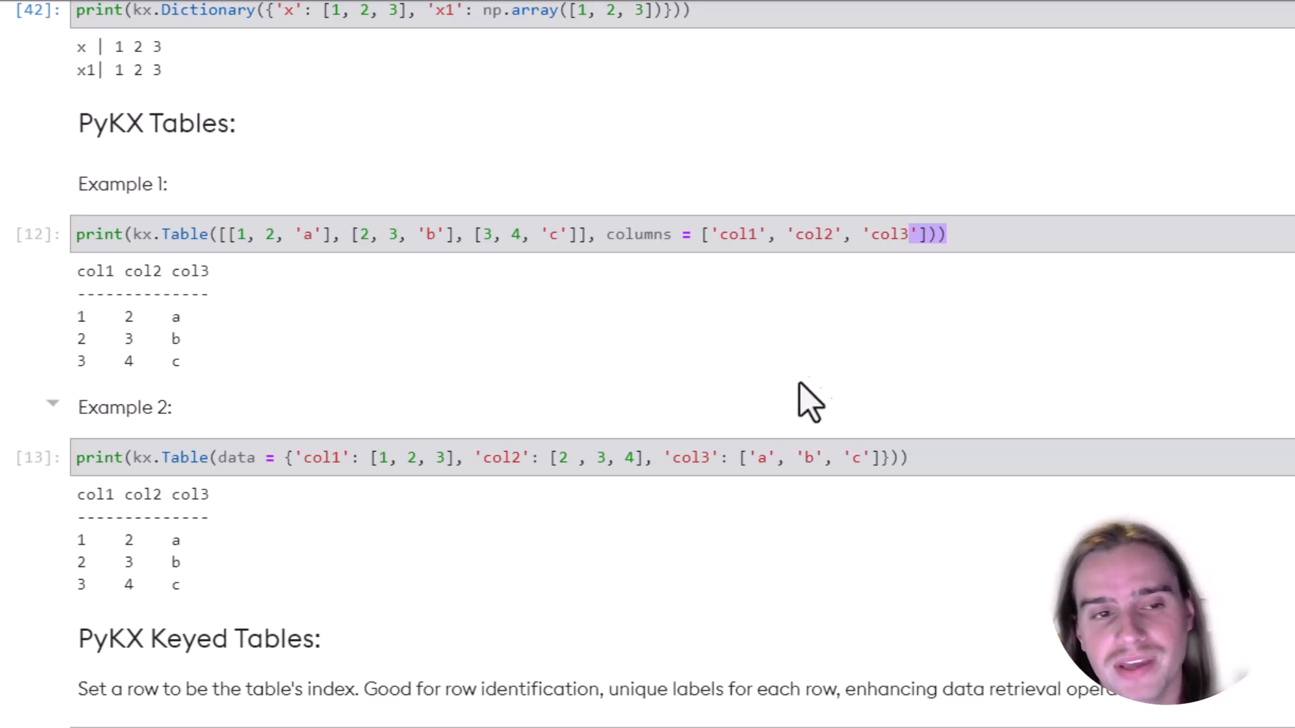
mouse_move(306, 420)
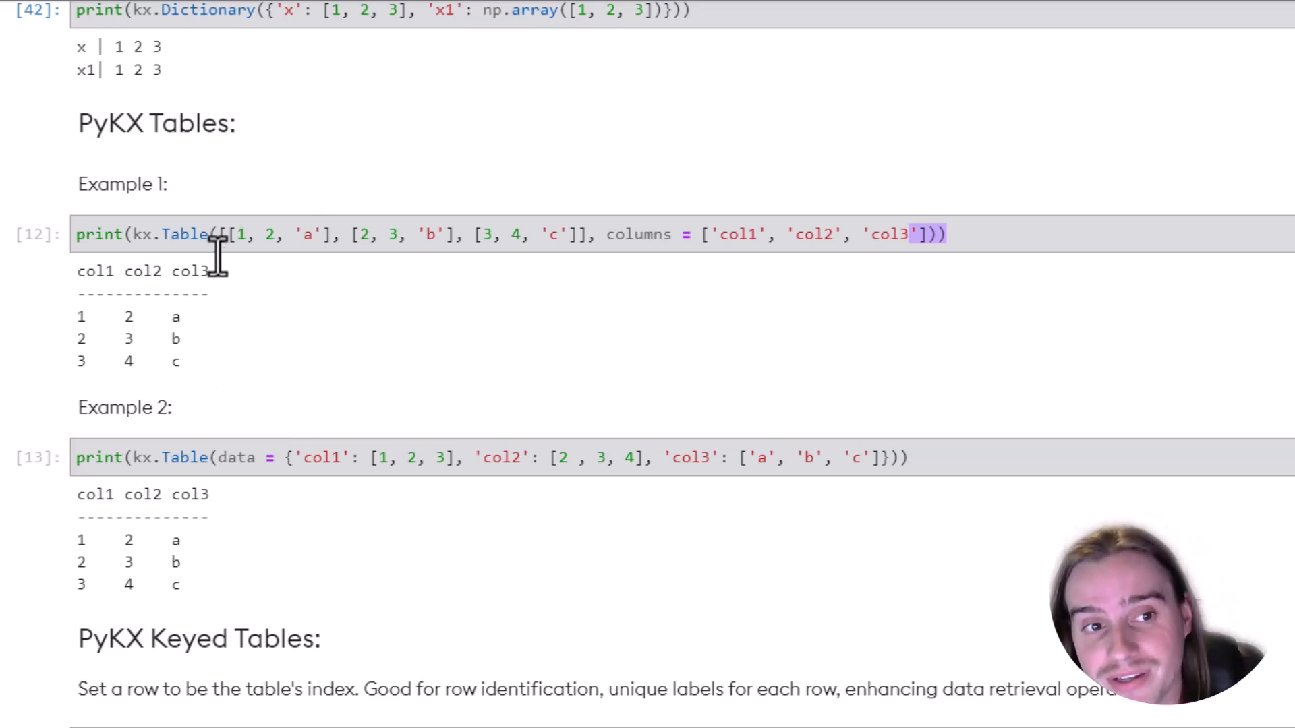
mouse_move(244, 276)
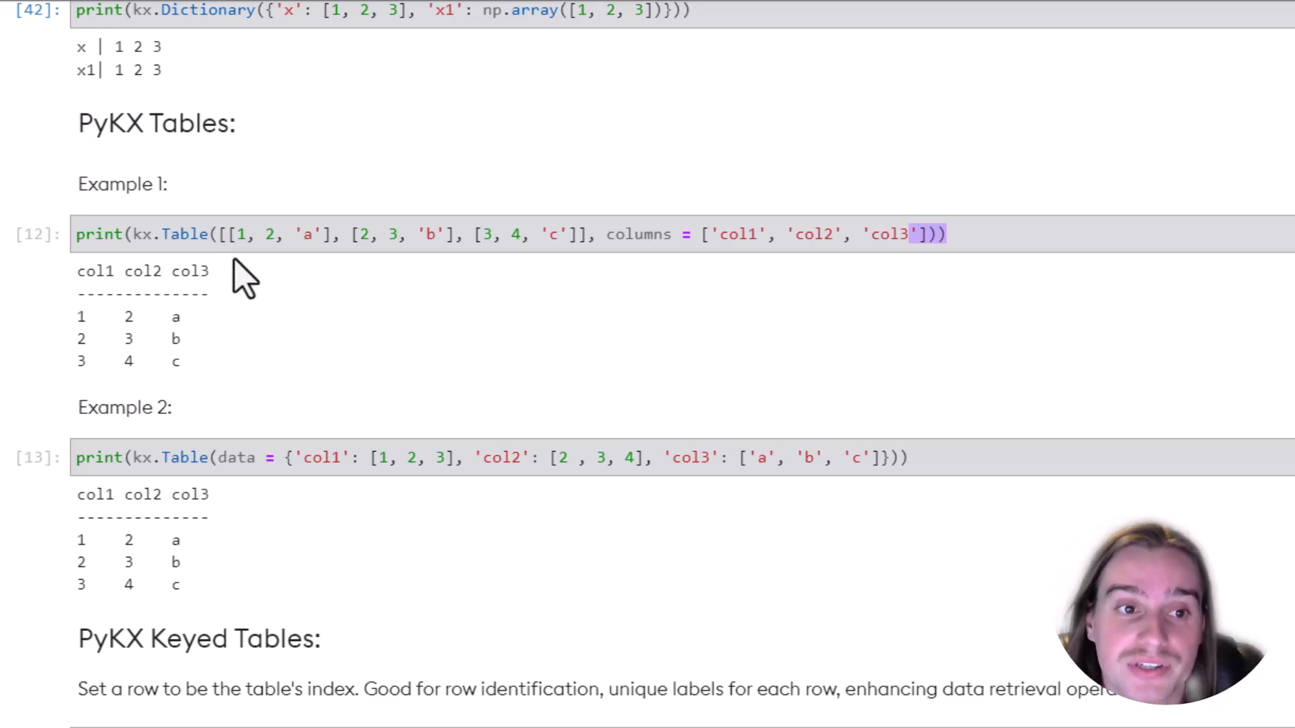
mouse_move(272, 252)
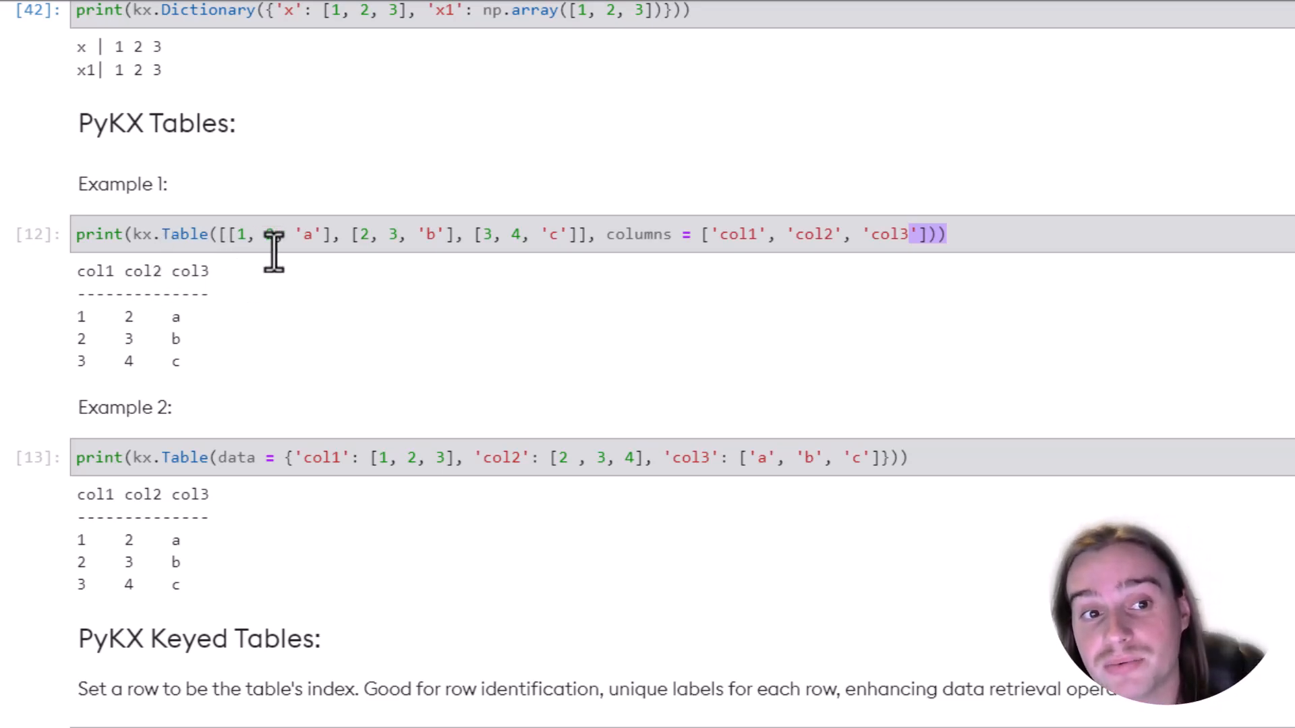
drag(231, 235, 326, 234)
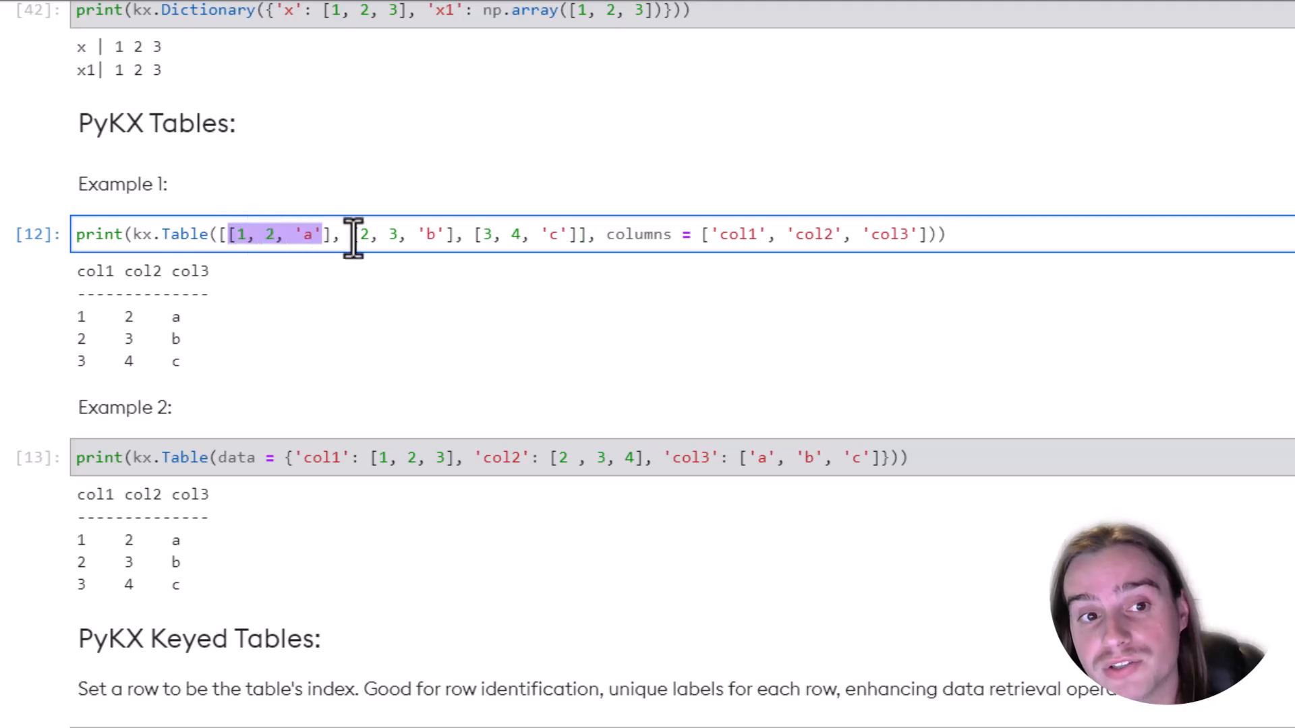
mouse_move(653, 235)
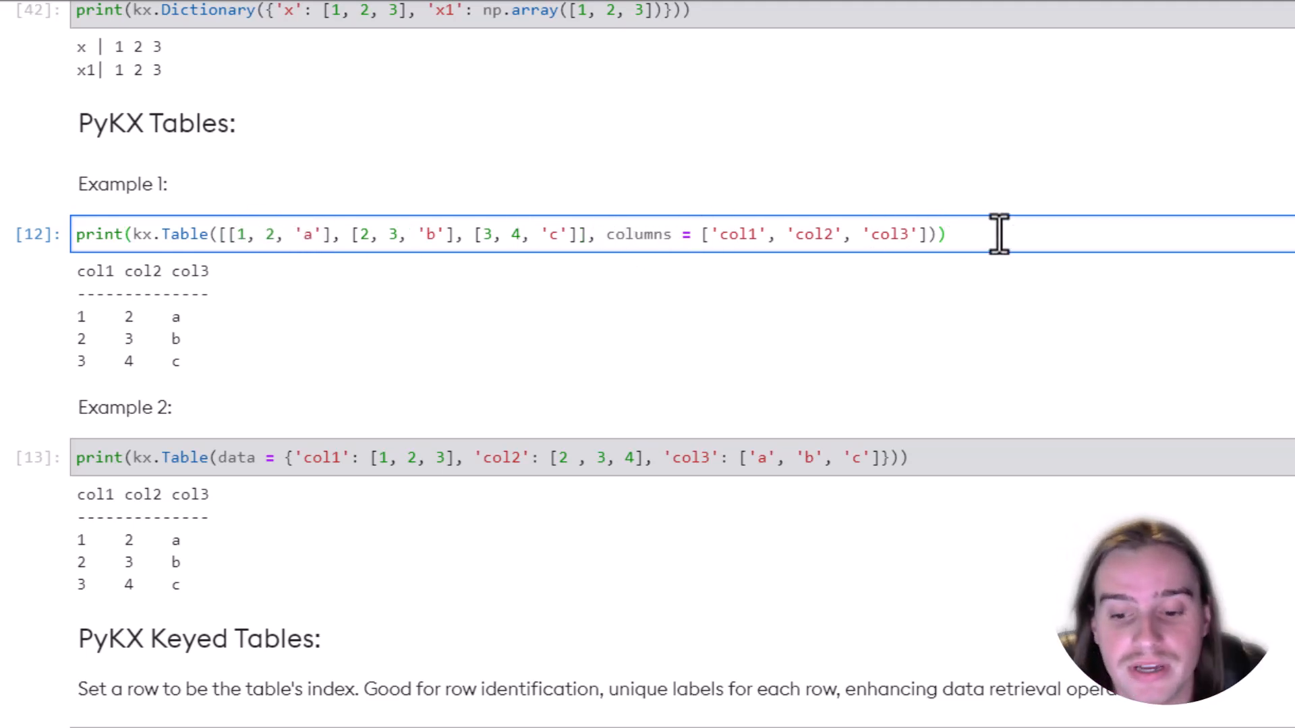
key(shift+enter)
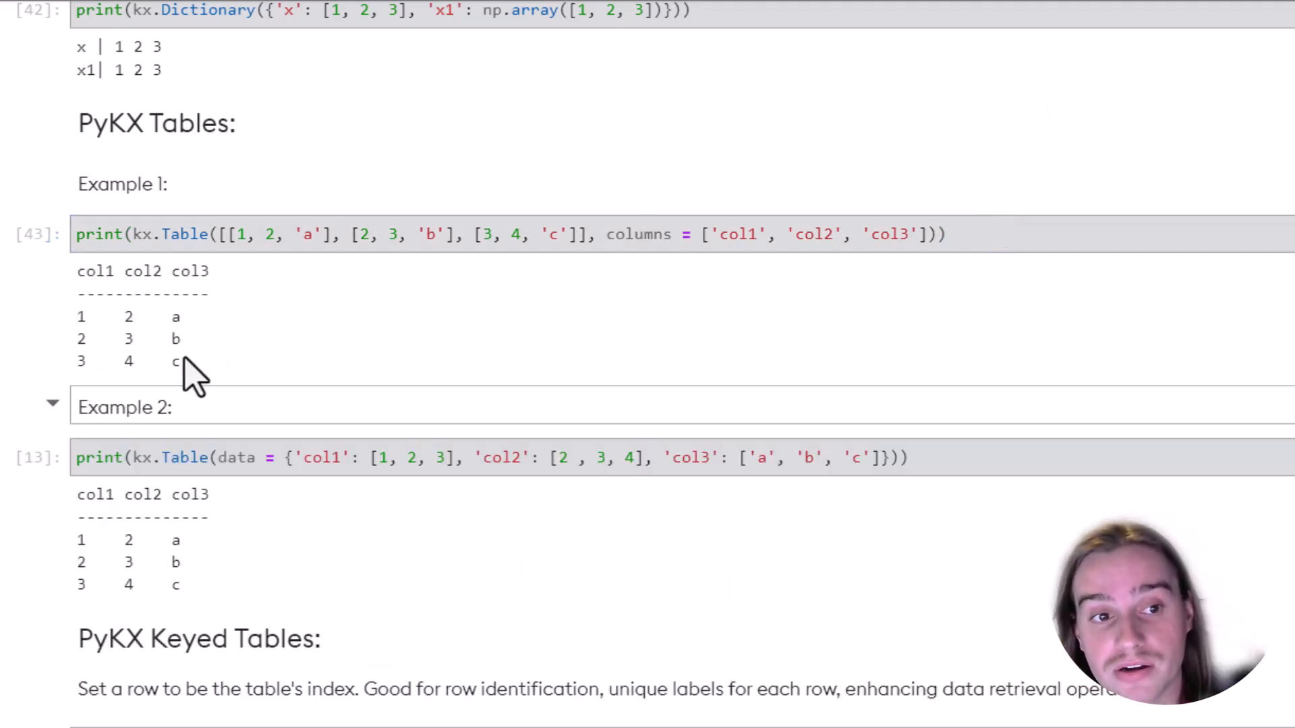
- Run the Example 2 cell that builds the col1/col2/col3 table from a data dictionary
scroll(down, 3)
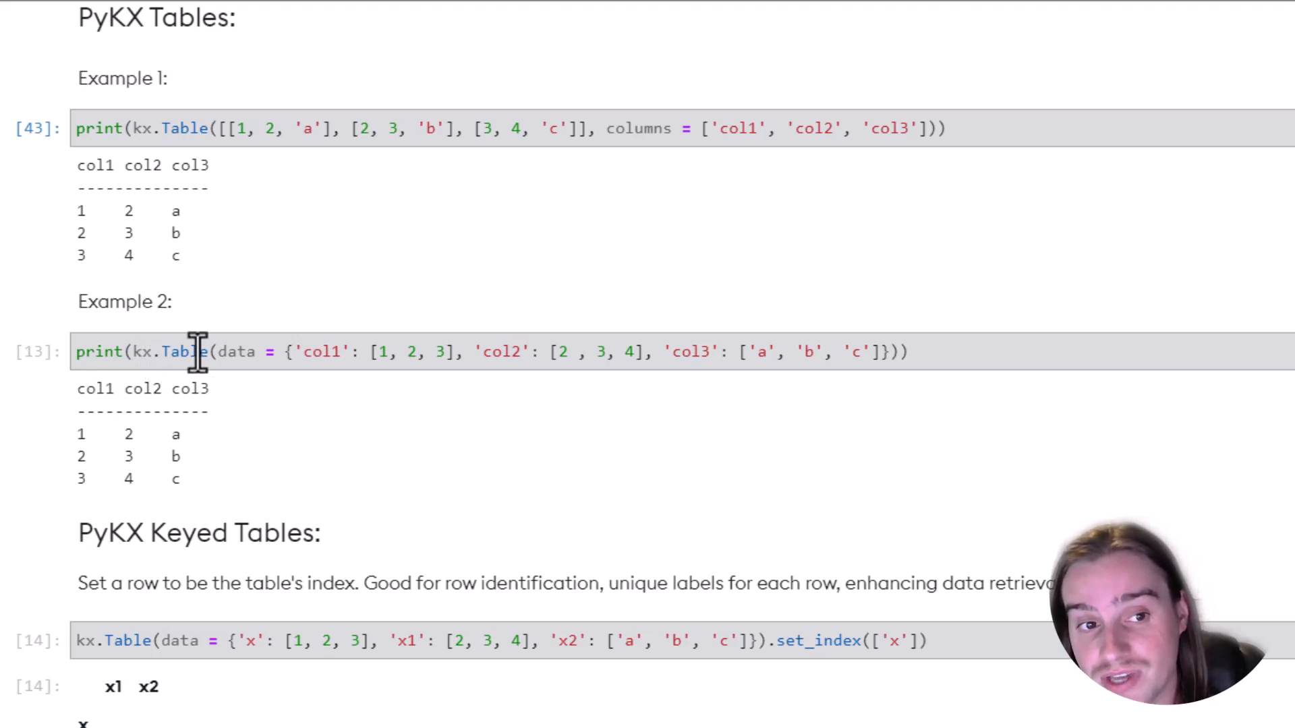
mouse_move(319, 350)
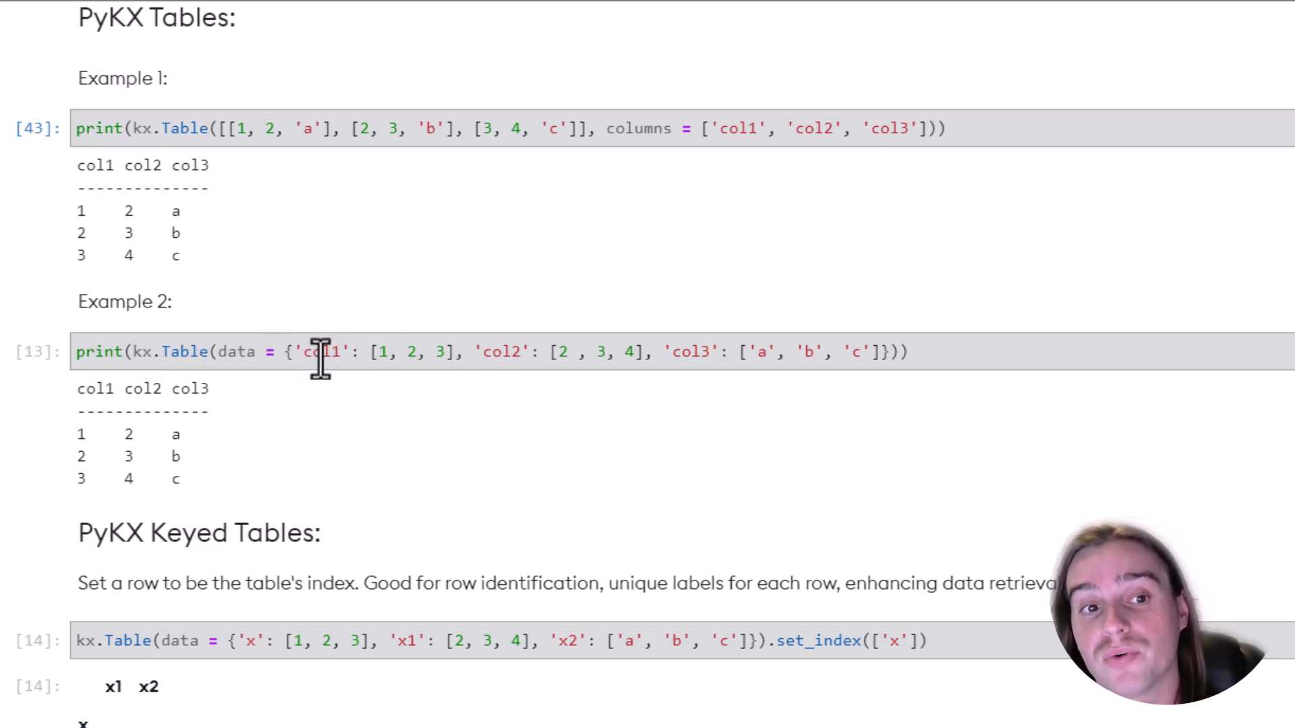
mouse_move(396, 351)
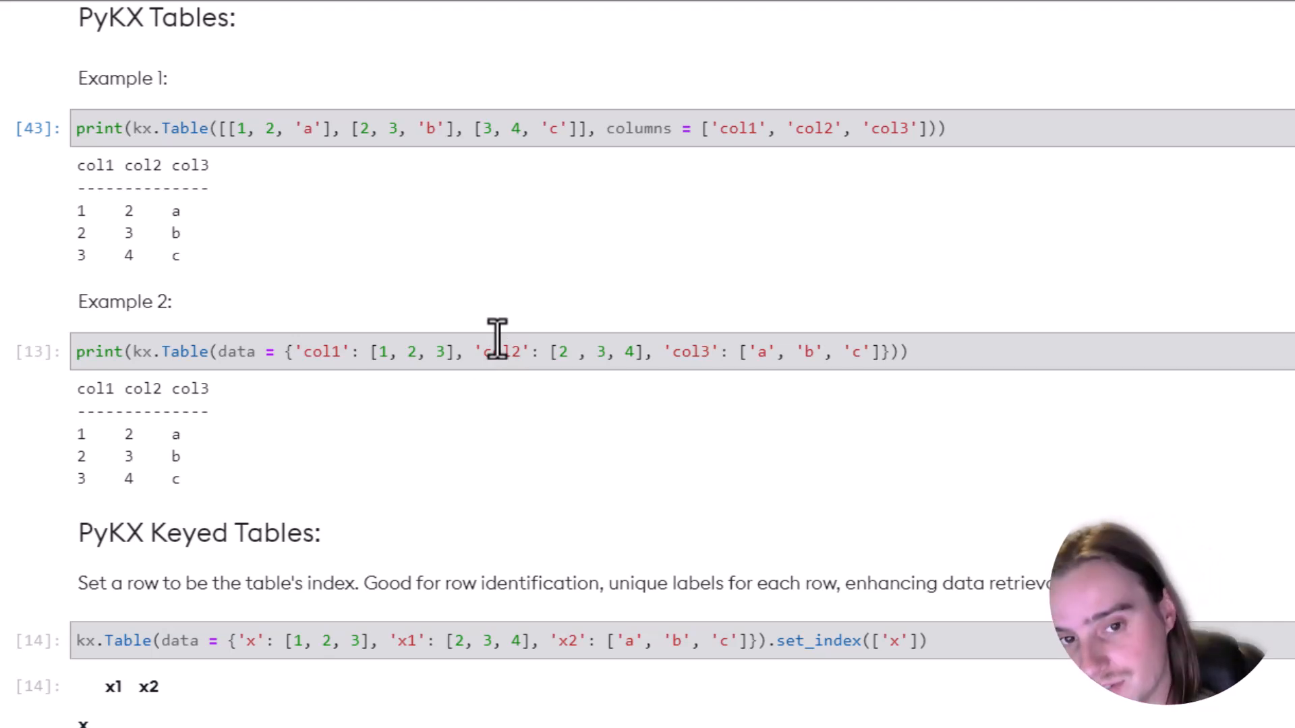
click(974, 351)
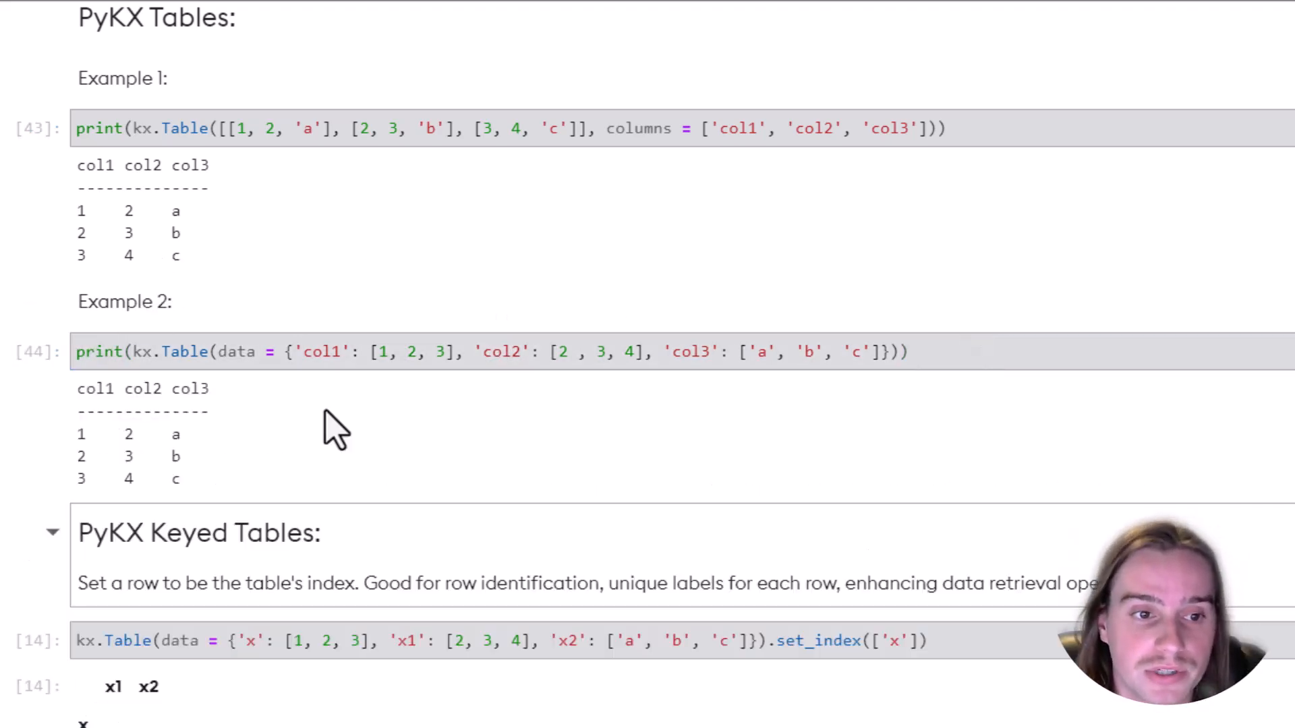
- Set set_index(['x']) in the keyed table cell and run it to key the table on x
scroll(down, 3)
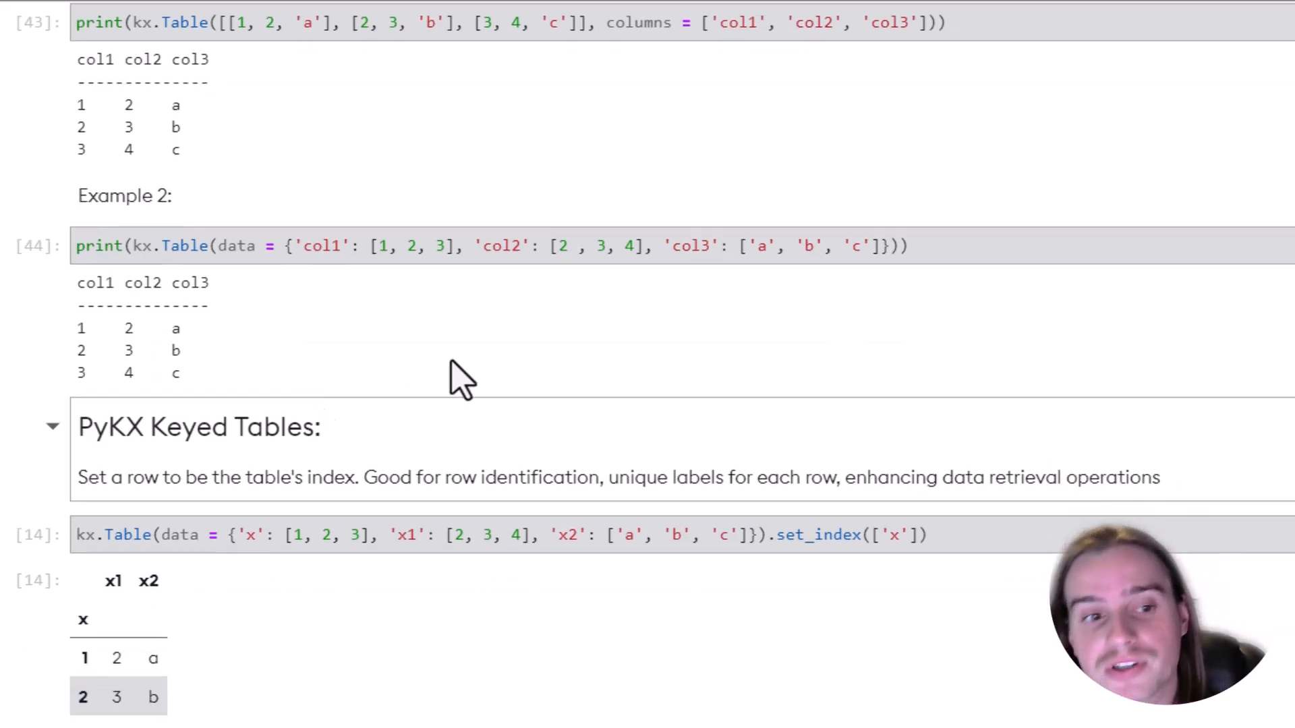
scroll(down, 3)
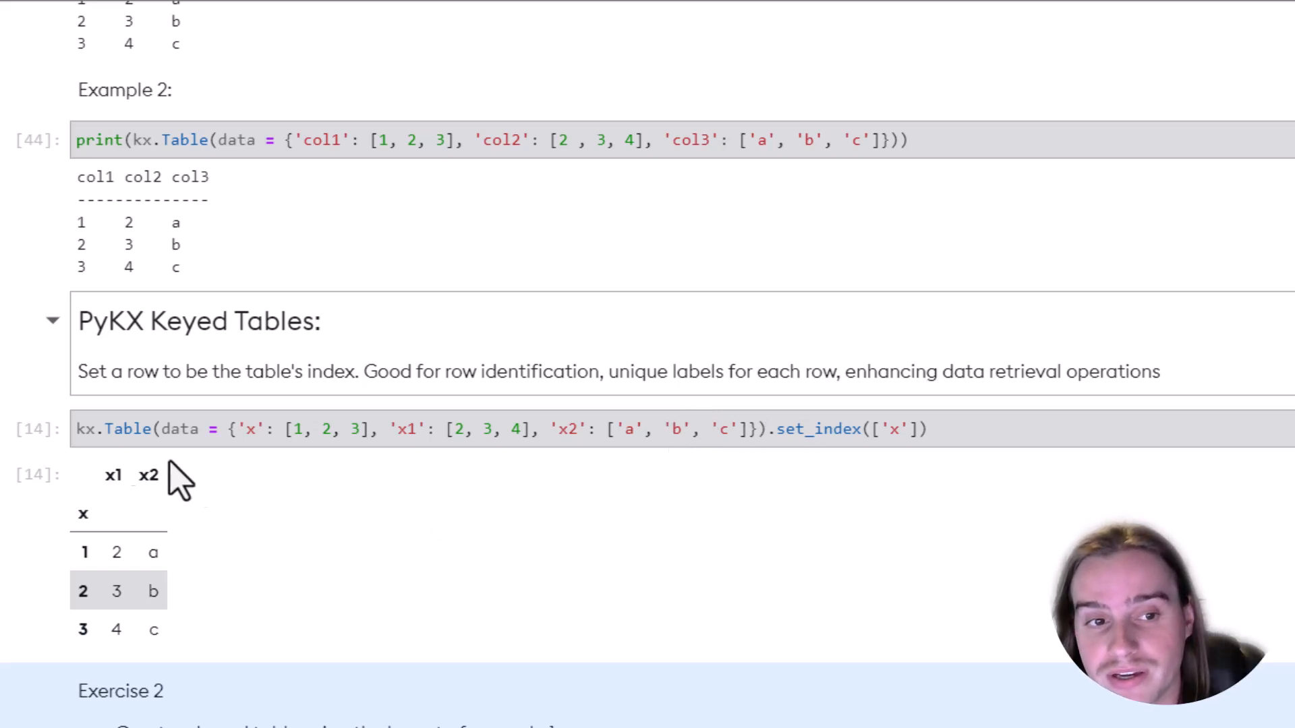
mouse_move(129, 90)
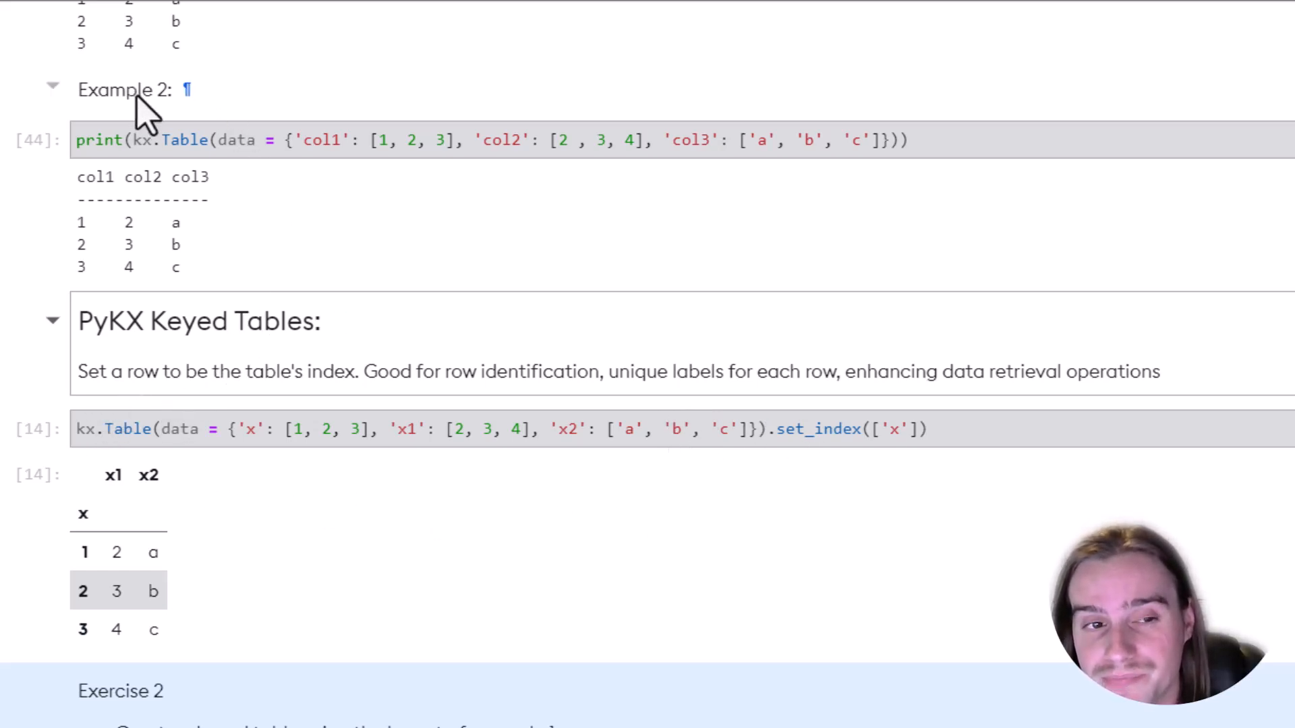
mouse_move(808, 443)
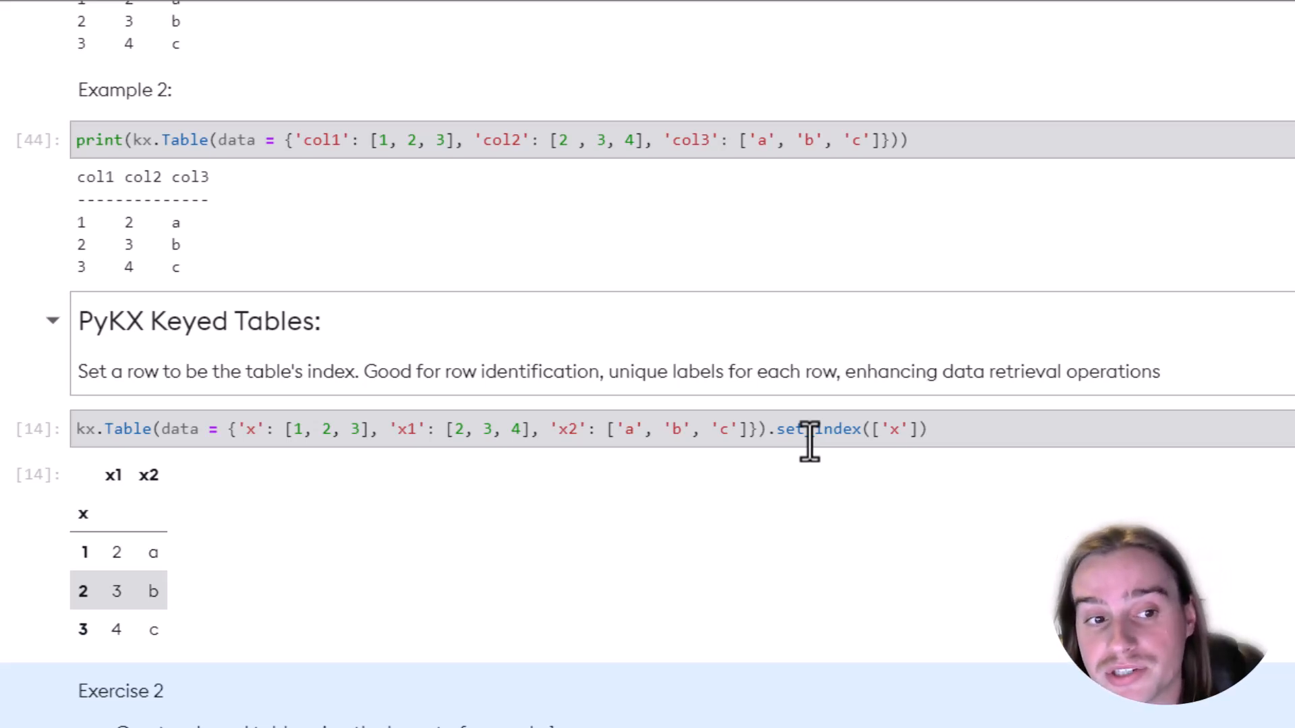
mouse_move(1003, 435)
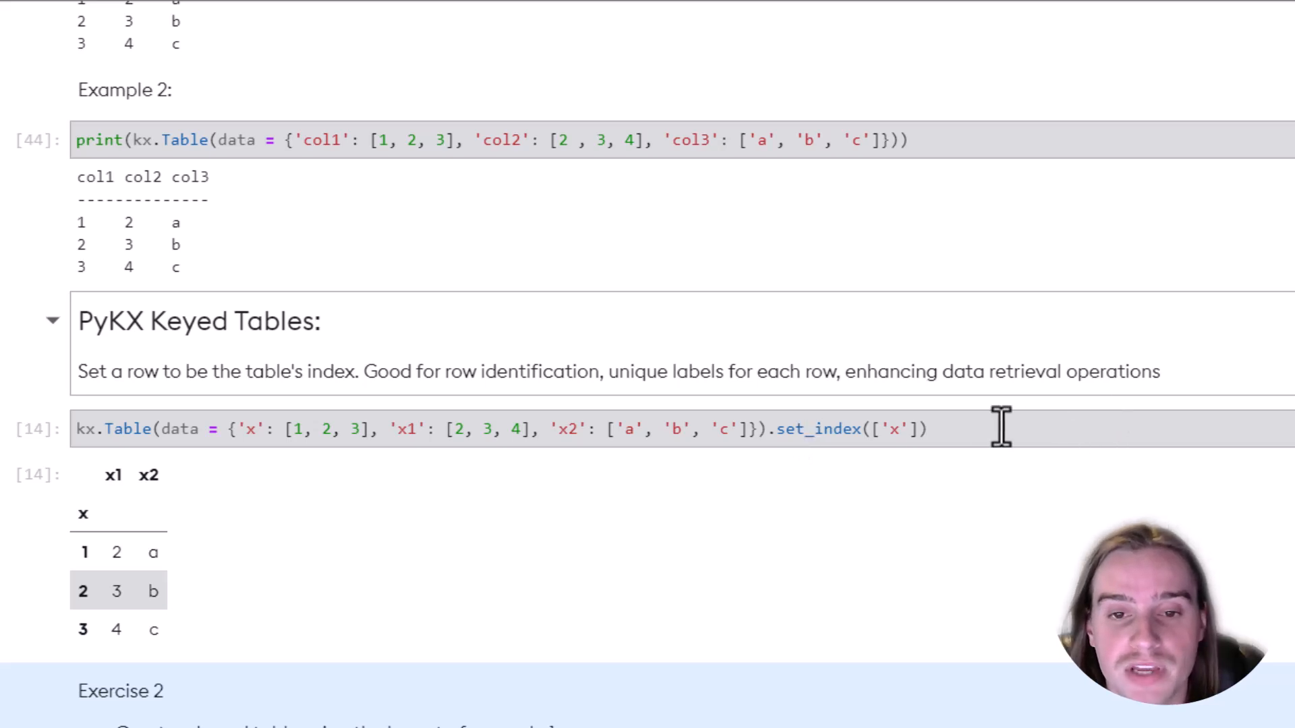
mouse_move(740, 429)
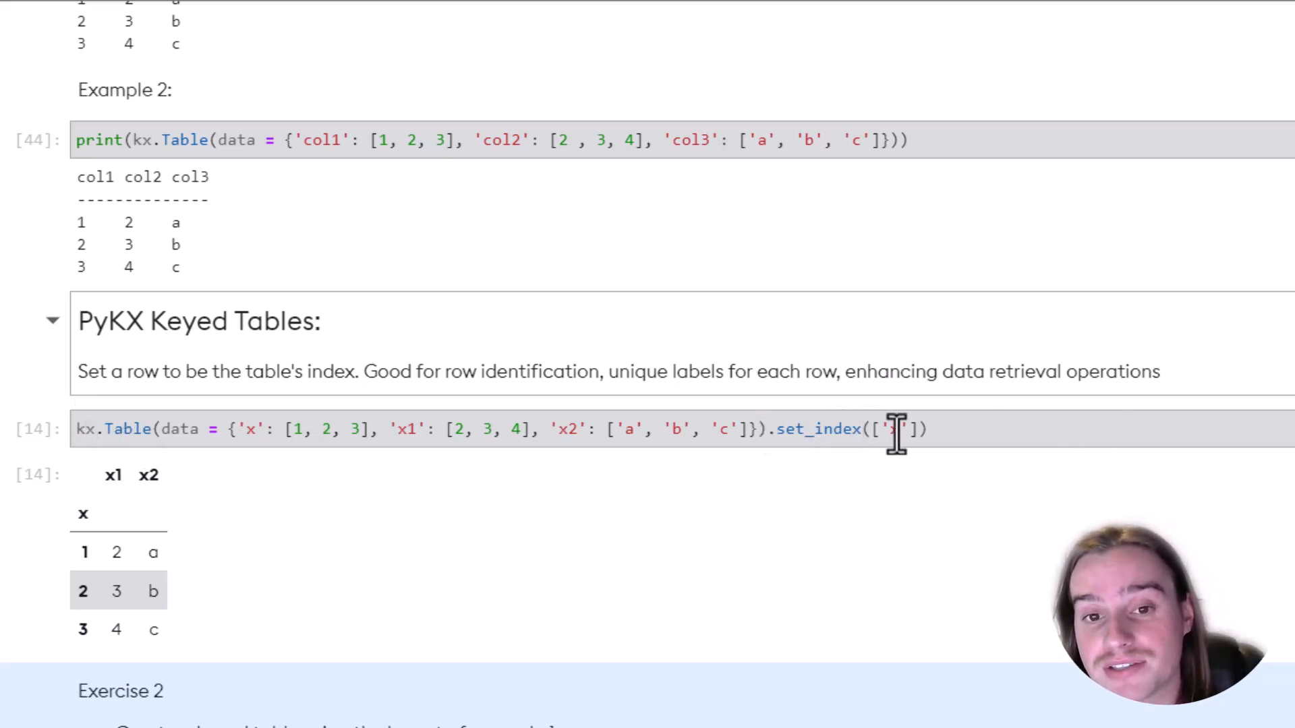
text(x)
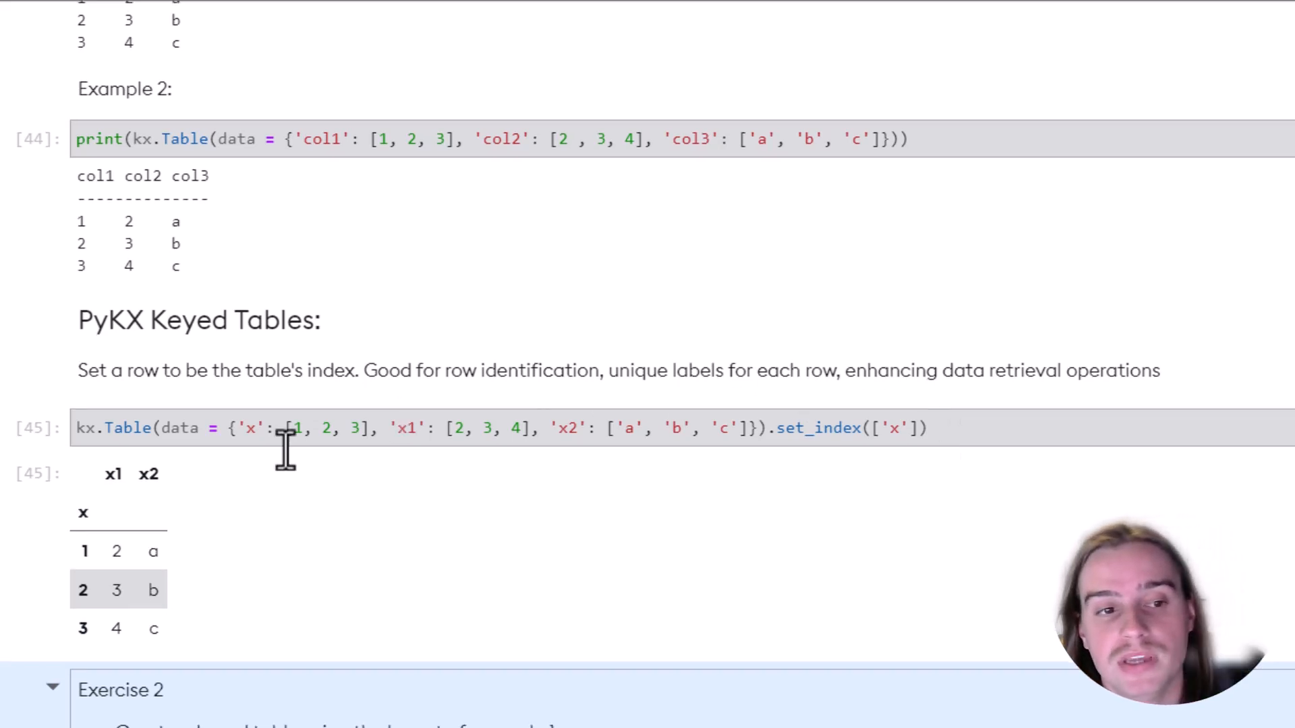
scroll(down, 3)
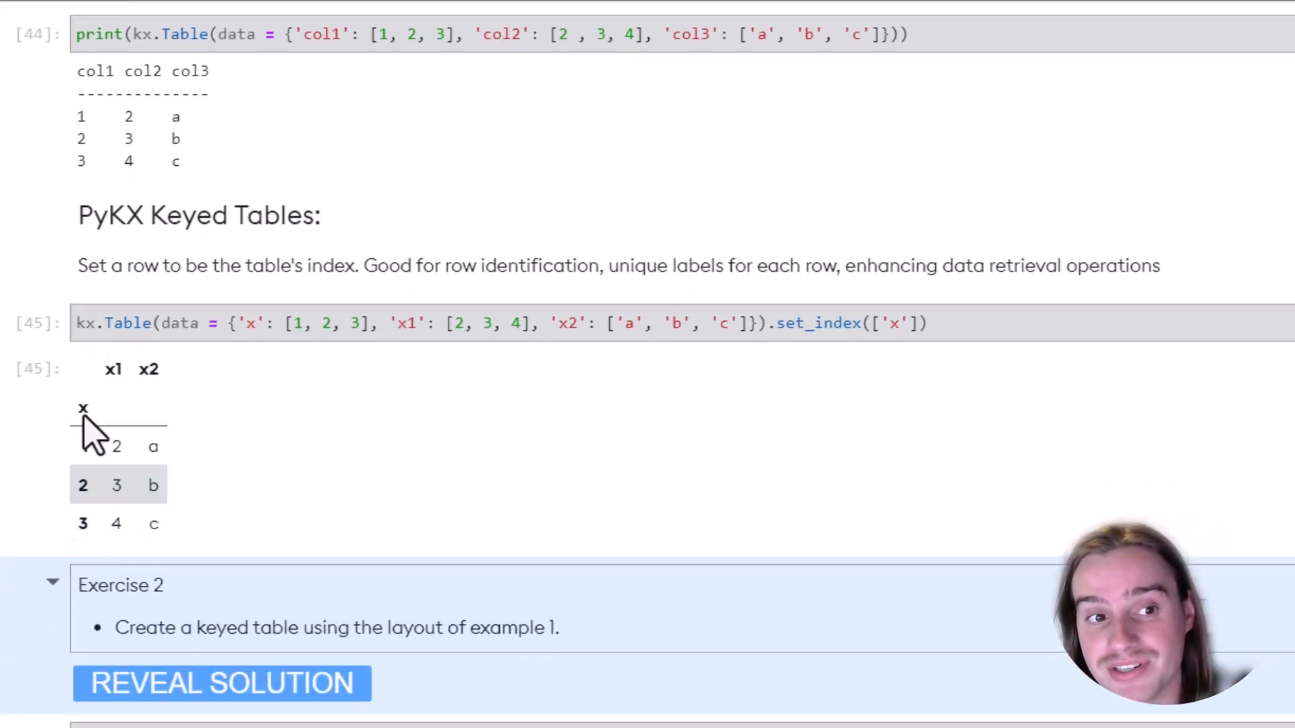
mouse_move(75, 521)
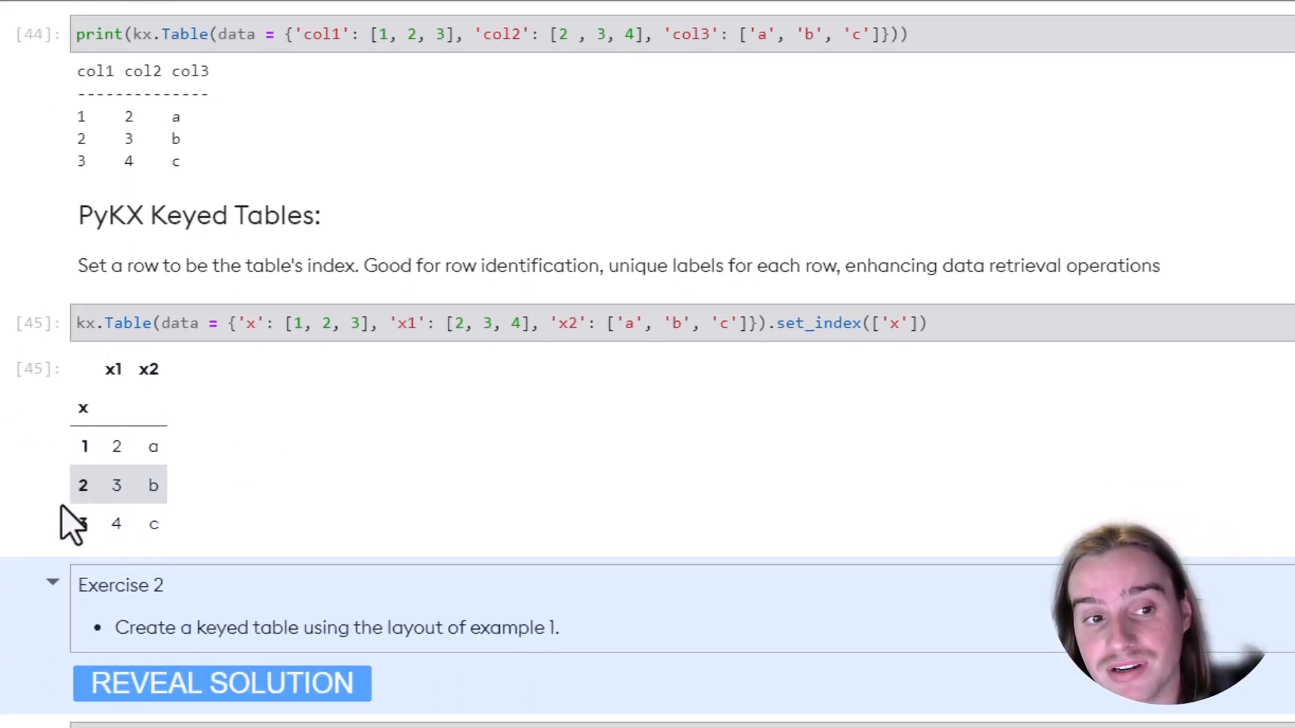
mouse_move(561, 486)
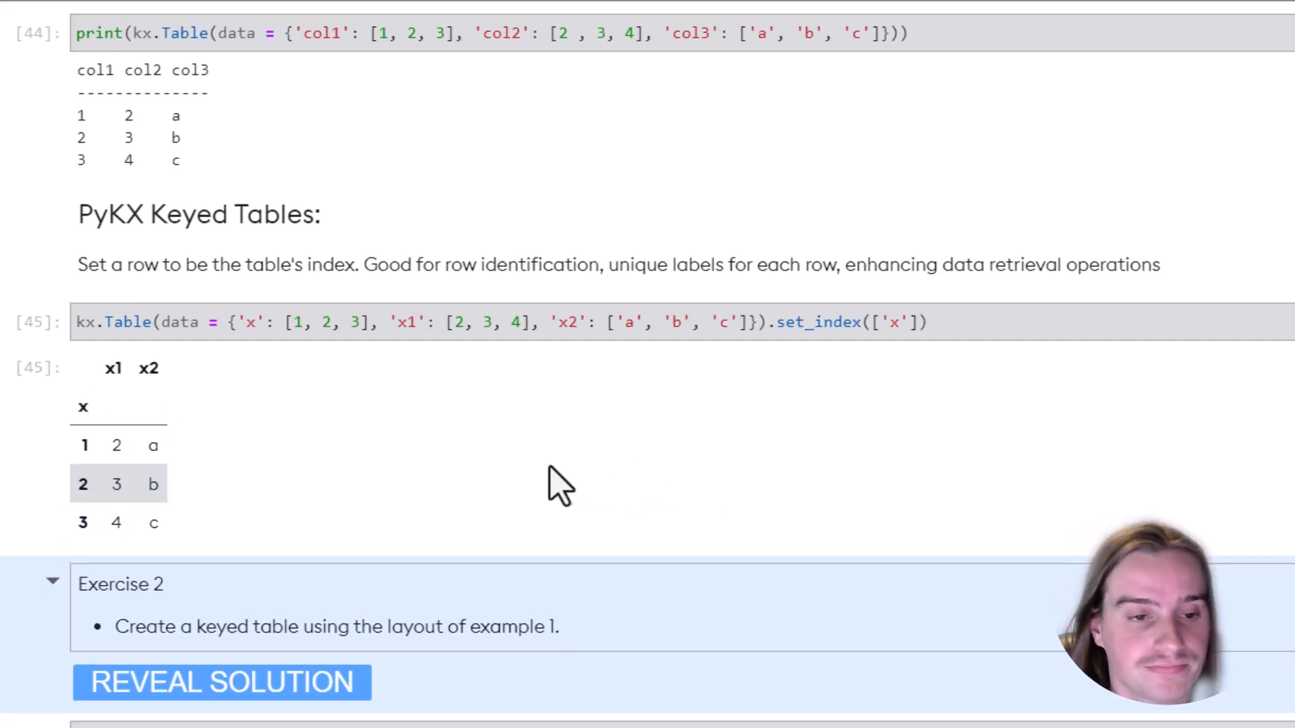
scroll(down, 3)
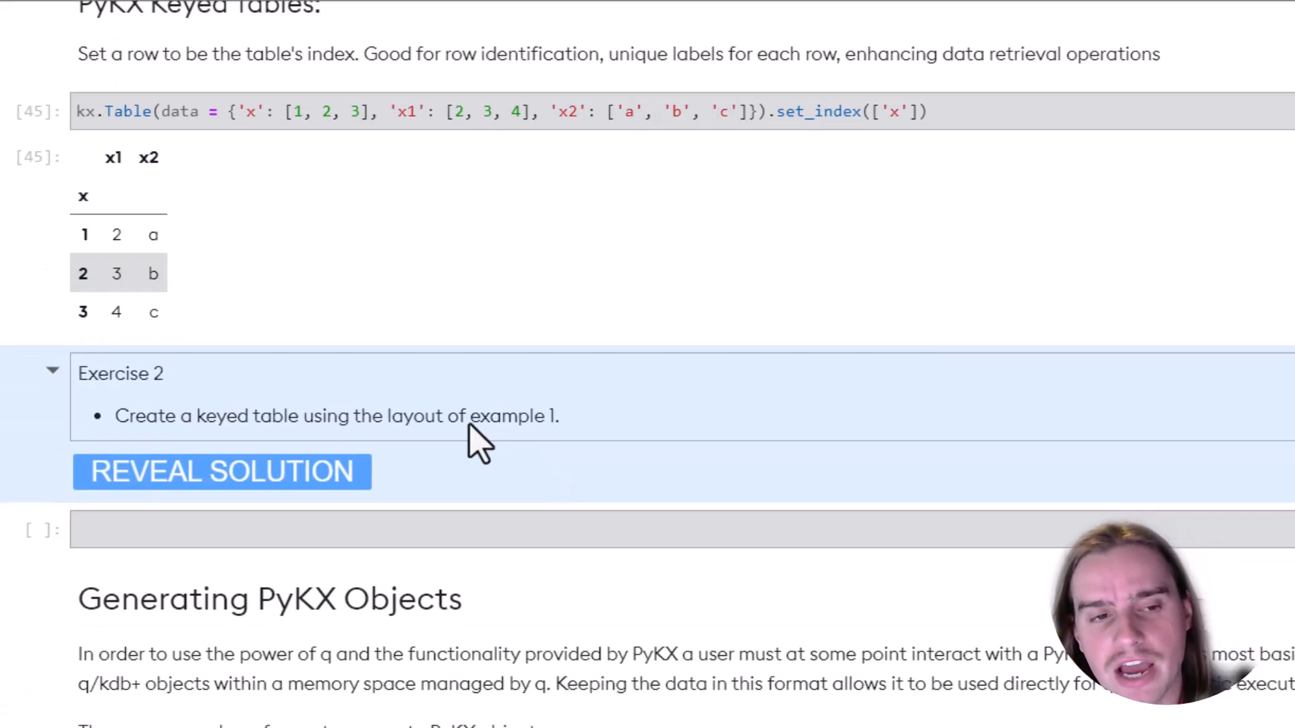
mouse_move(453, 446)
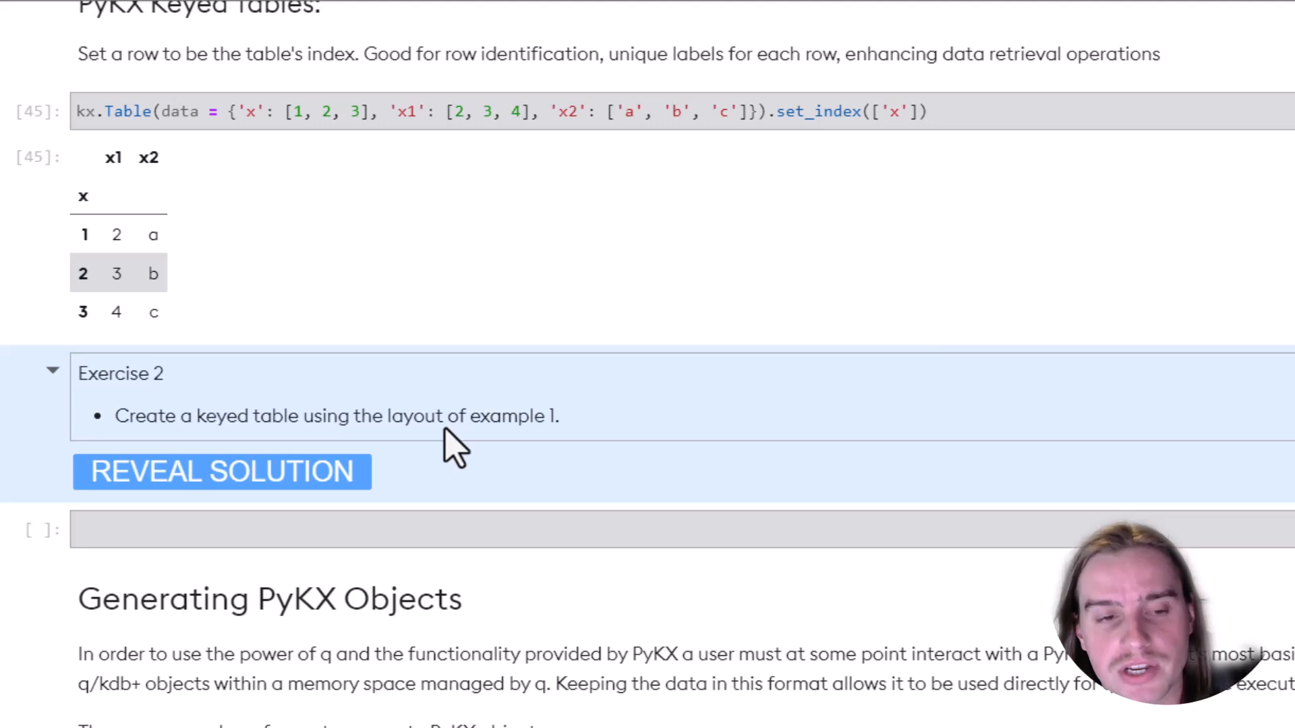
mouse_move(539, 393)
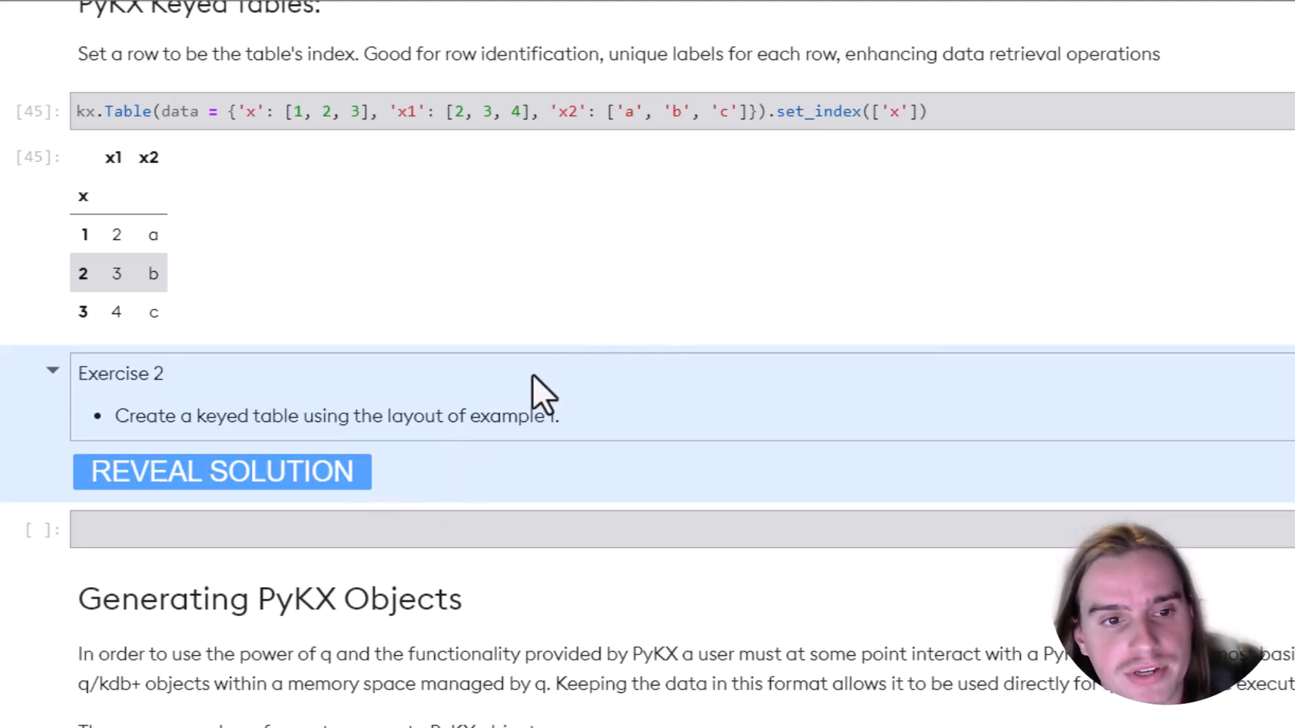
mouse_move(568, 443)
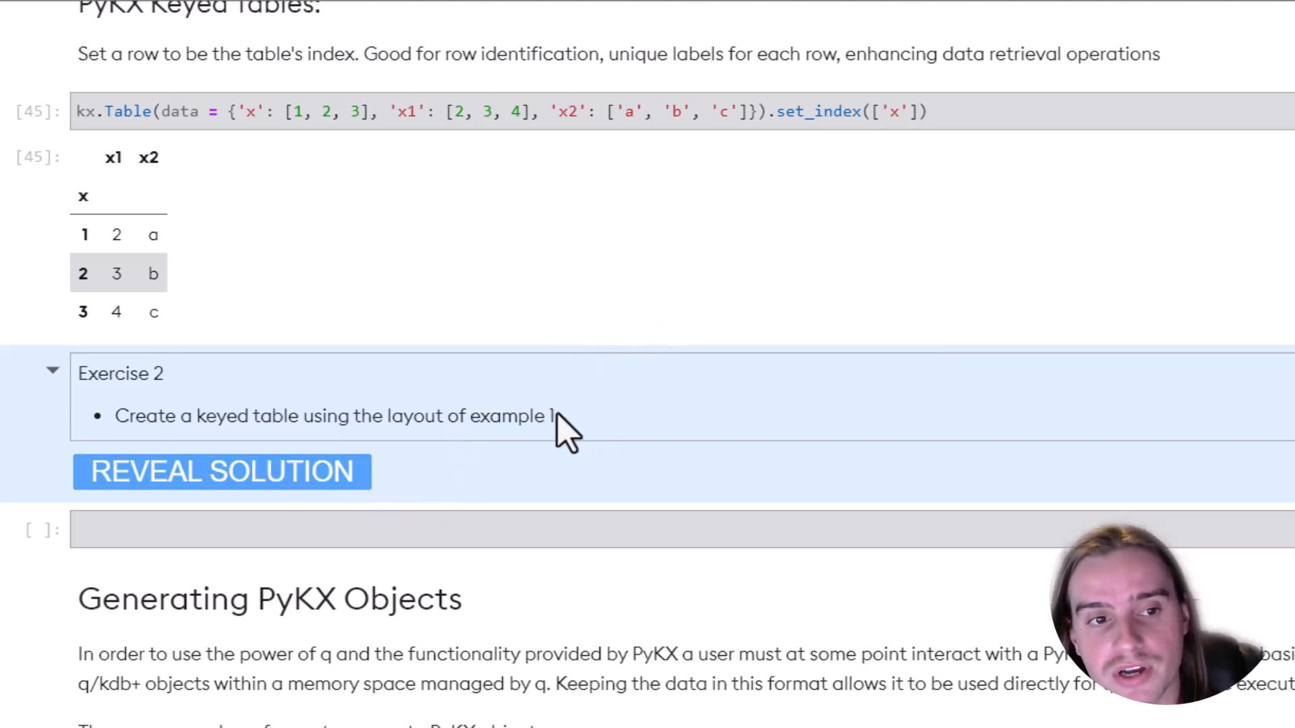
mouse_move(248, 495)
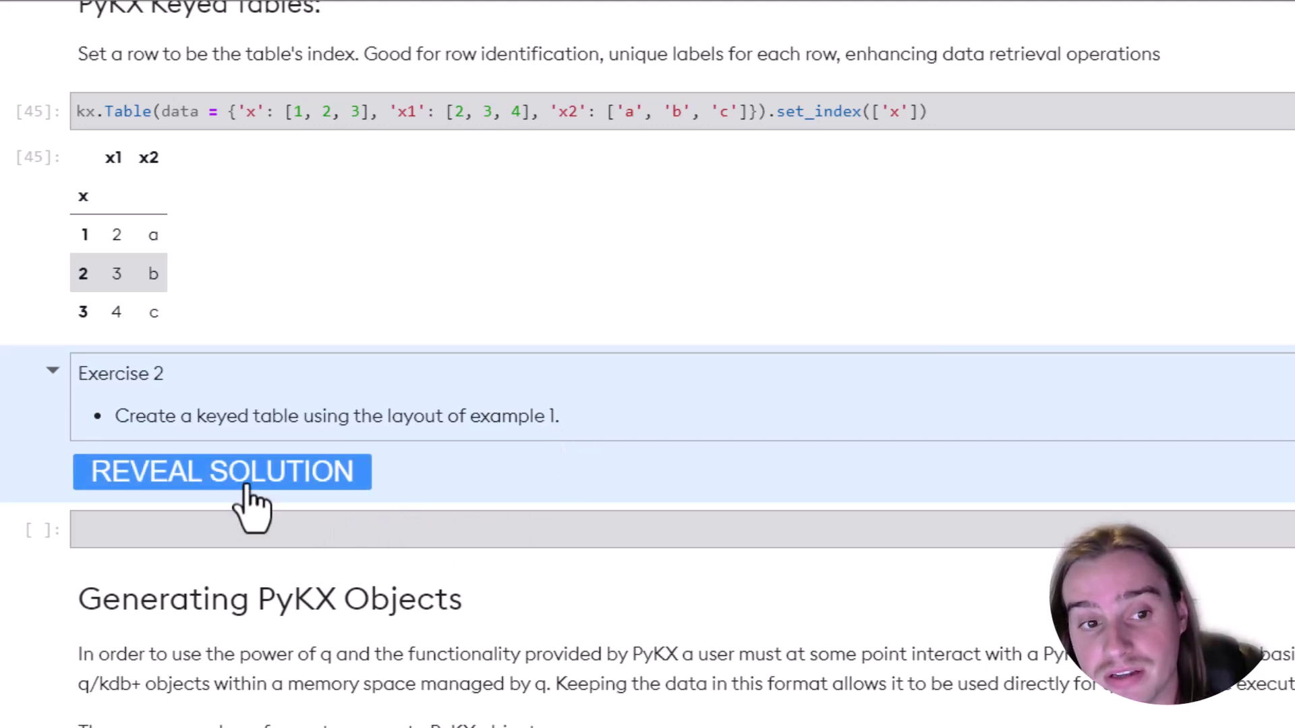